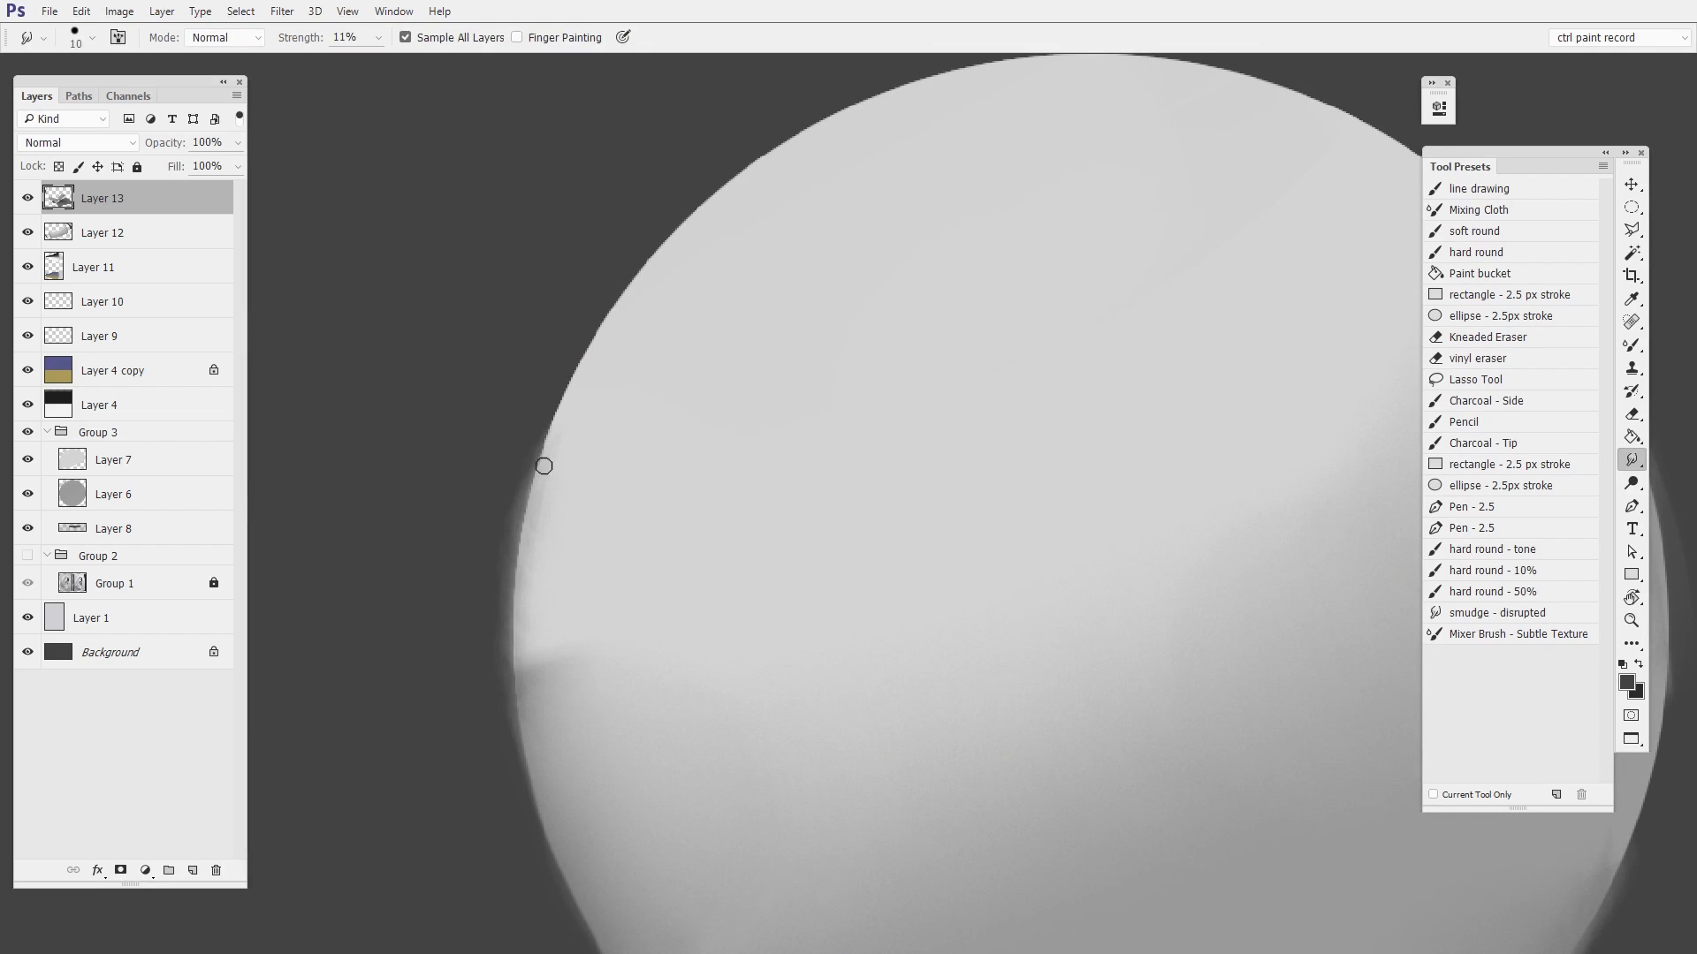
# Step: Remove Layers 13 and 12 and fit the entire canvas on screen
pyautogui.moveTo(545, 467); pyautogui.dragTo(668, 241)
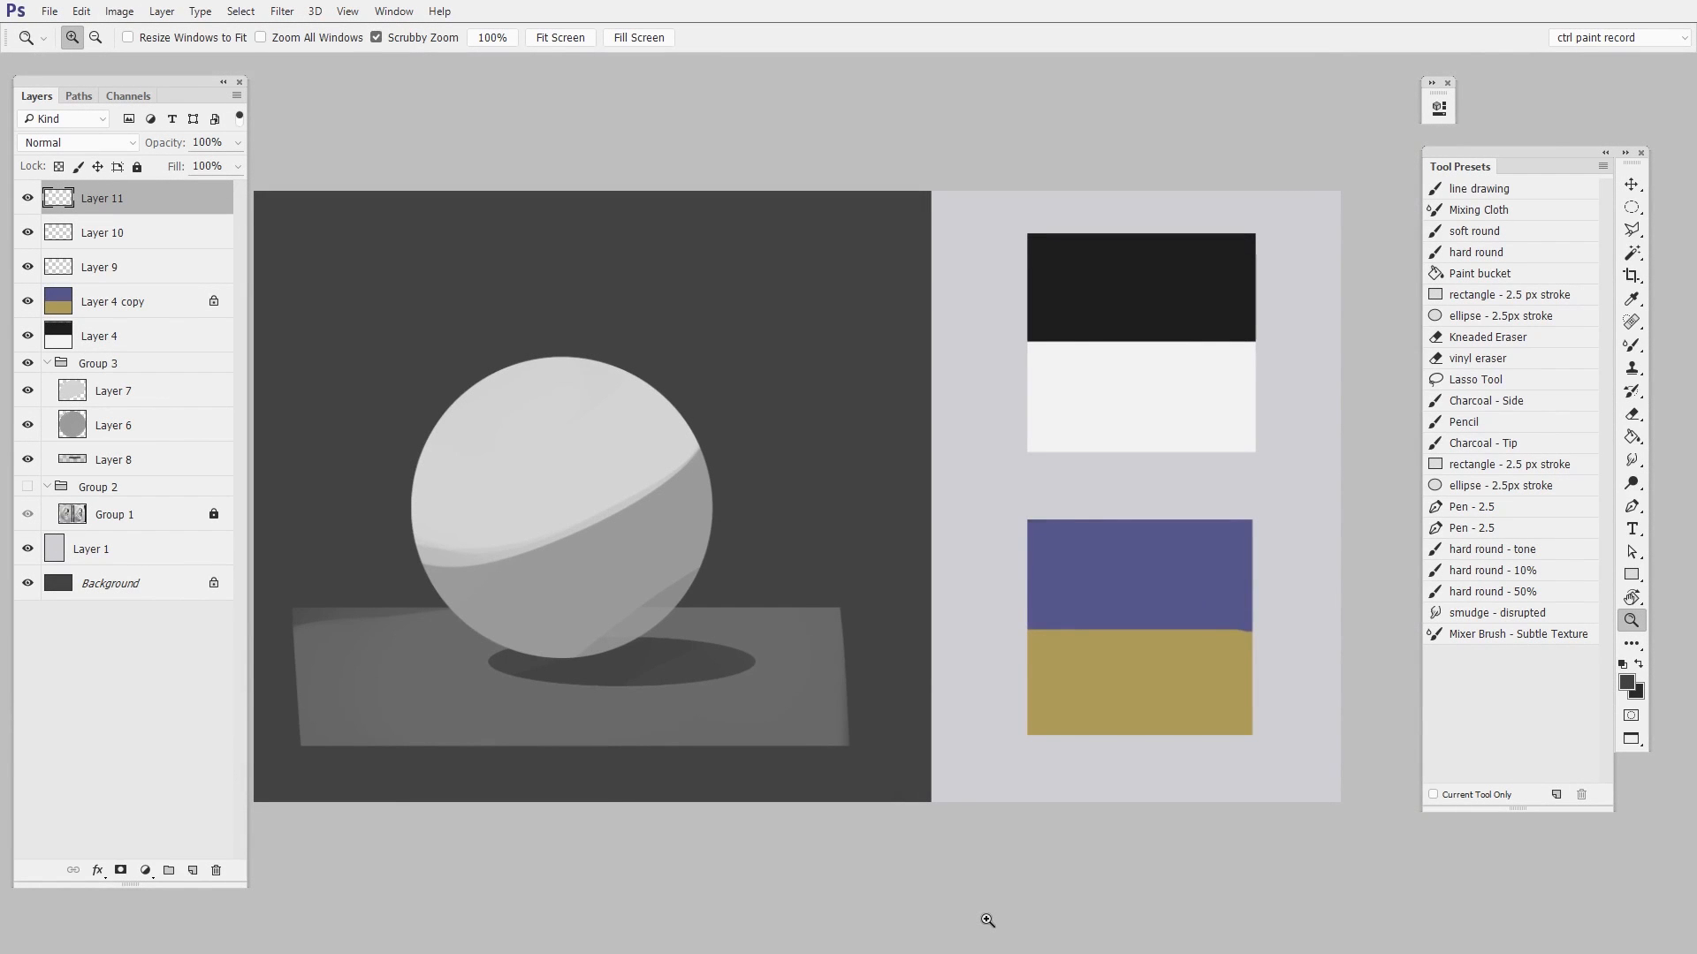
# Step: Zoom in and smear both swatch boundaries with the 'smudge - disrupted' preset
pyautogui.click(1498, 613)
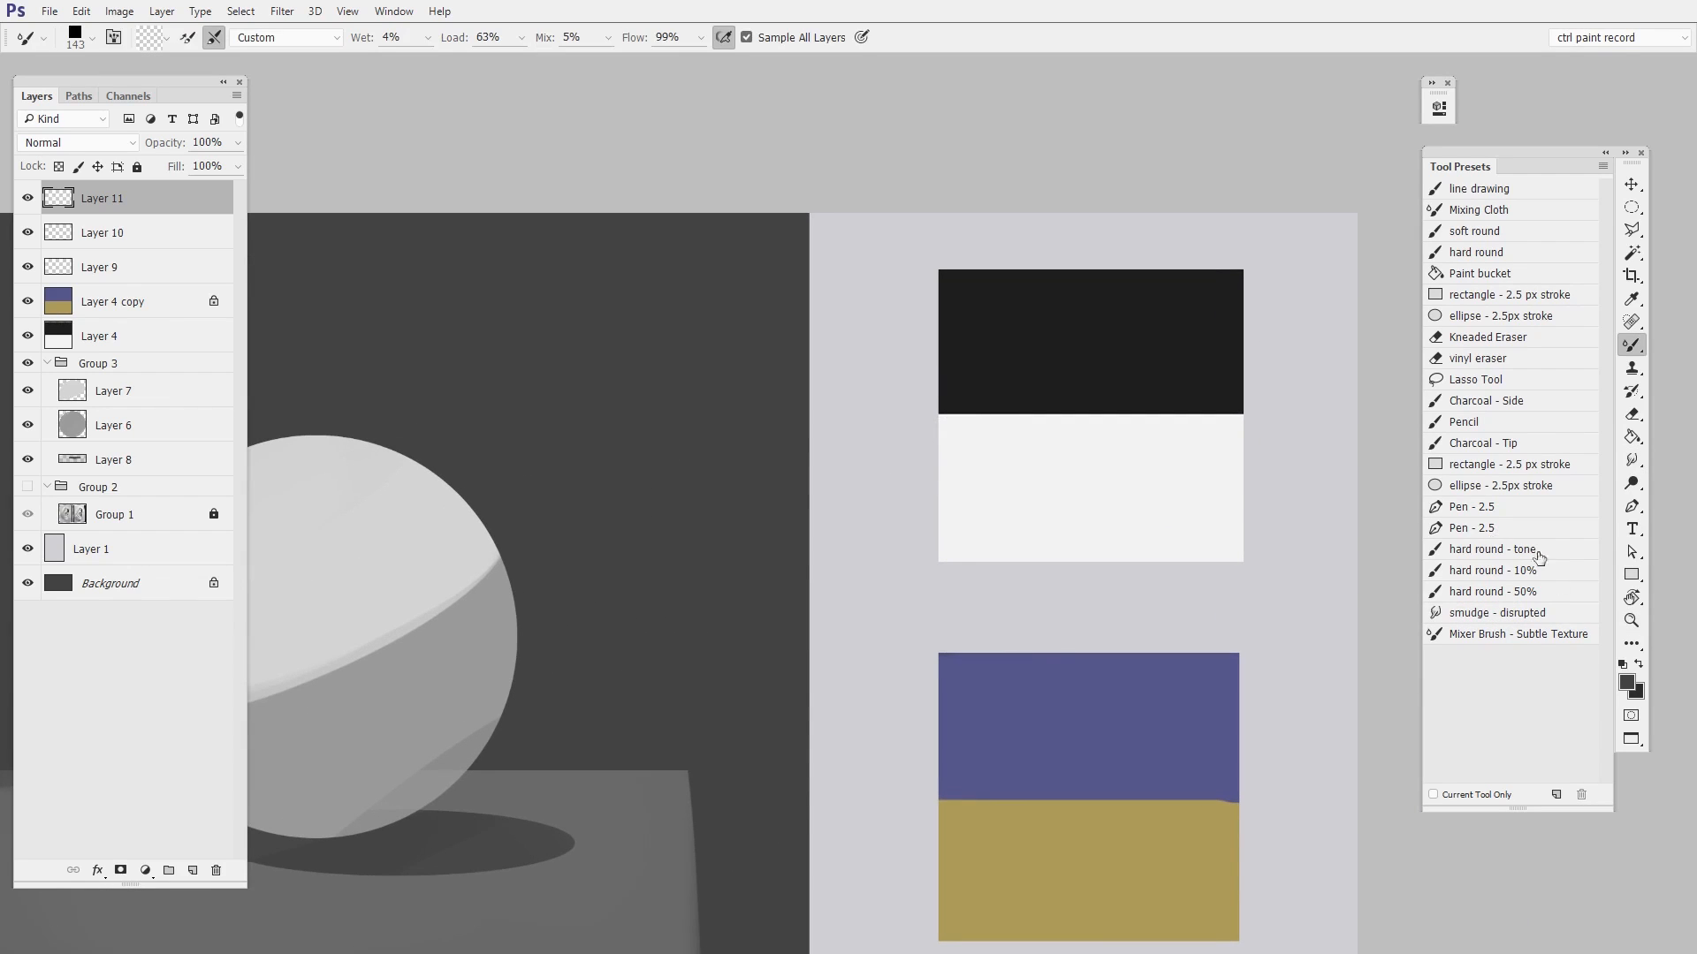
pyautogui.click(1499, 613)
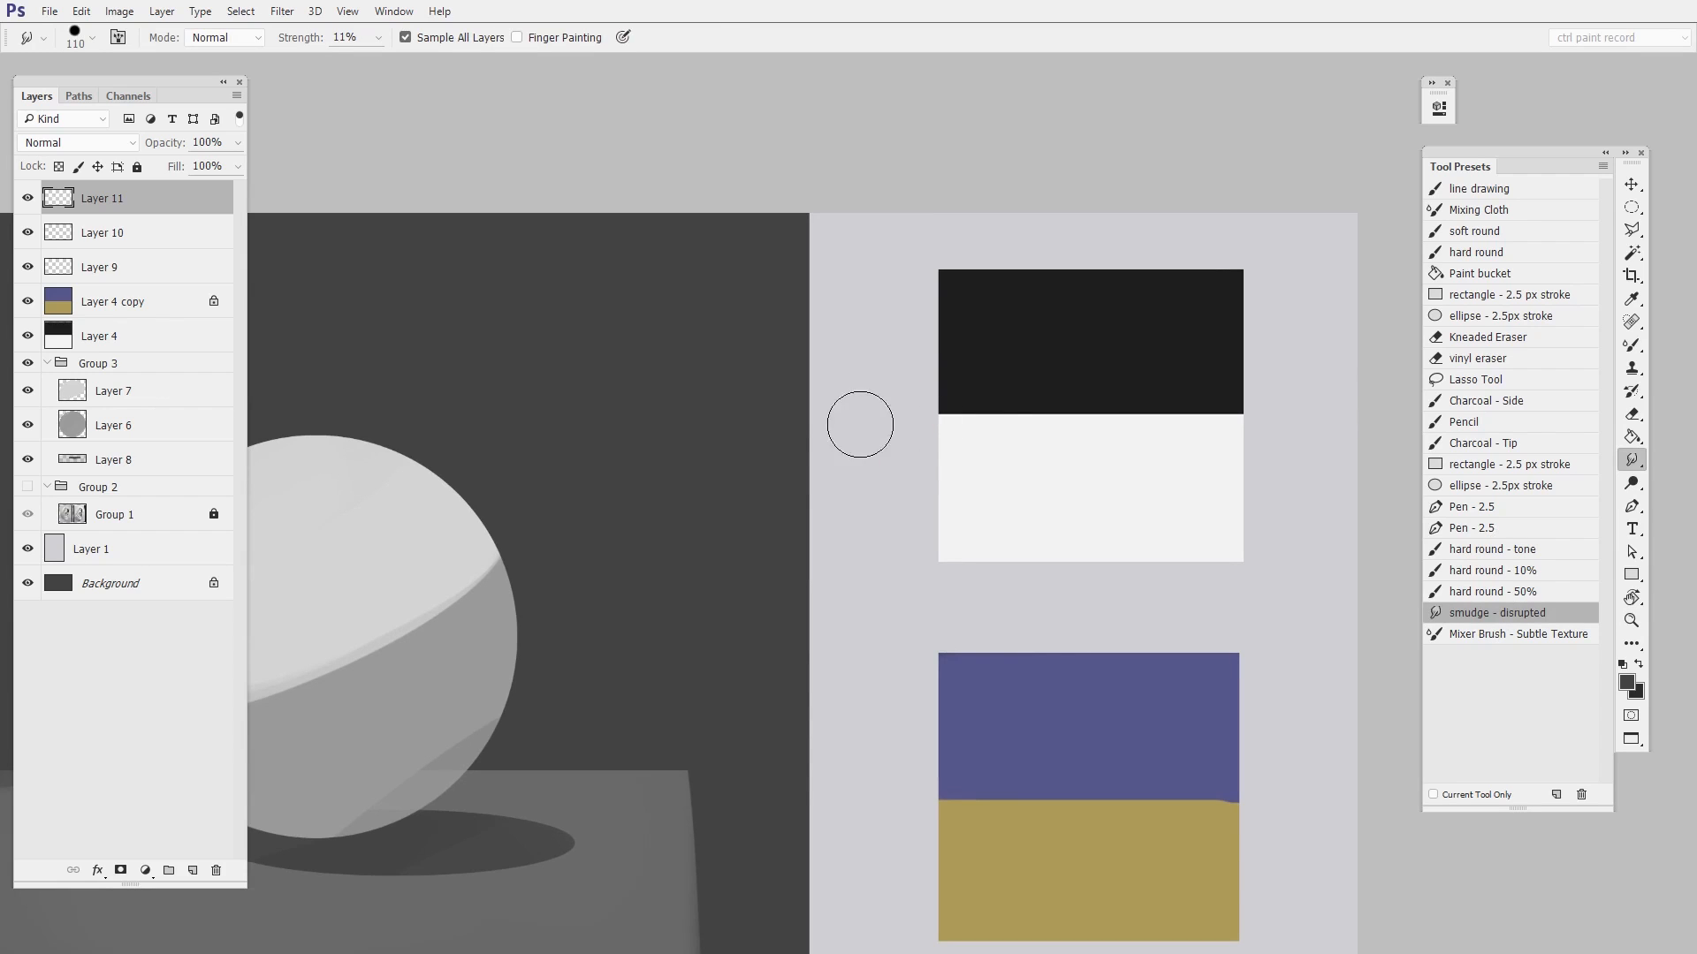
pyautogui.moveTo(860, 425); pyautogui.dragTo(1180, 384)
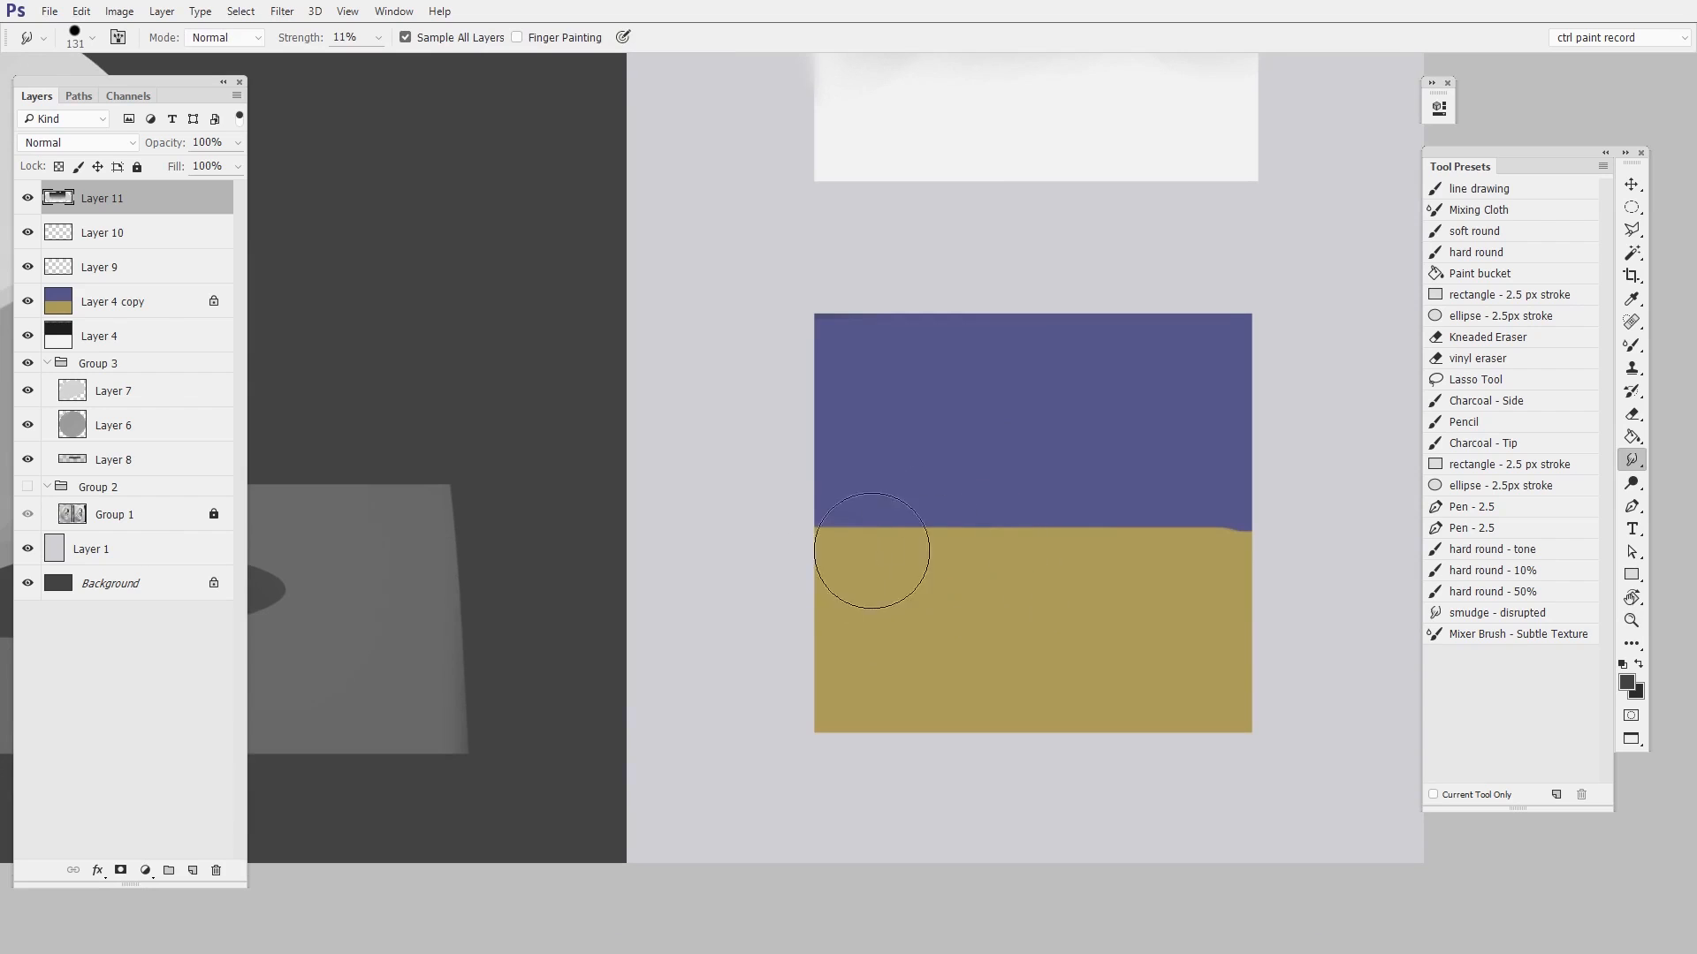
pyautogui.moveTo(871, 549); pyautogui.dragTo(1084, 536)
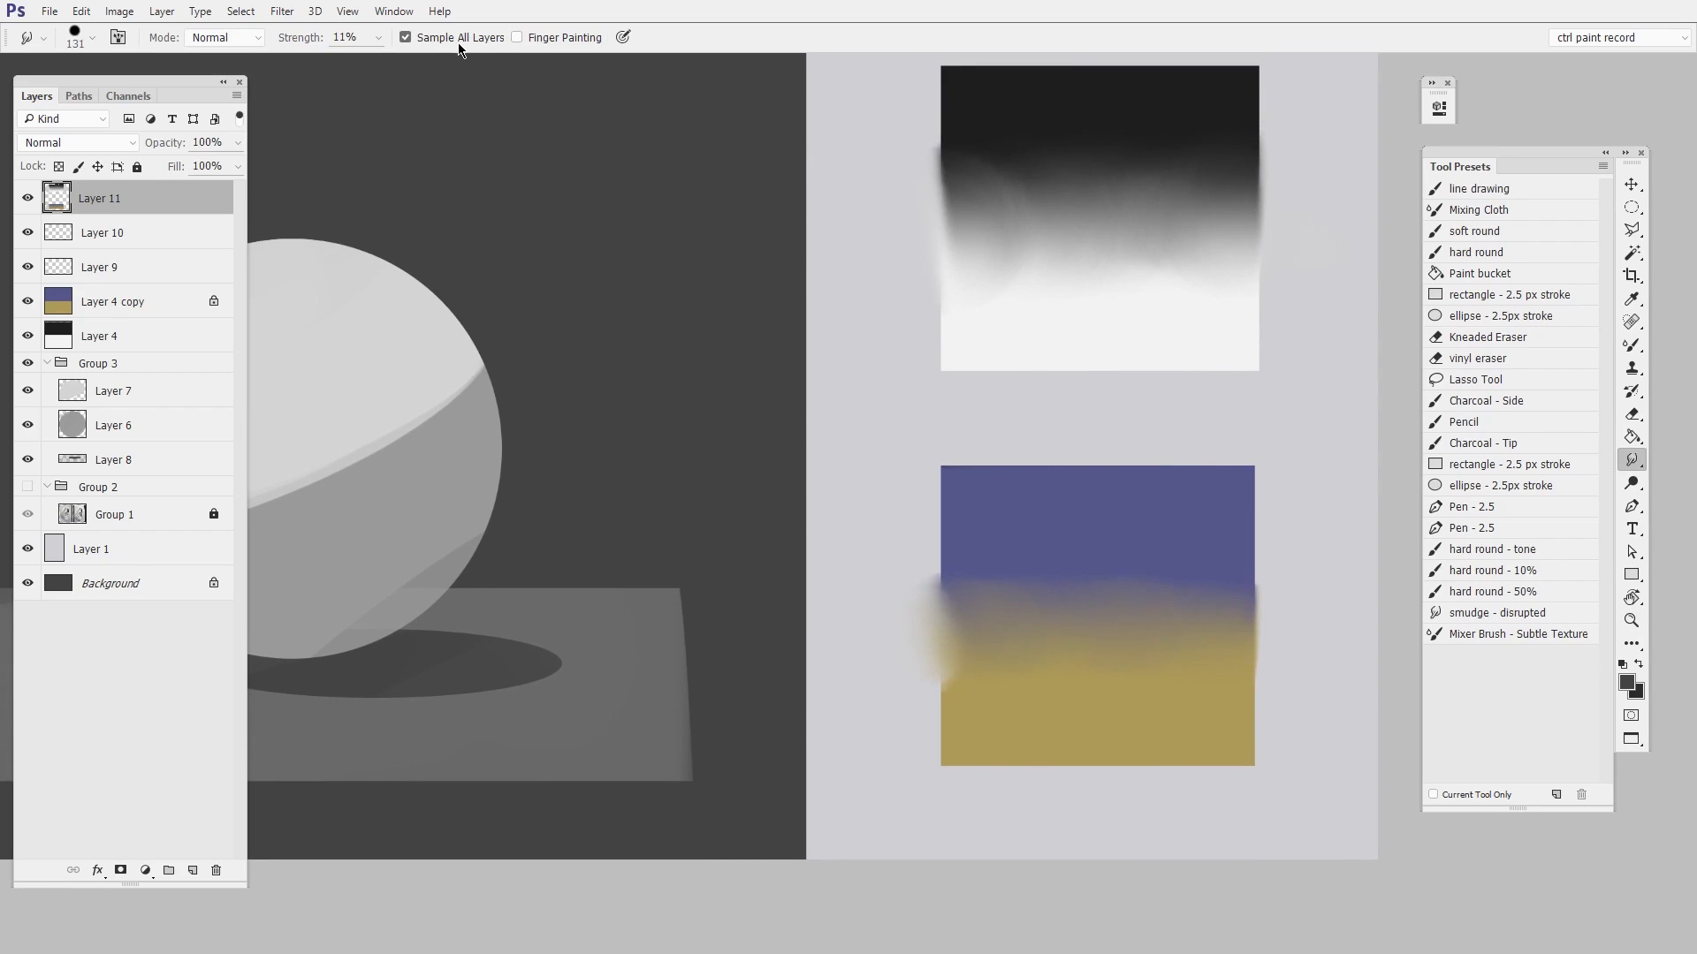
pyautogui.moveTo(488, 51)
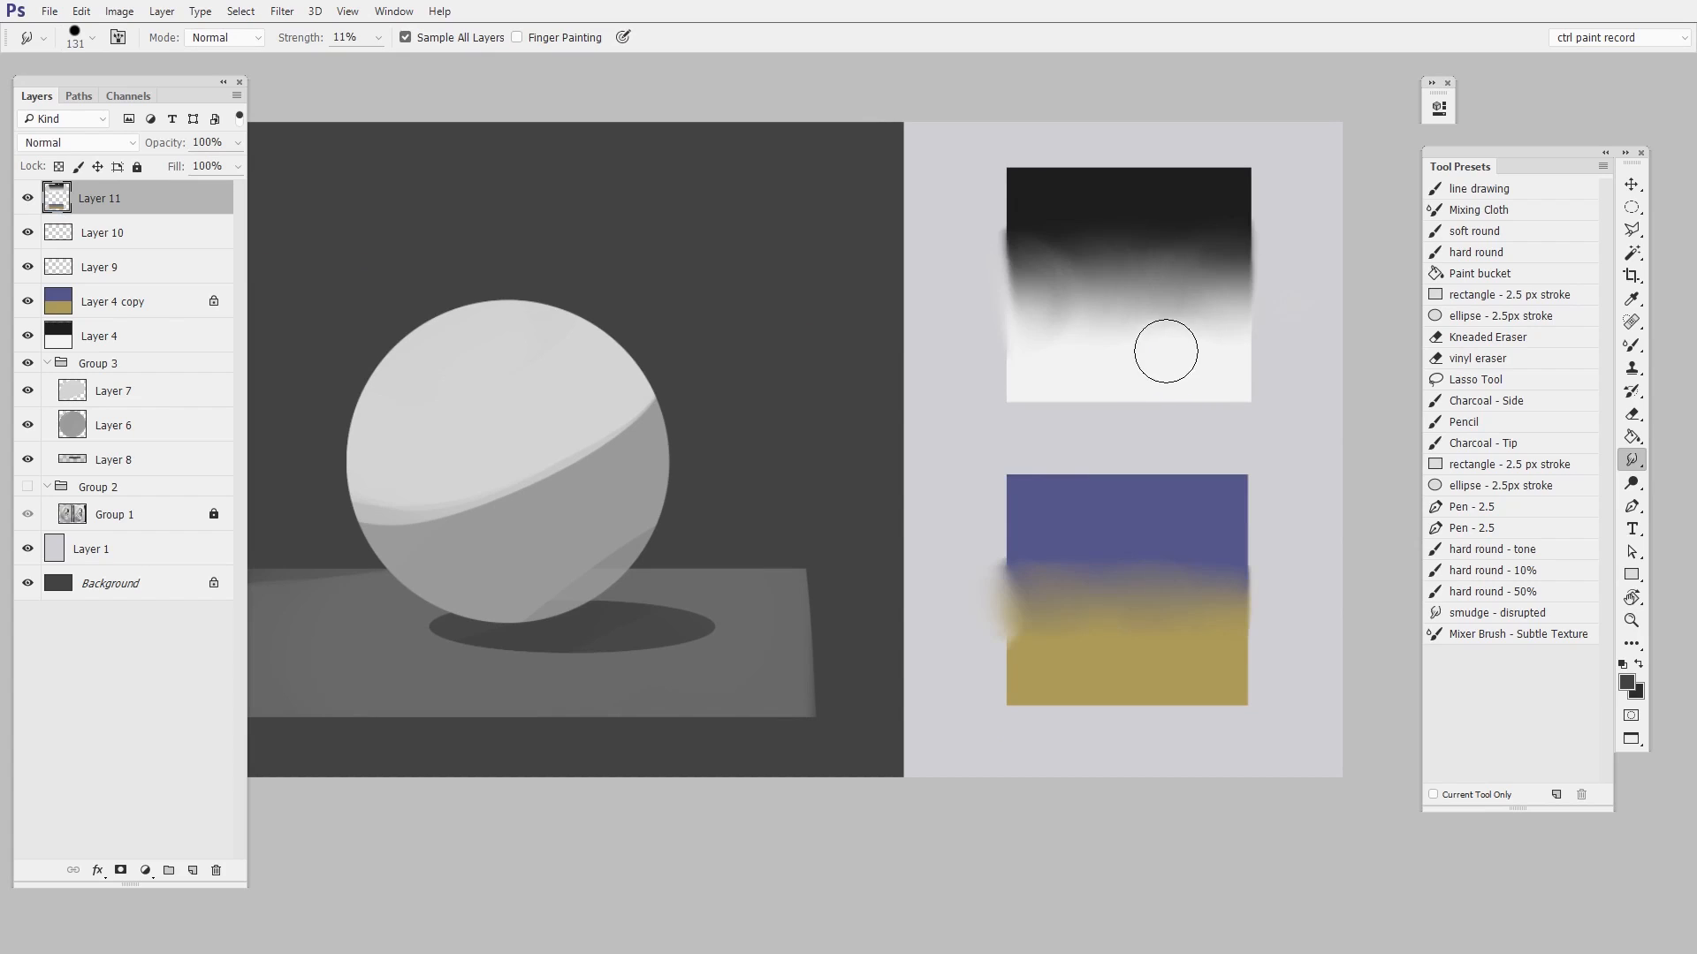
# Step: Erase the test smears from the black/white and blue/gold swatches on Layer 11
pyautogui.click(1630, 414)
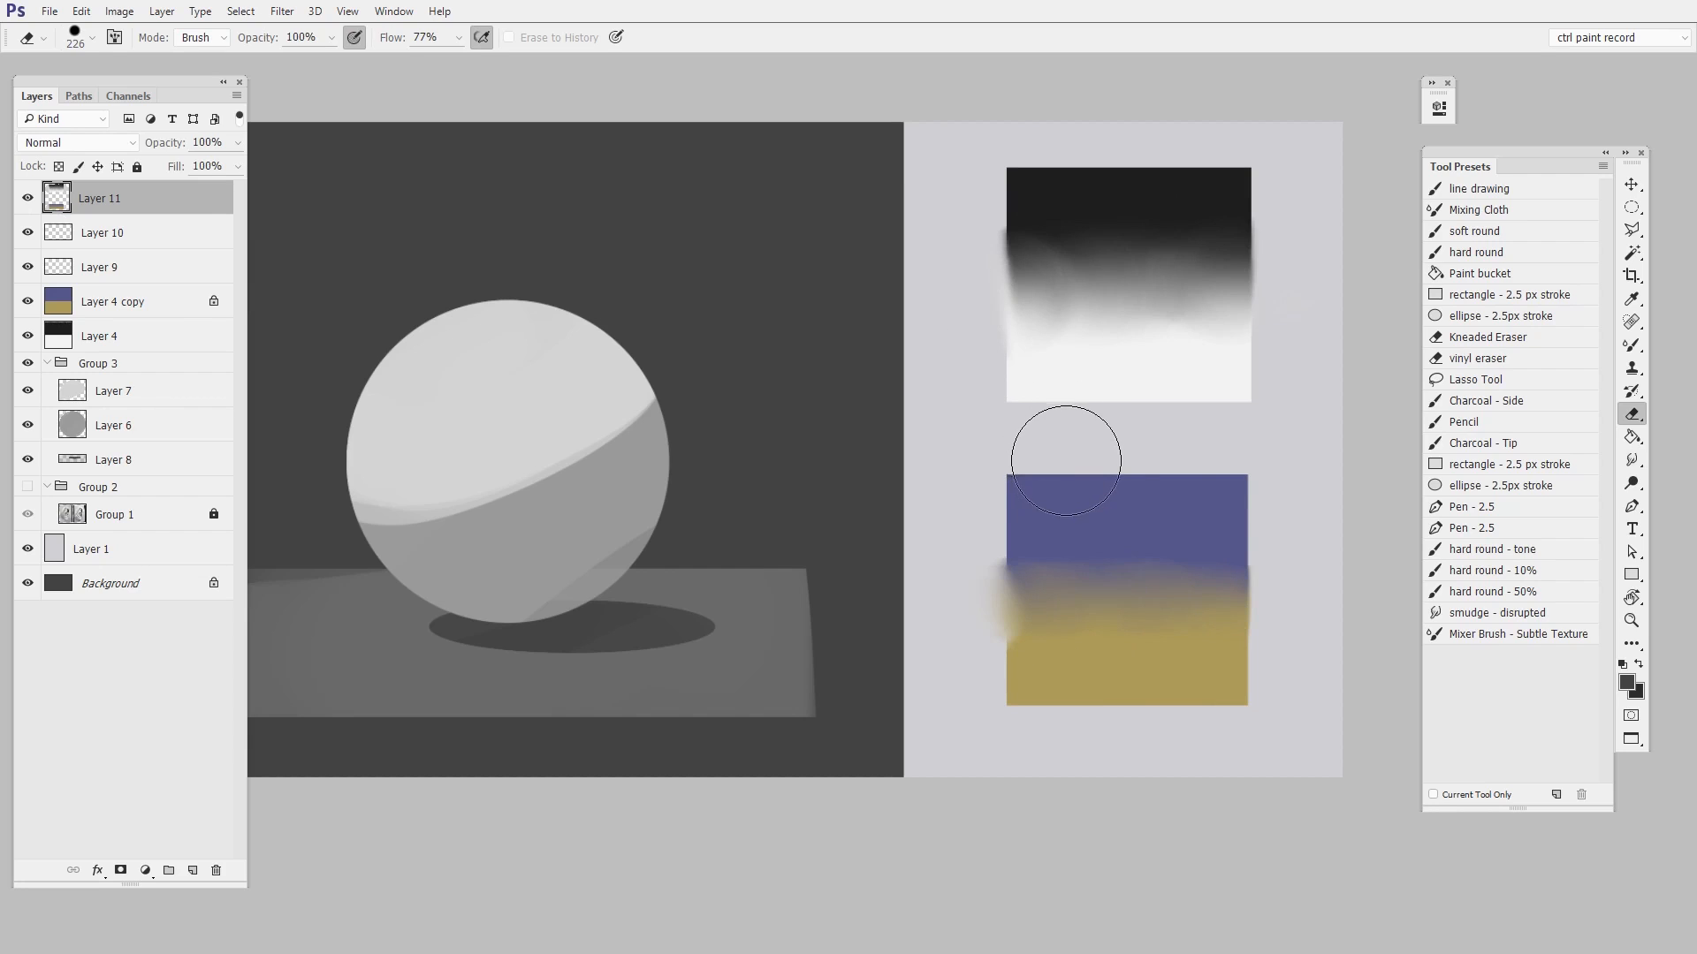
pyautogui.moveTo(1065, 478)
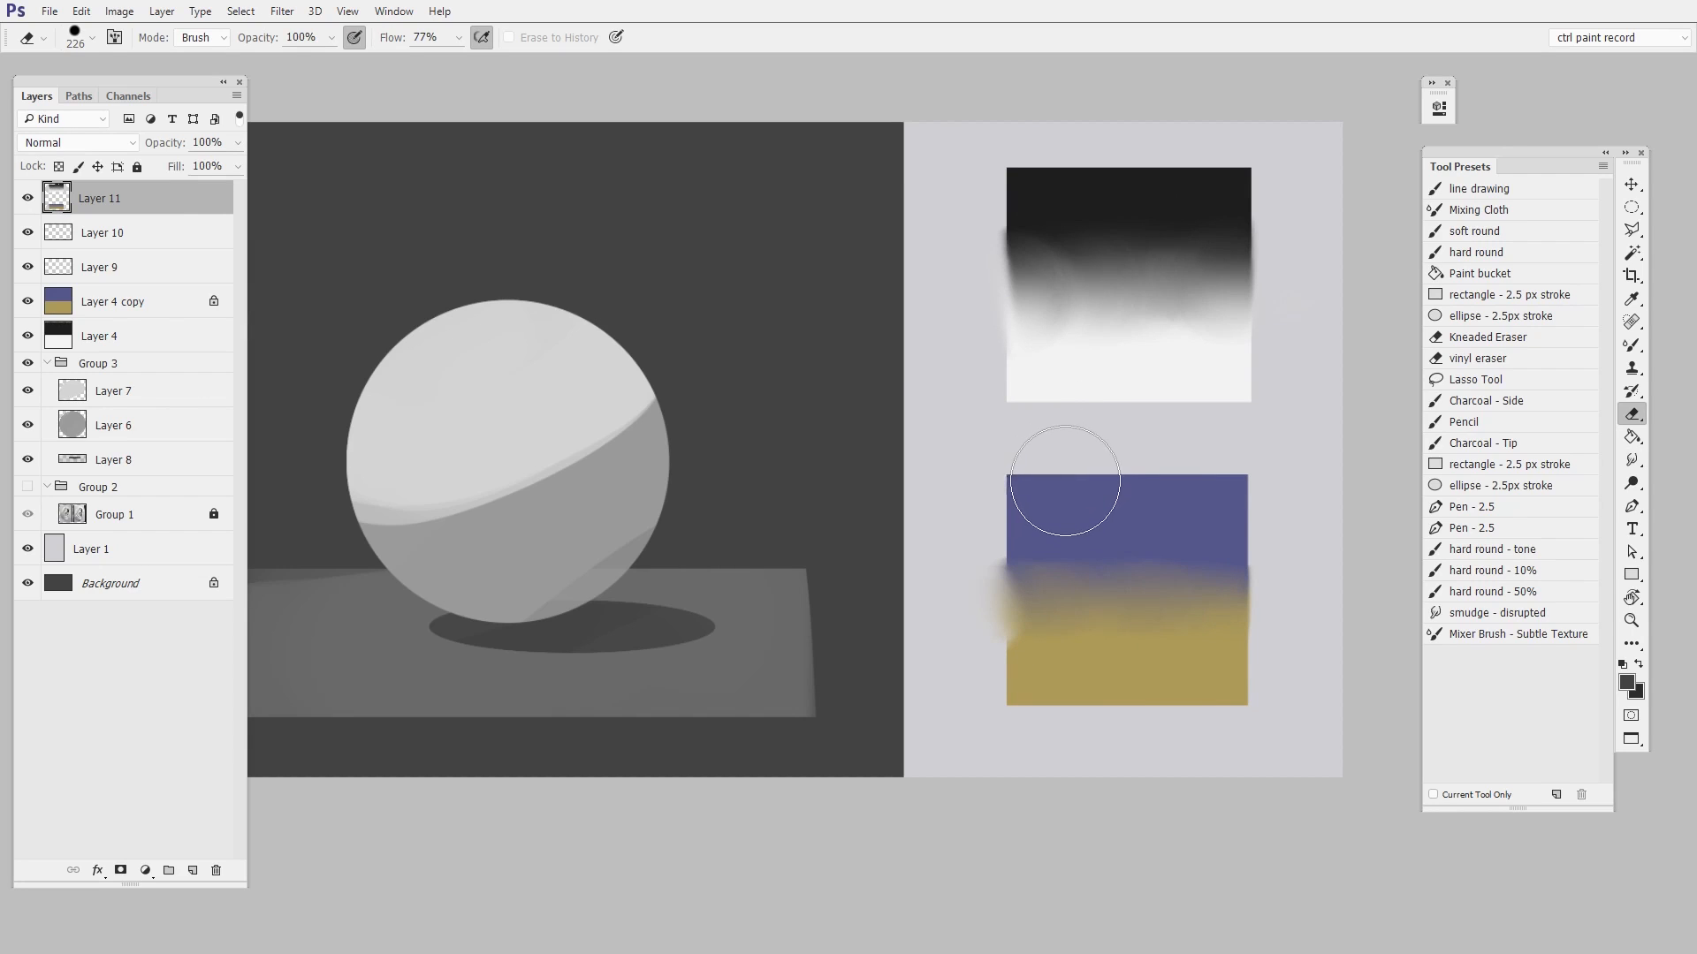
pyautogui.click(216, 870)
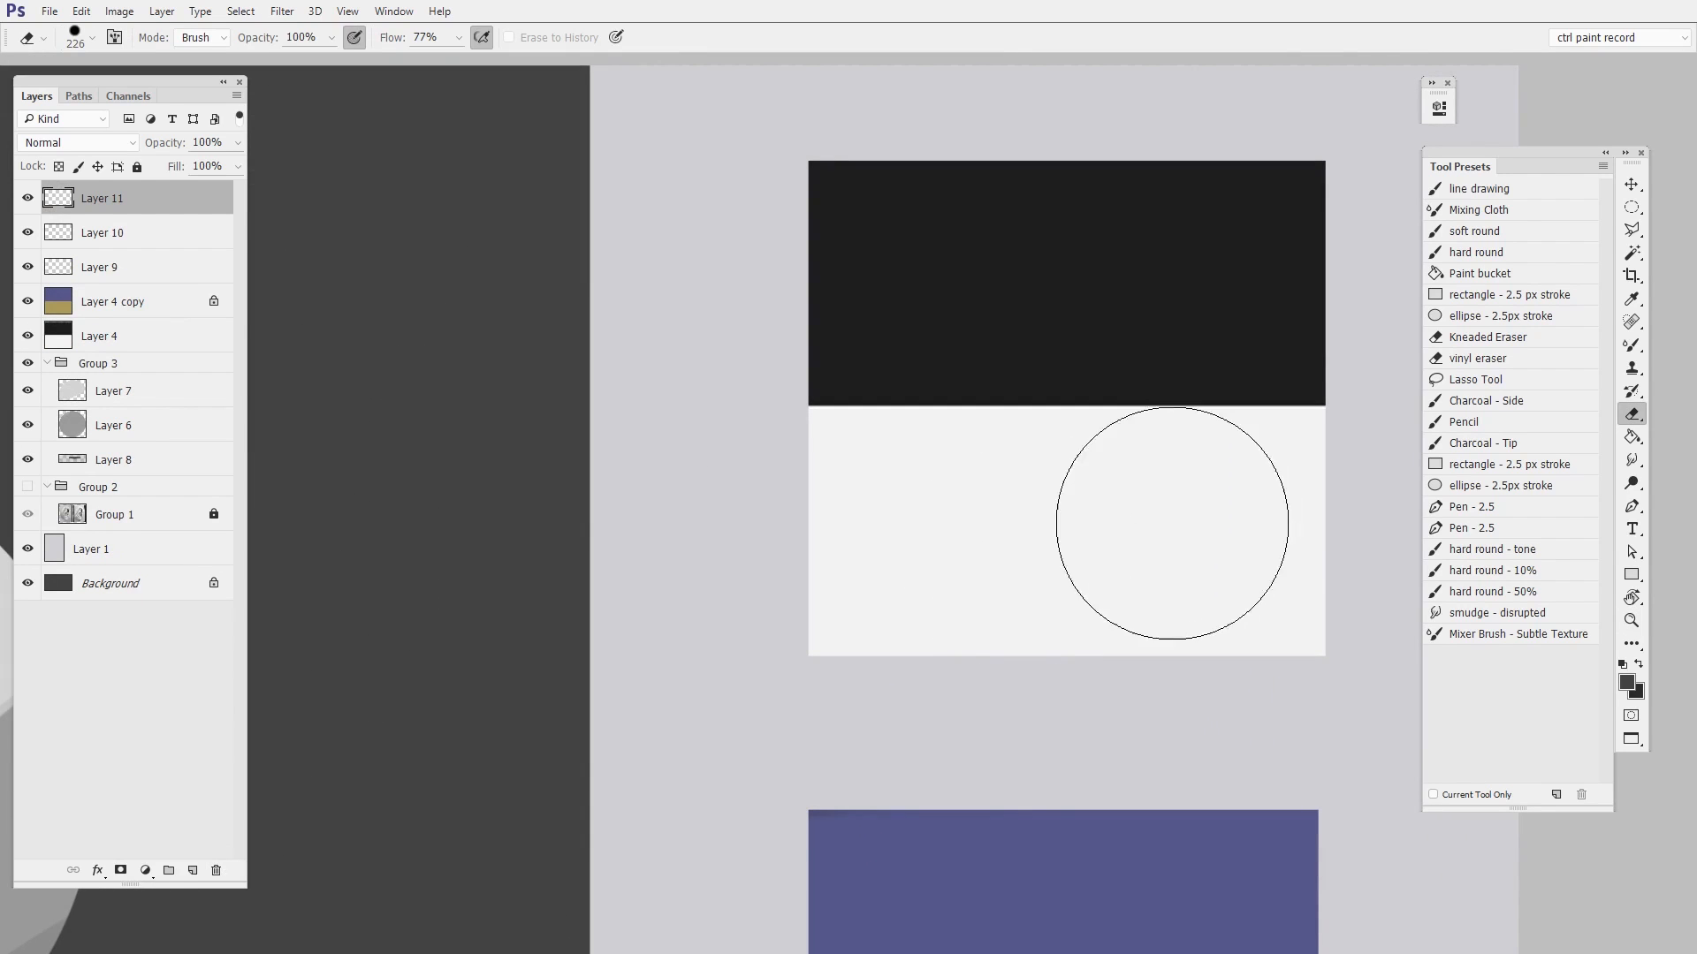
pyautogui.click(1632, 459)
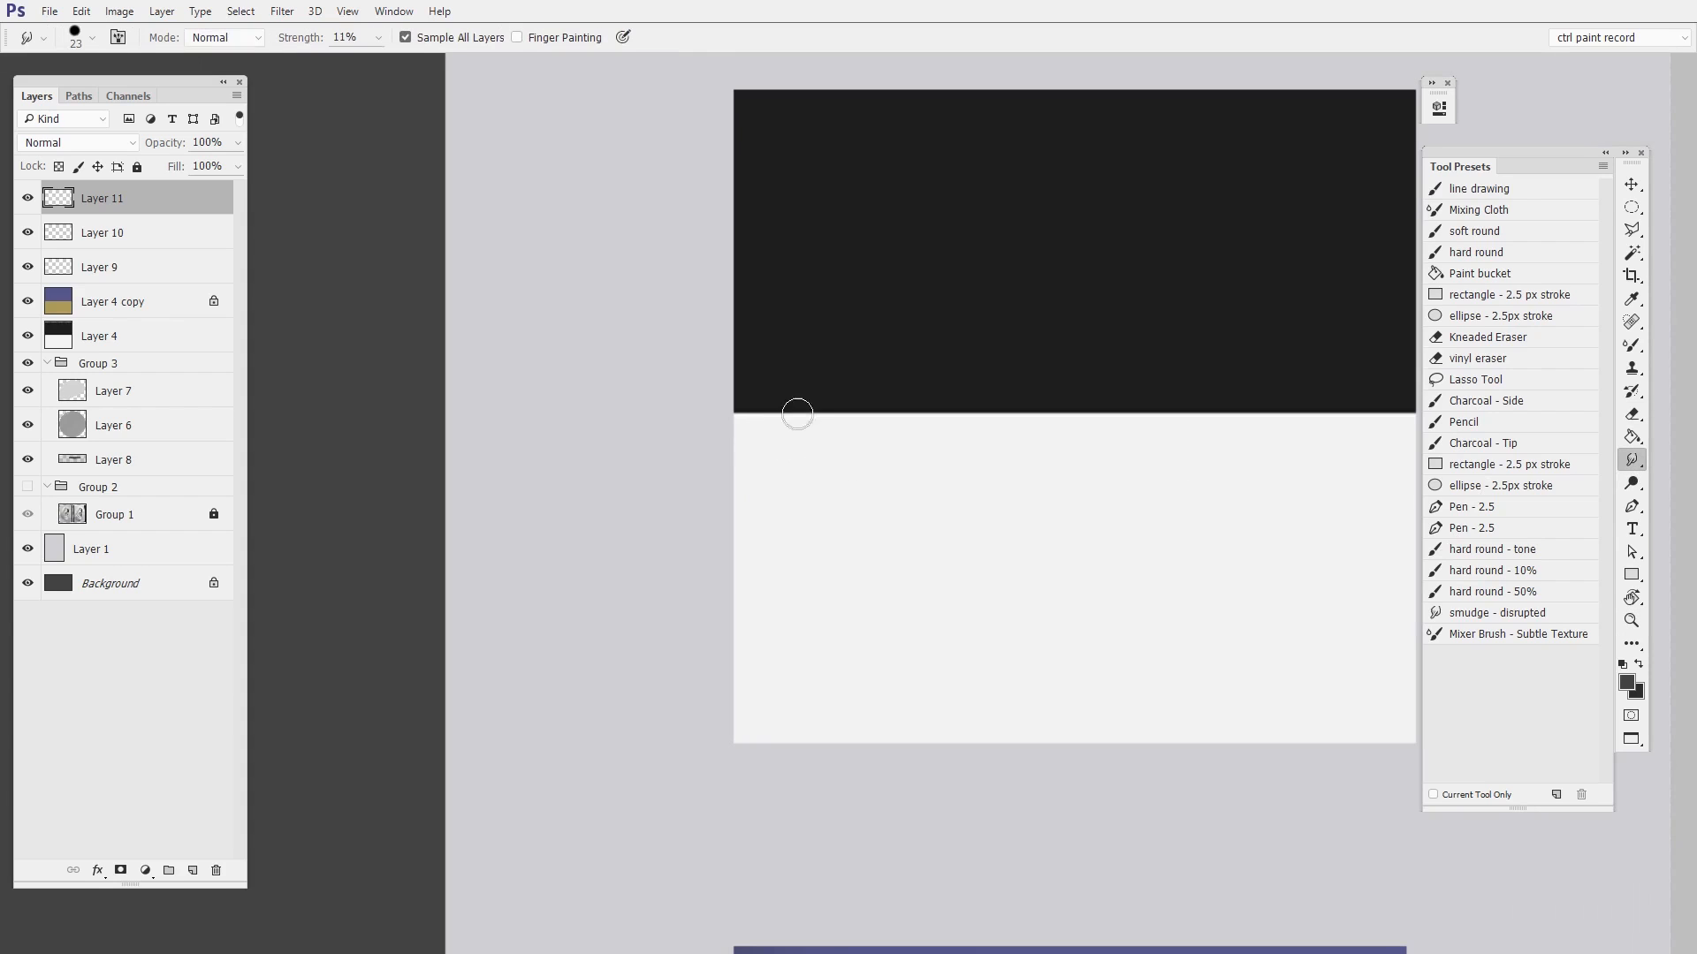
# Step: Smudge along the black/white boundary to the right edge, sweeping grey into both sides
pyautogui.moveTo(797, 414); pyautogui.dragTo(885, 425)
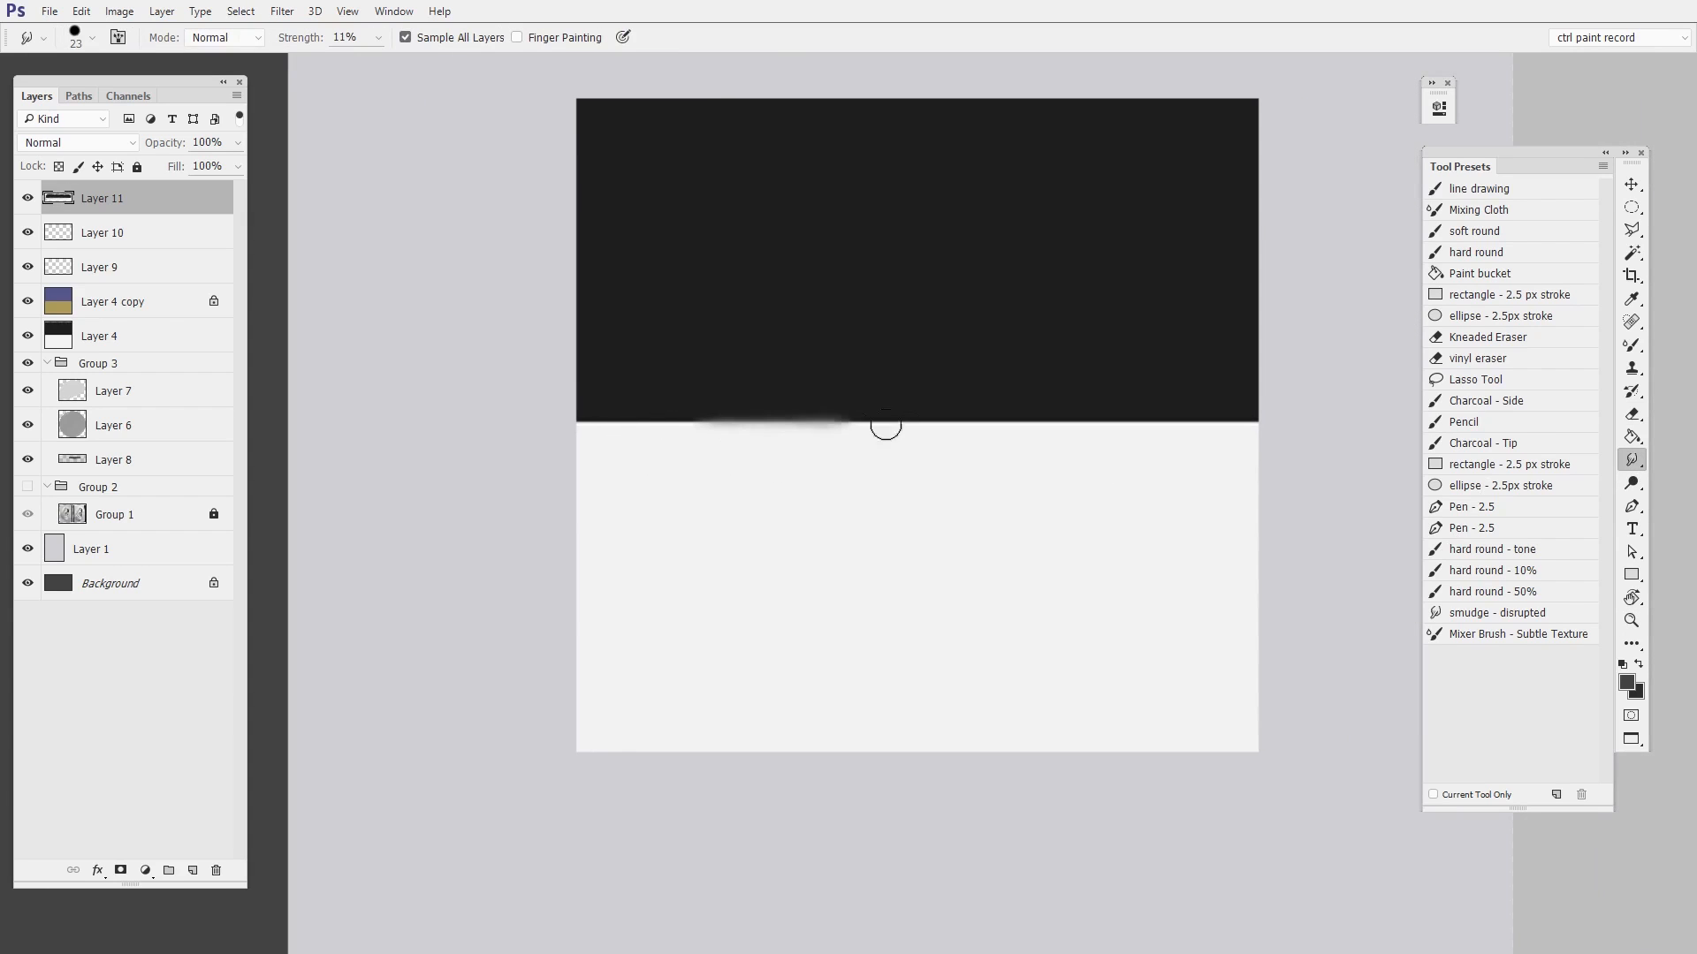
pyautogui.moveTo(885, 426); pyautogui.dragTo(1099, 422)
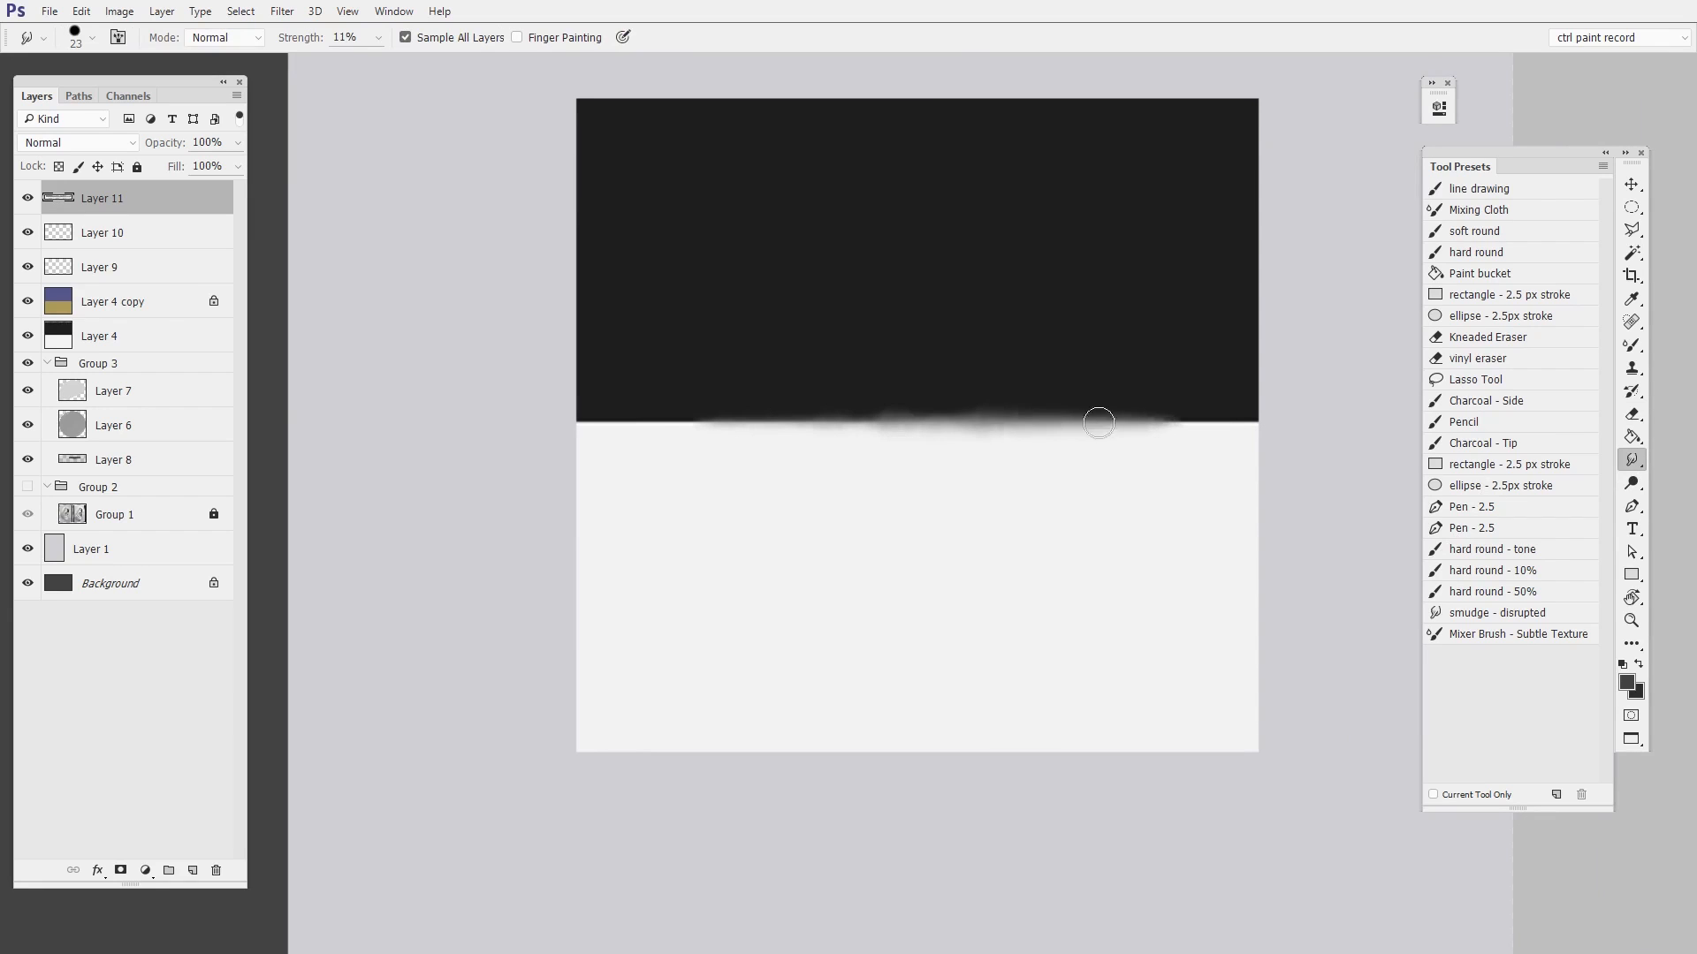
pyautogui.moveTo(1098, 423); pyautogui.dragTo(1228, 431)
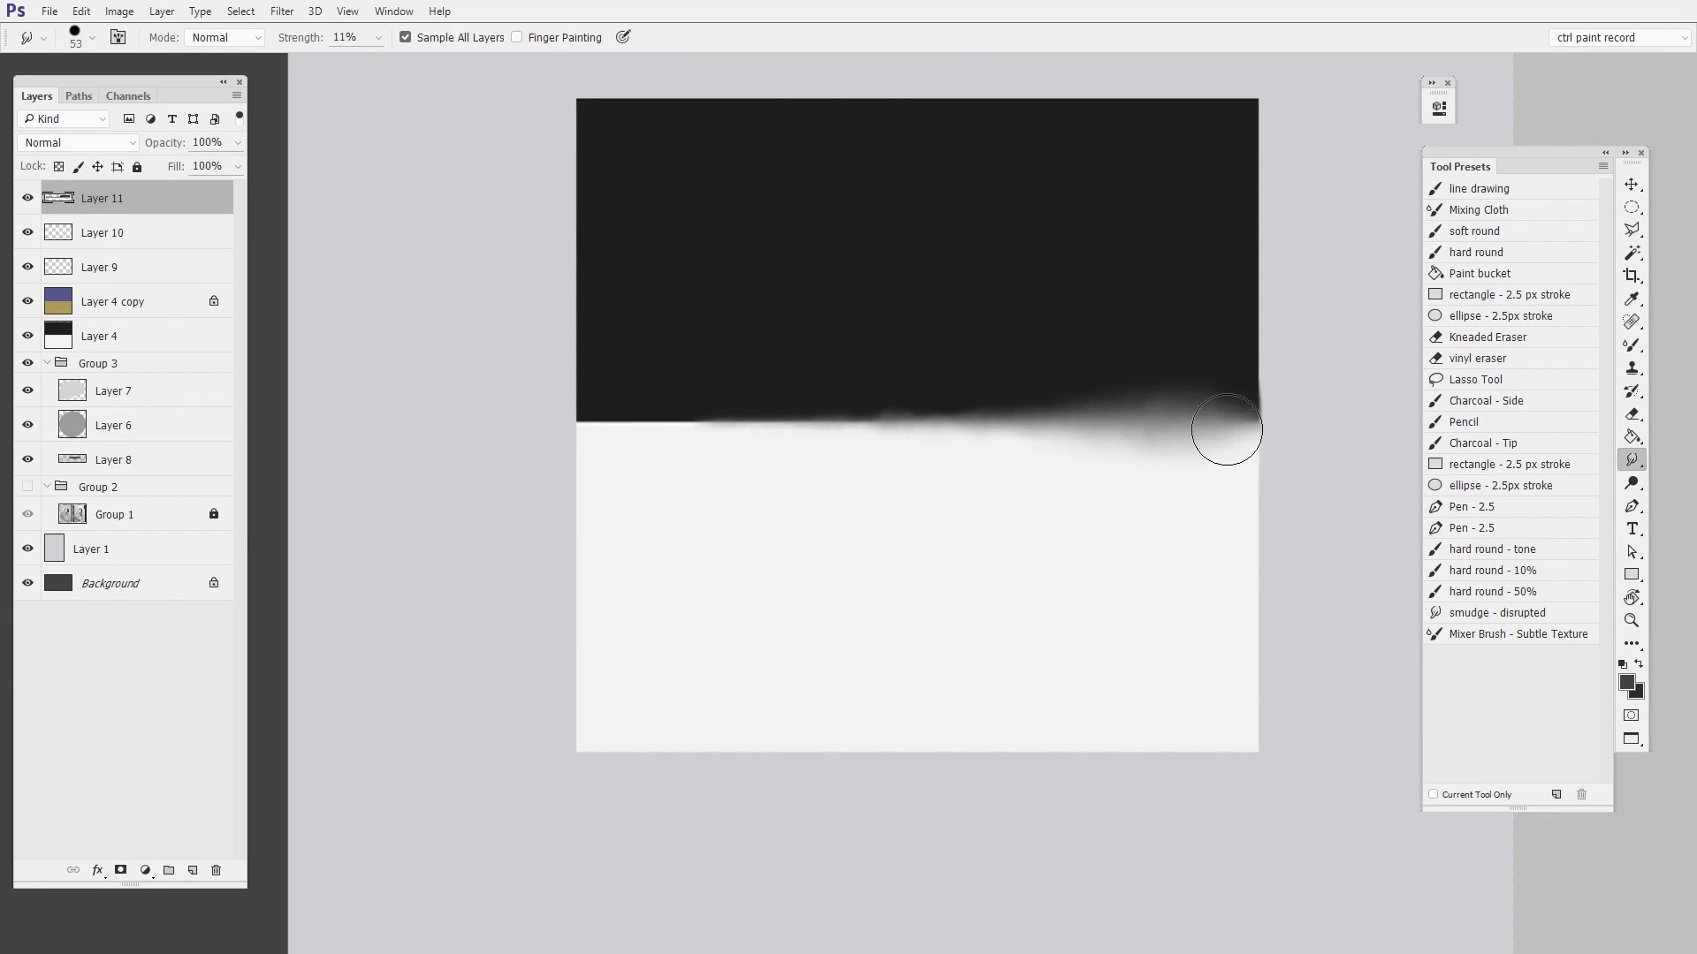
pyautogui.moveTo(1226, 429); pyautogui.dragTo(1273, 373)
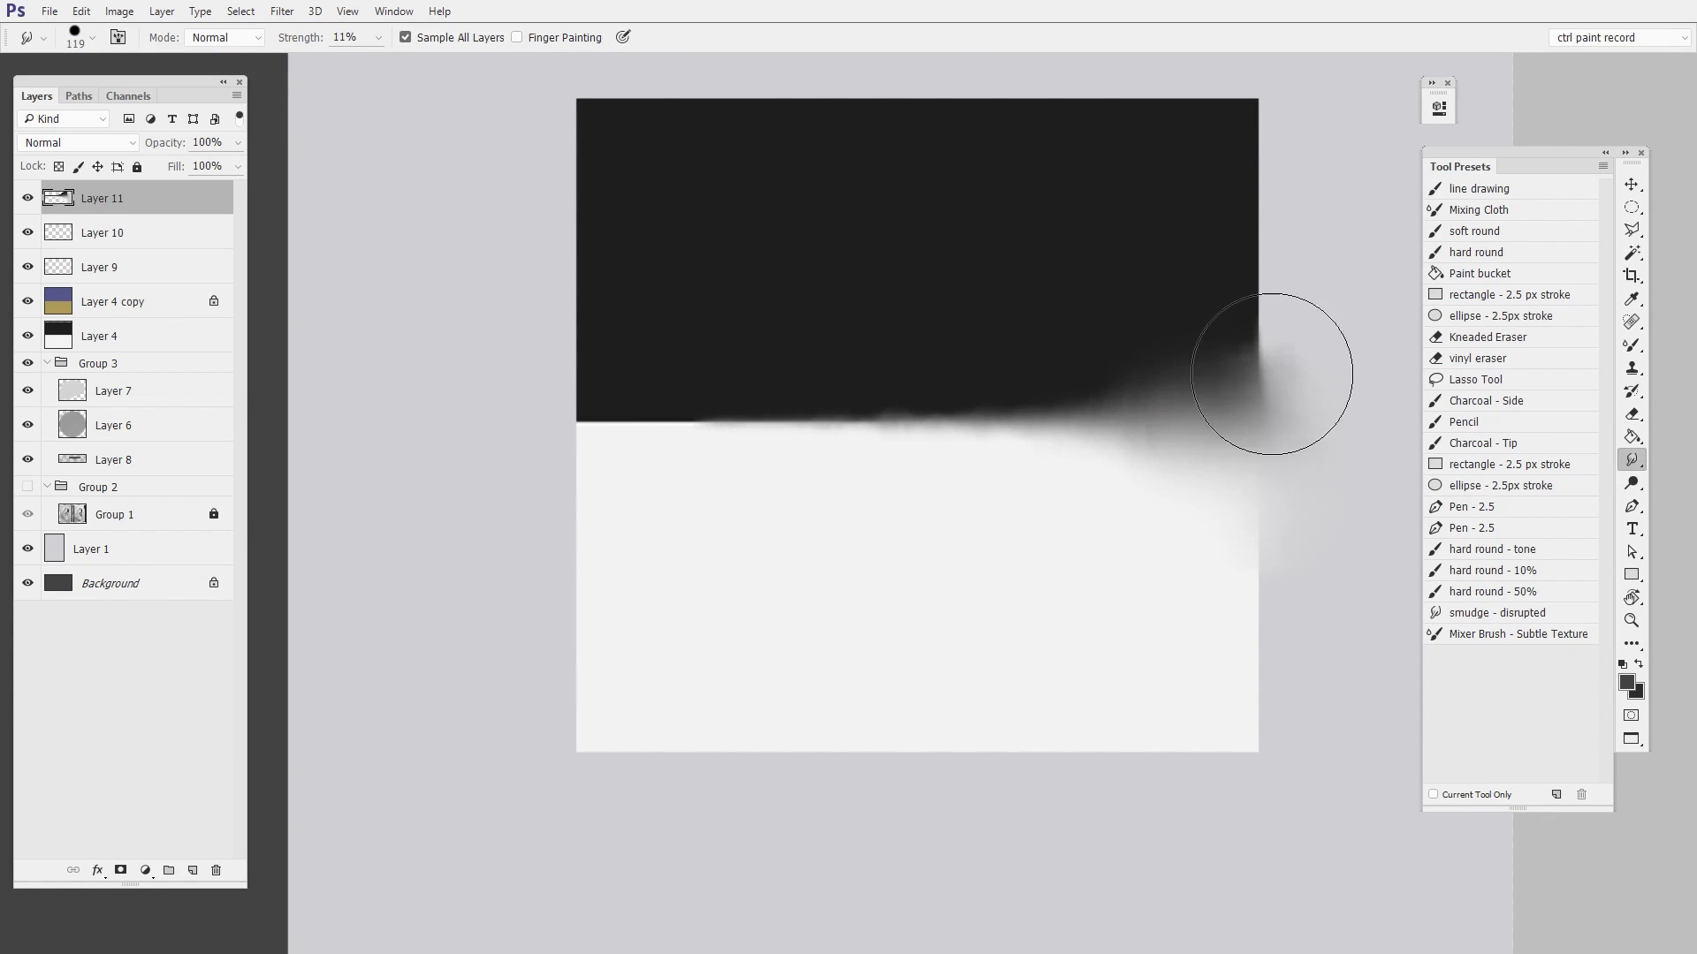
pyautogui.moveTo(1271, 373); pyautogui.dragTo(1025, 572)
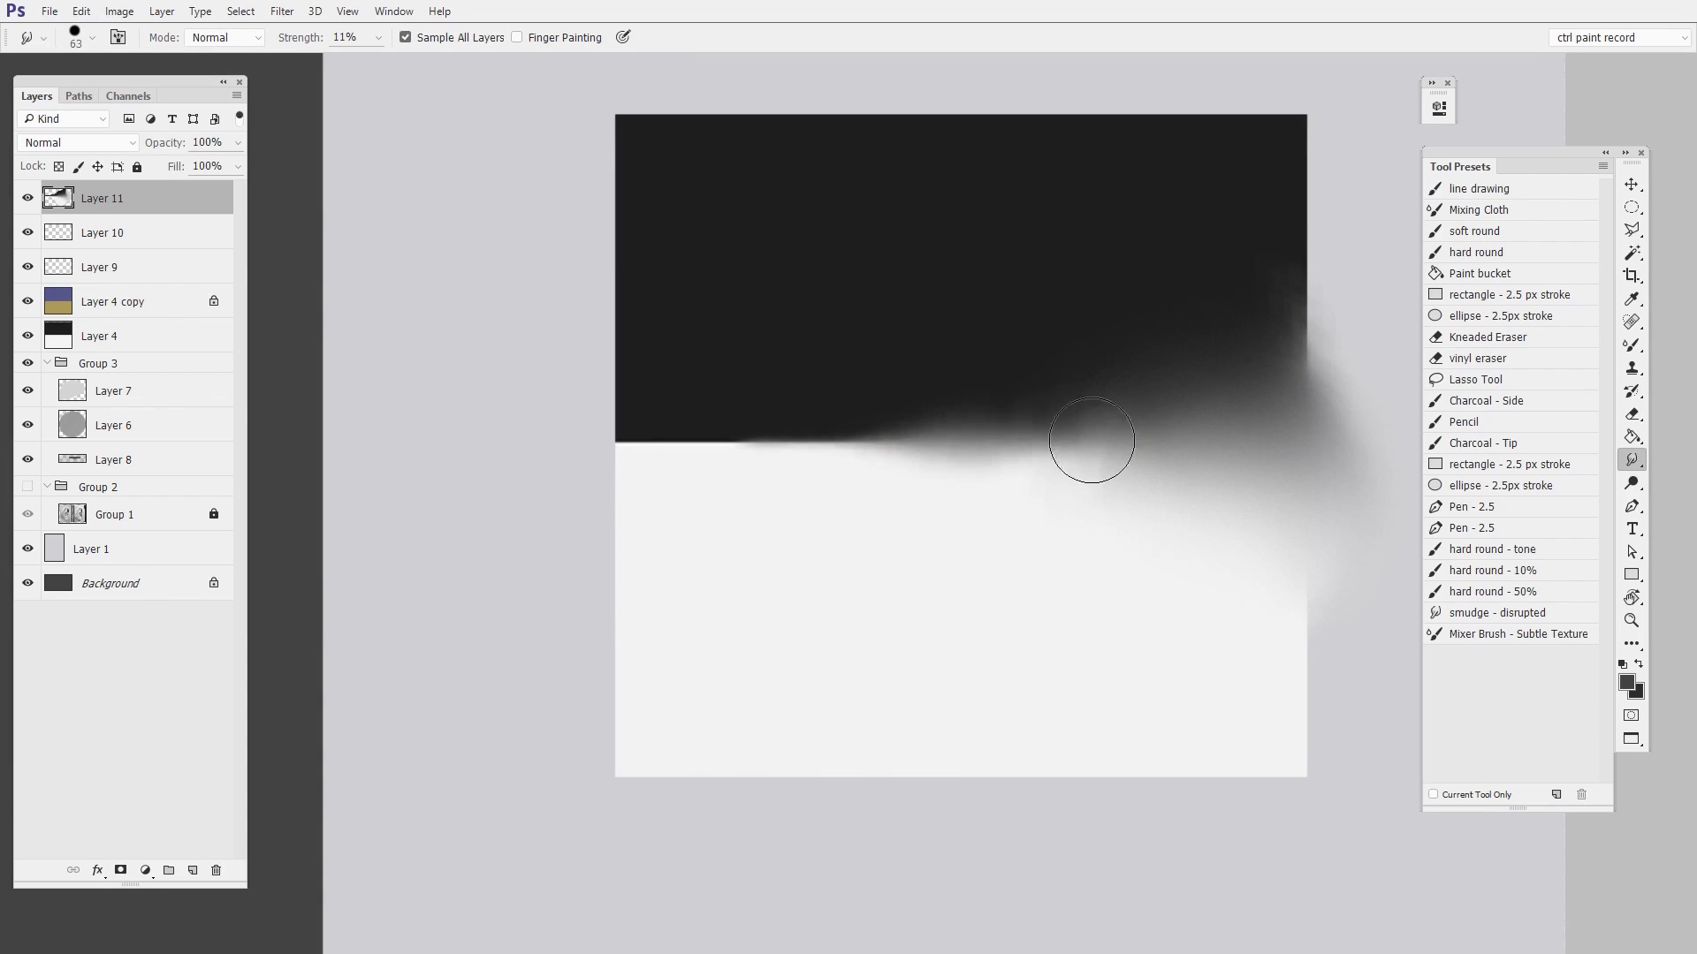
pyautogui.moveTo(1091, 440); pyautogui.dragTo(1175, 620)
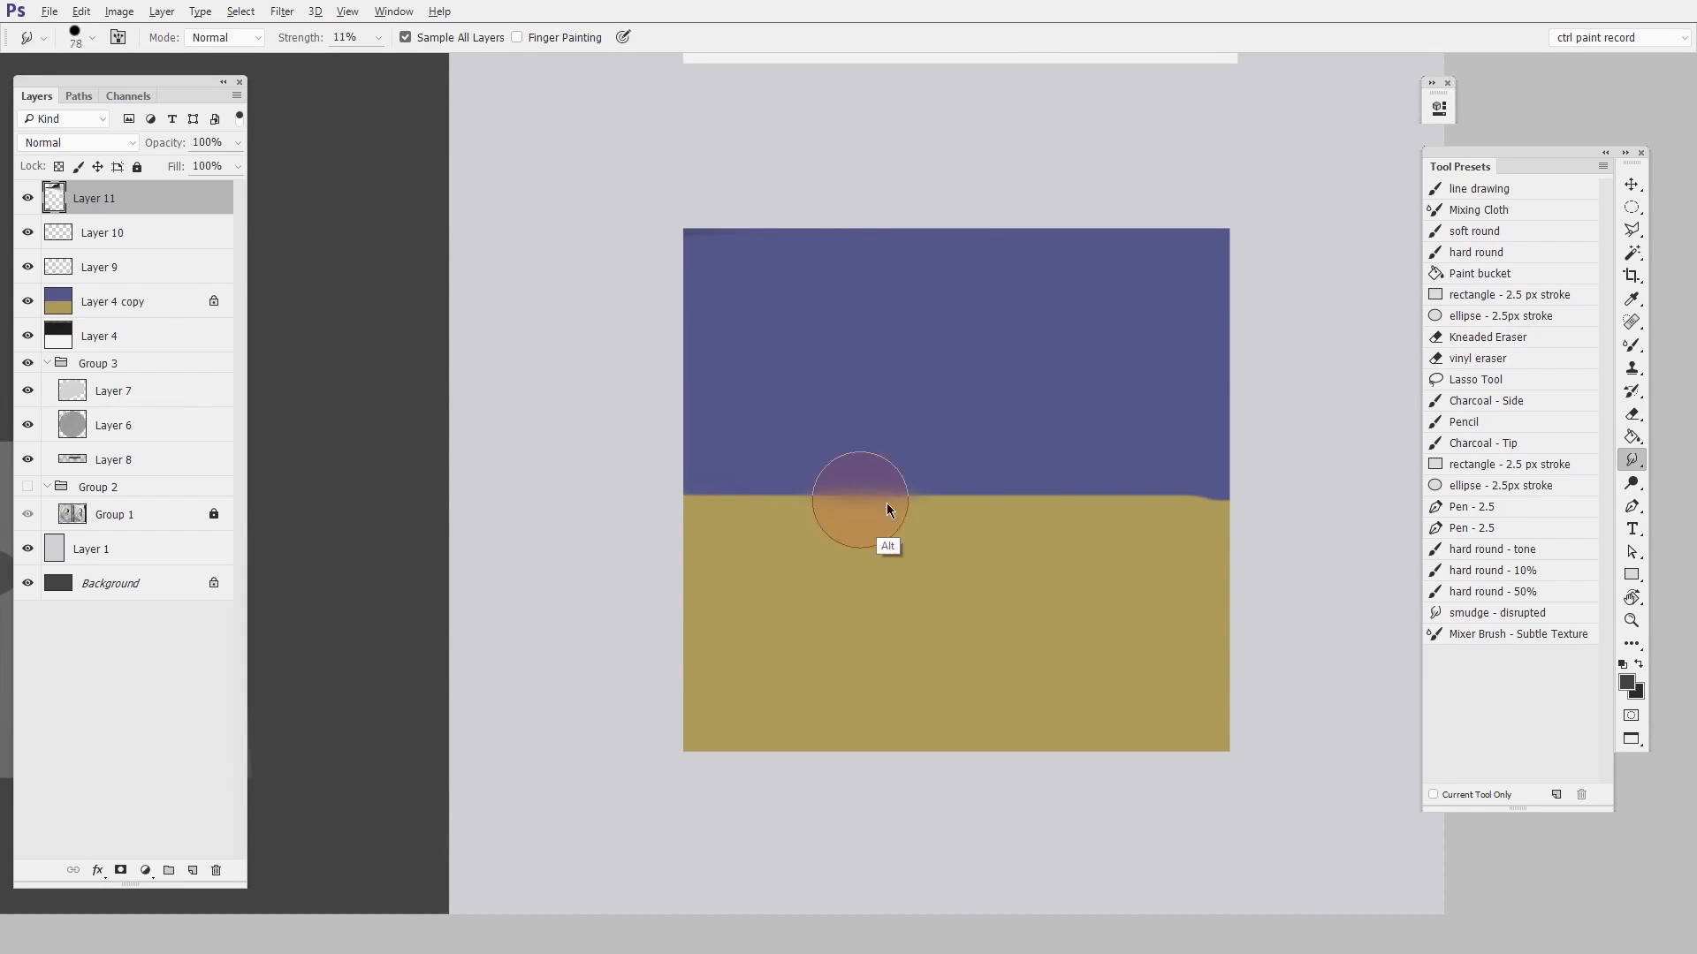
# Step: Smear the blue/gold boundary rightward, pushing yellow up into the blue
pyautogui.moveTo(860, 499); pyautogui.dragTo(1069, 498)
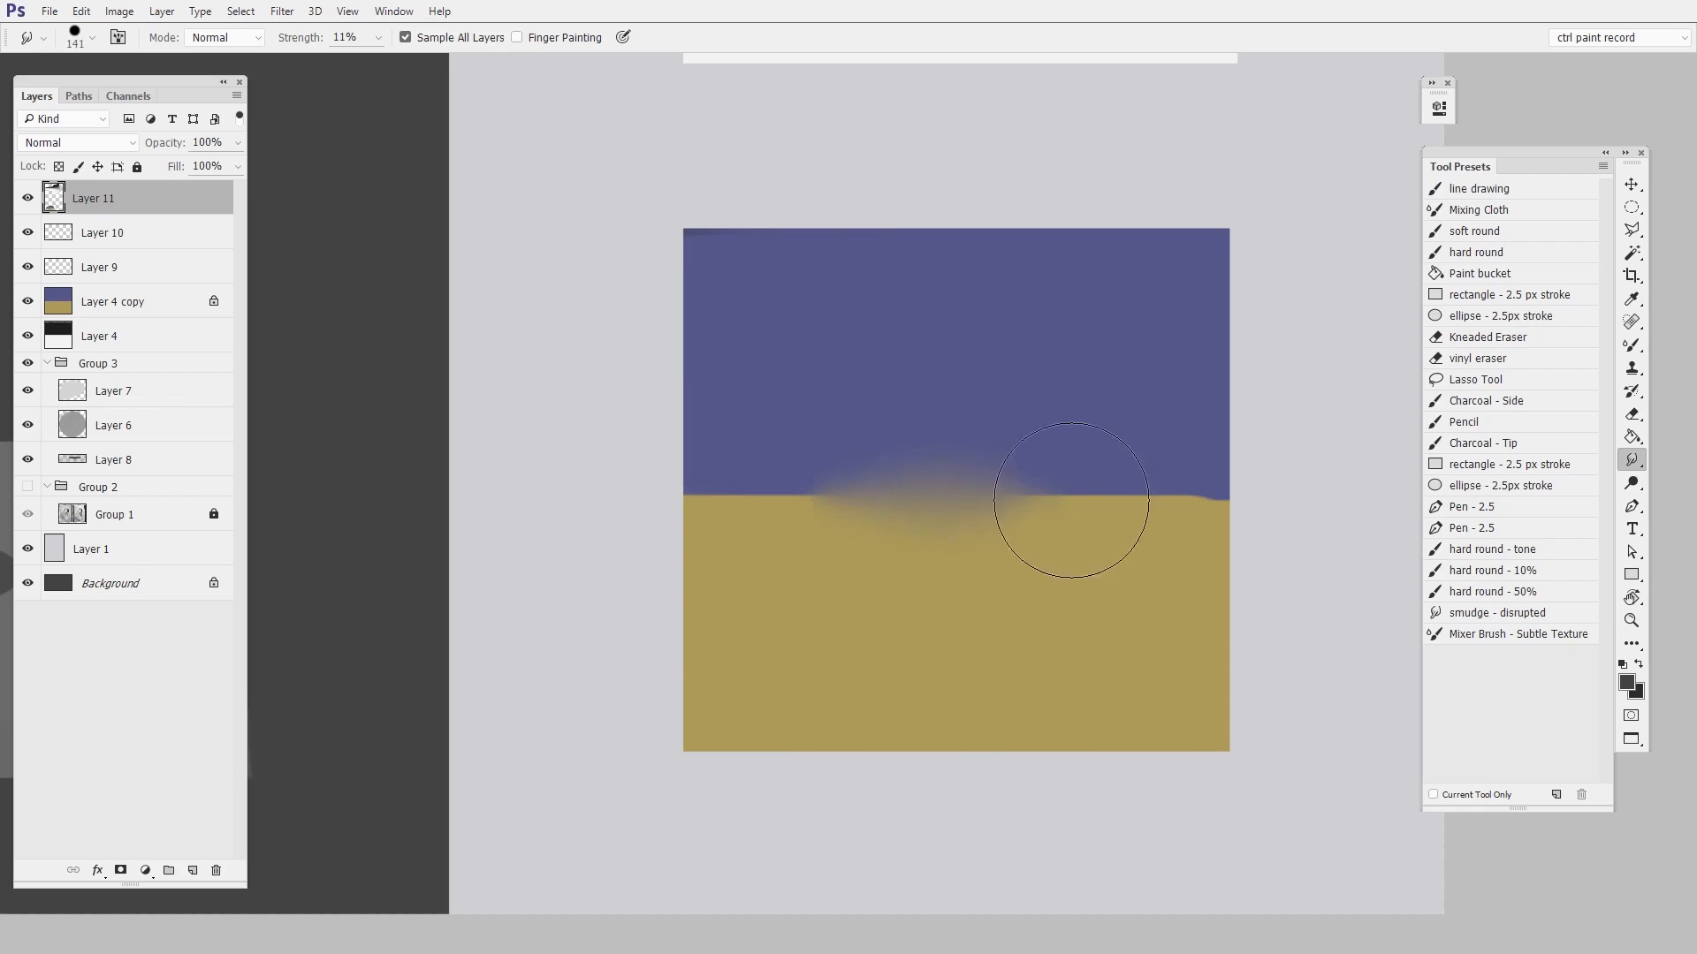
pyautogui.moveTo(1071, 497); pyautogui.dragTo(1075, 509)
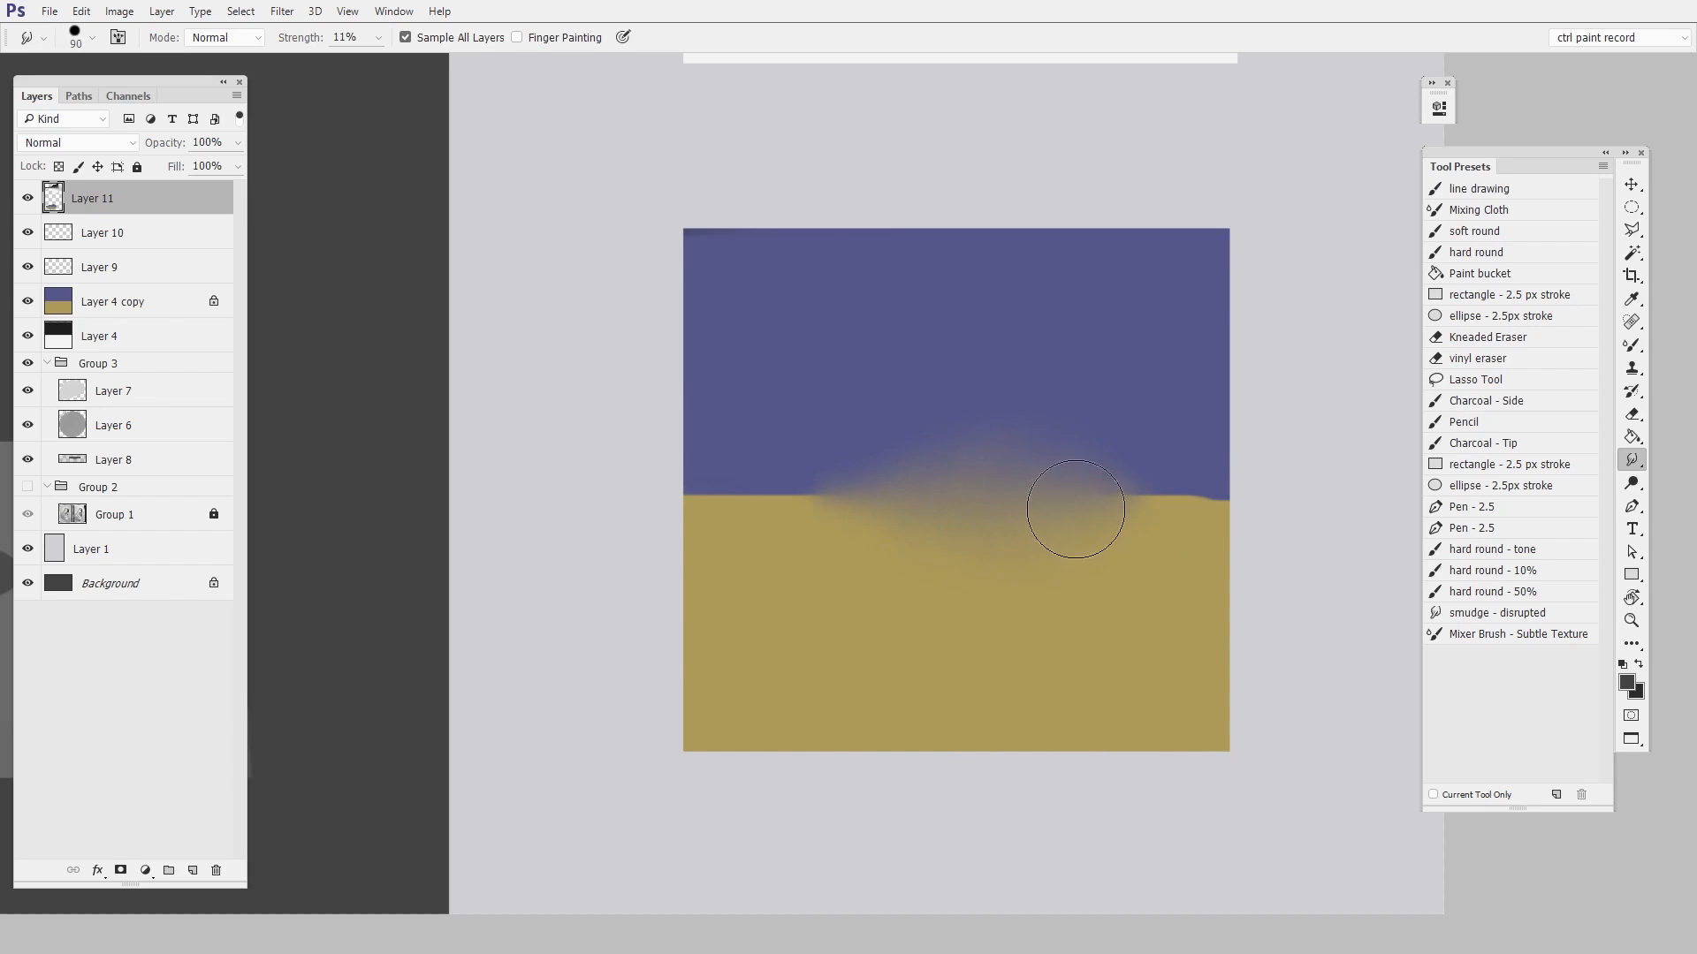
pyautogui.moveTo(1076, 509); pyautogui.dragTo(1173, 640)
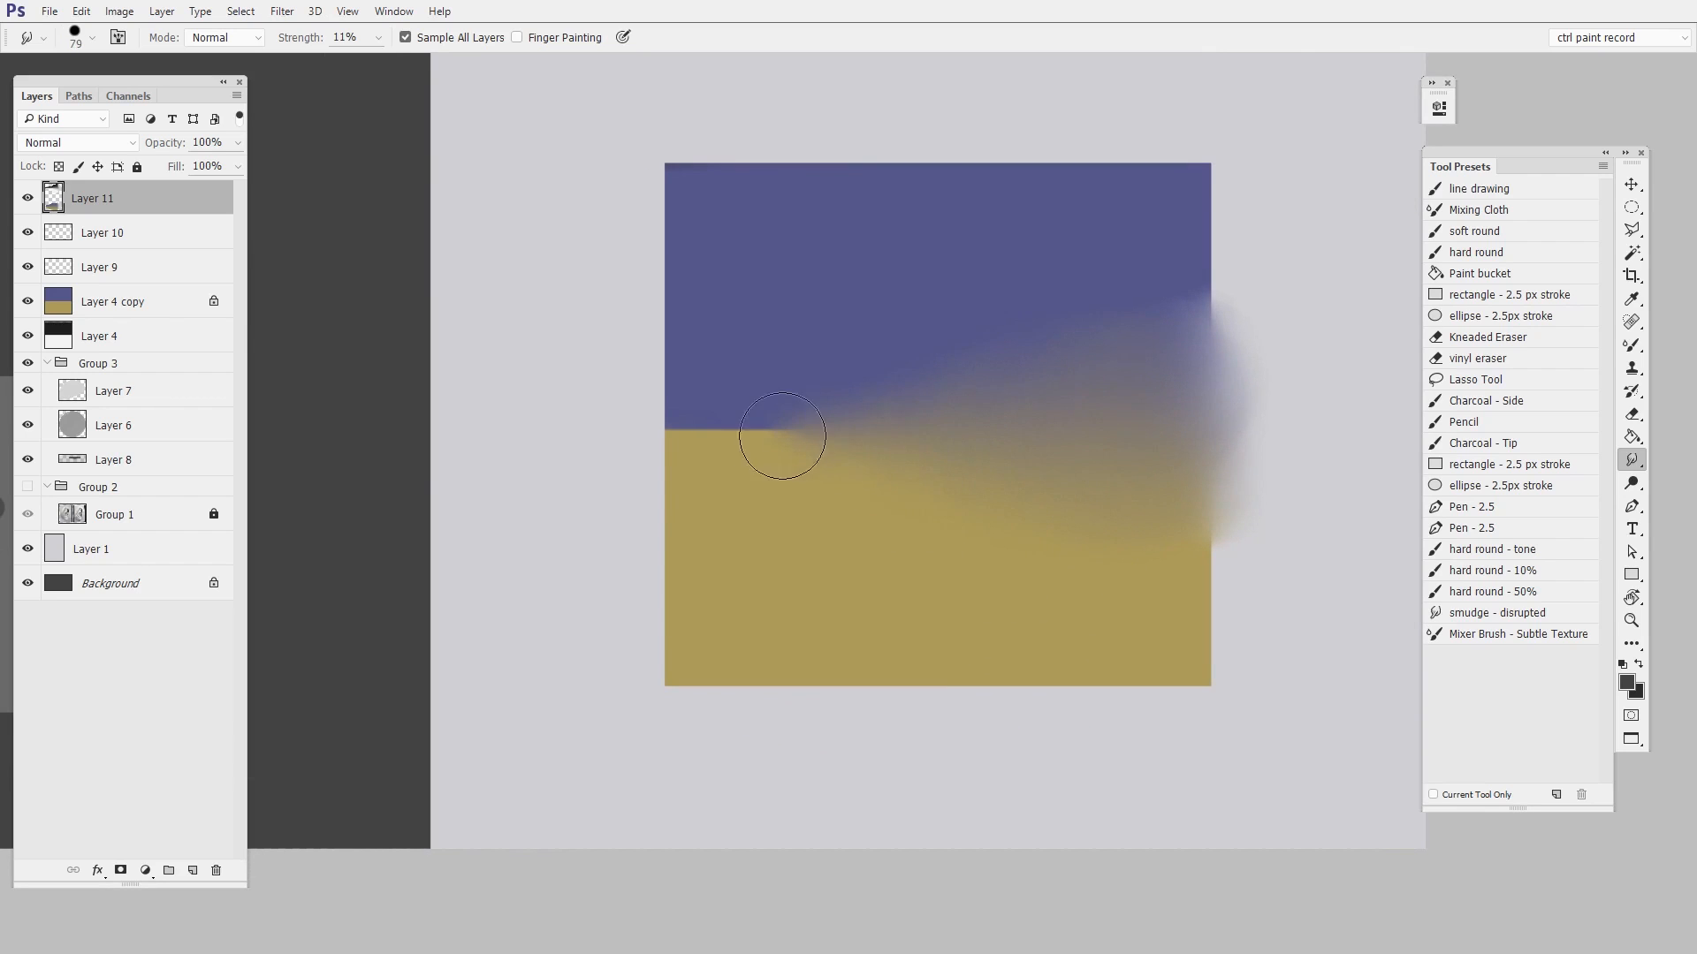
pyautogui.moveTo(781, 435); pyautogui.dragTo(1241, 607)
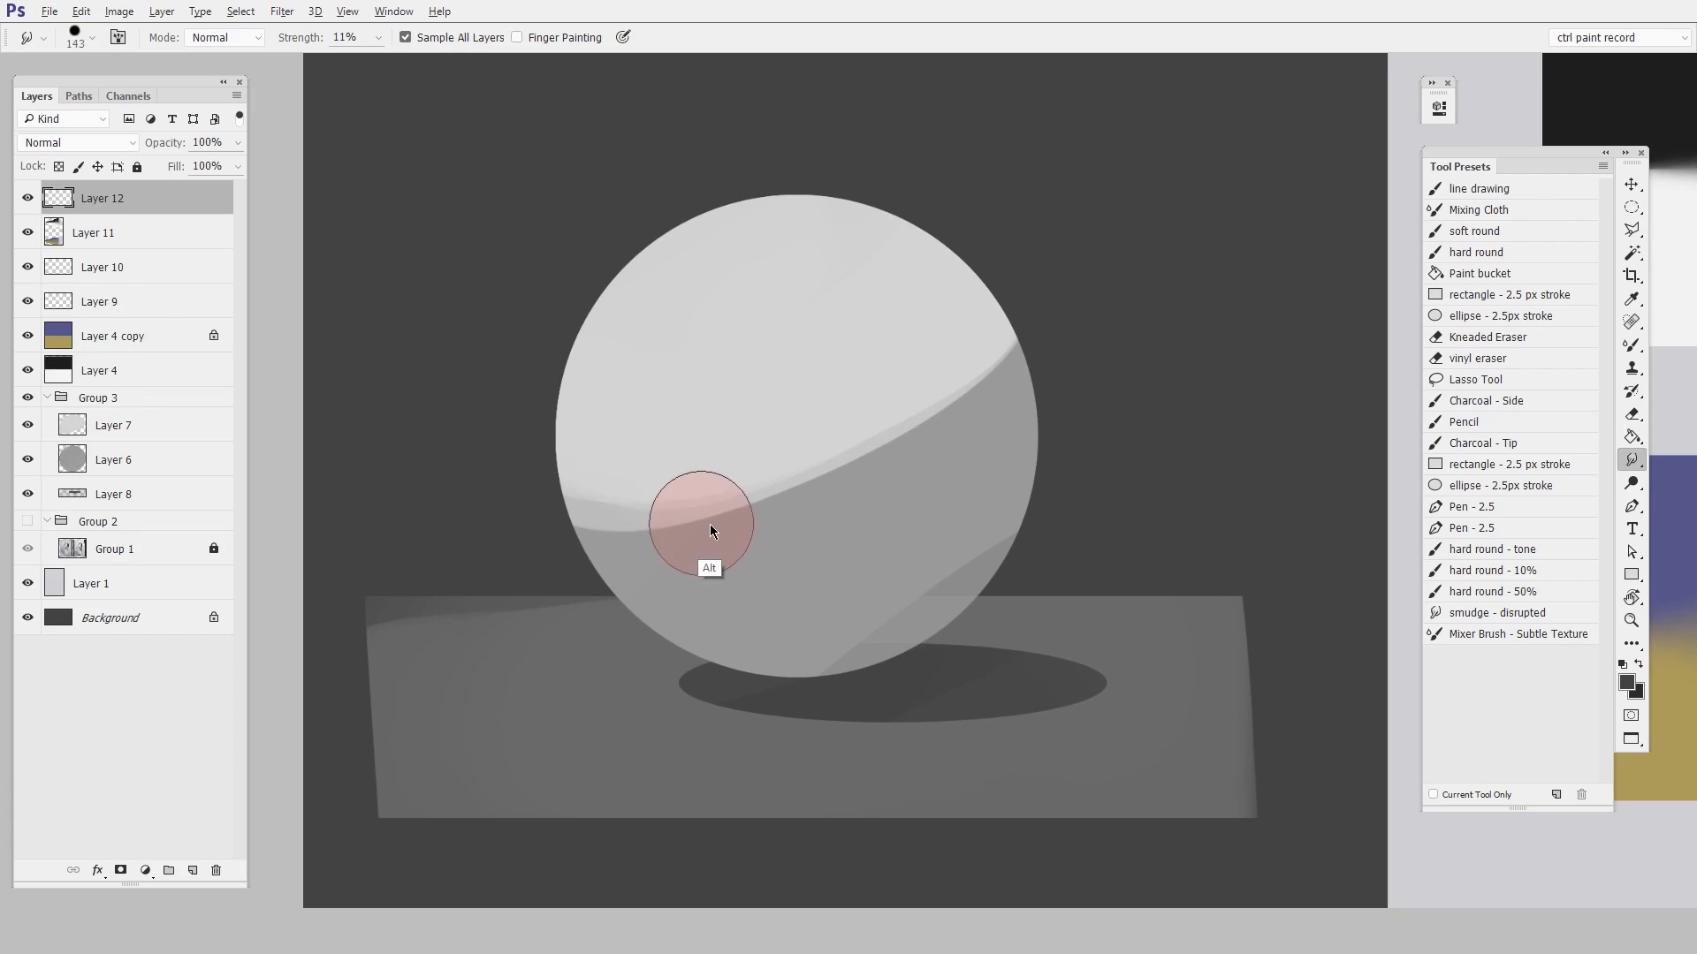
# Step: Smudge the sphere's crescent highlight edge and lower shading on Layer 12
pyautogui.moveTo(708, 529); pyautogui.dragTo(941, 423)
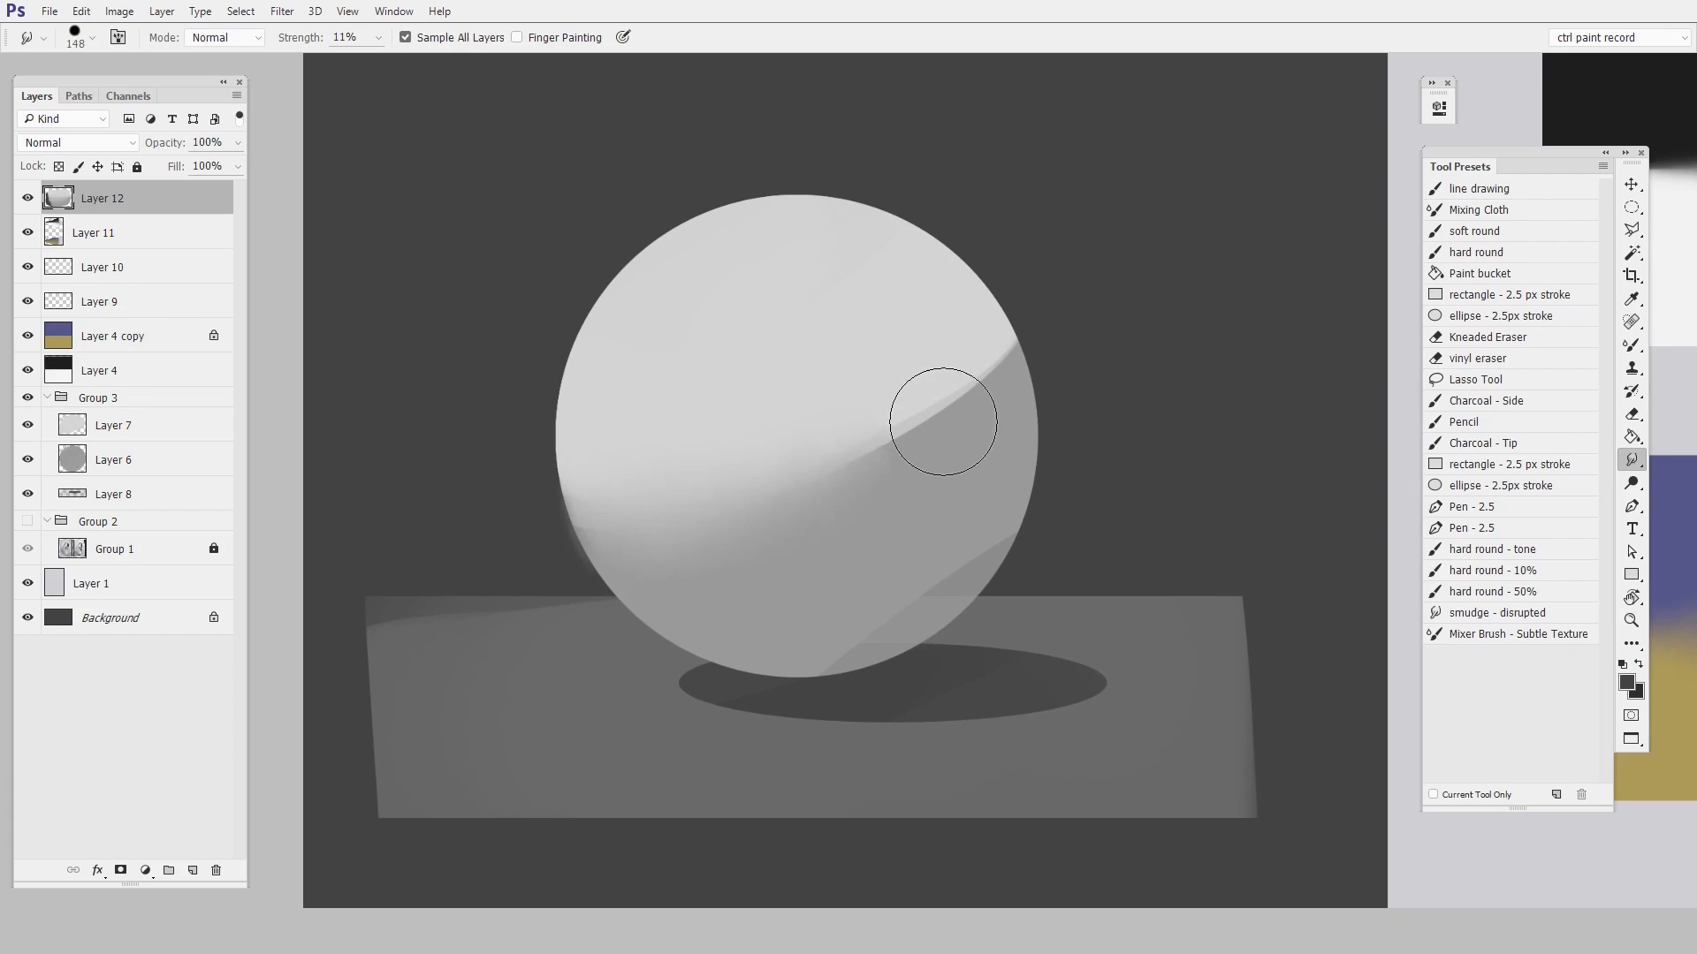
pyautogui.moveTo(941, 421); pyautogui.dragTo(725, 559)
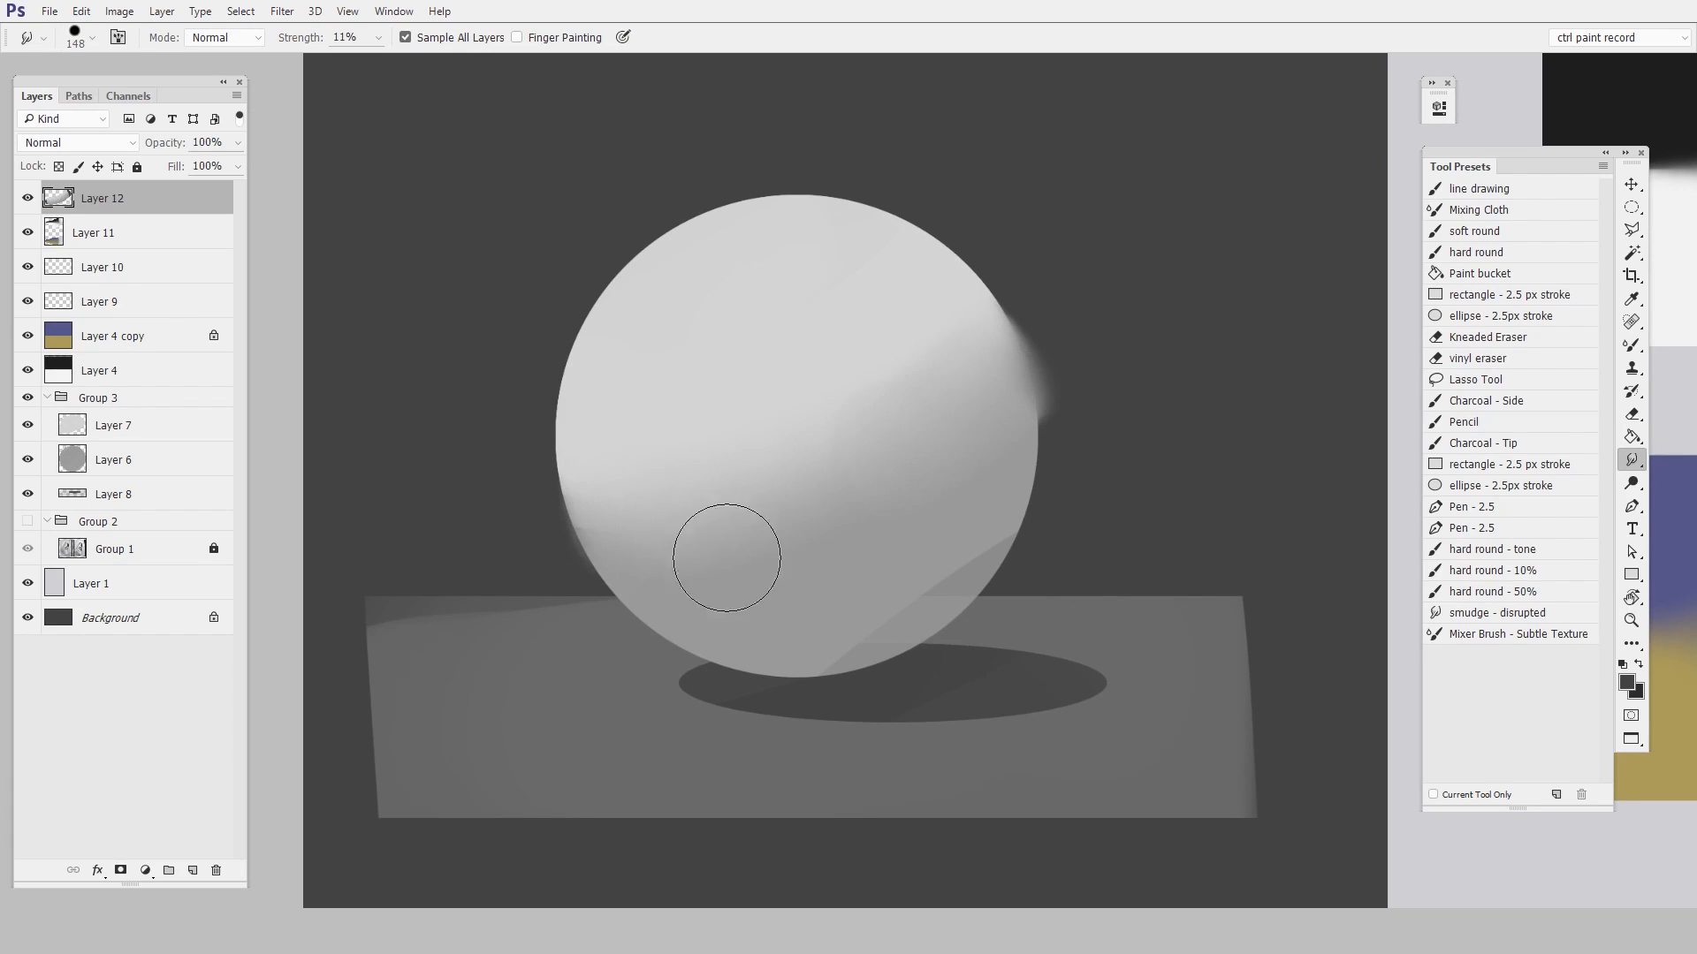
pyautogui.moveTo(725, 560); pyautogui.dragTo(1006, 400)
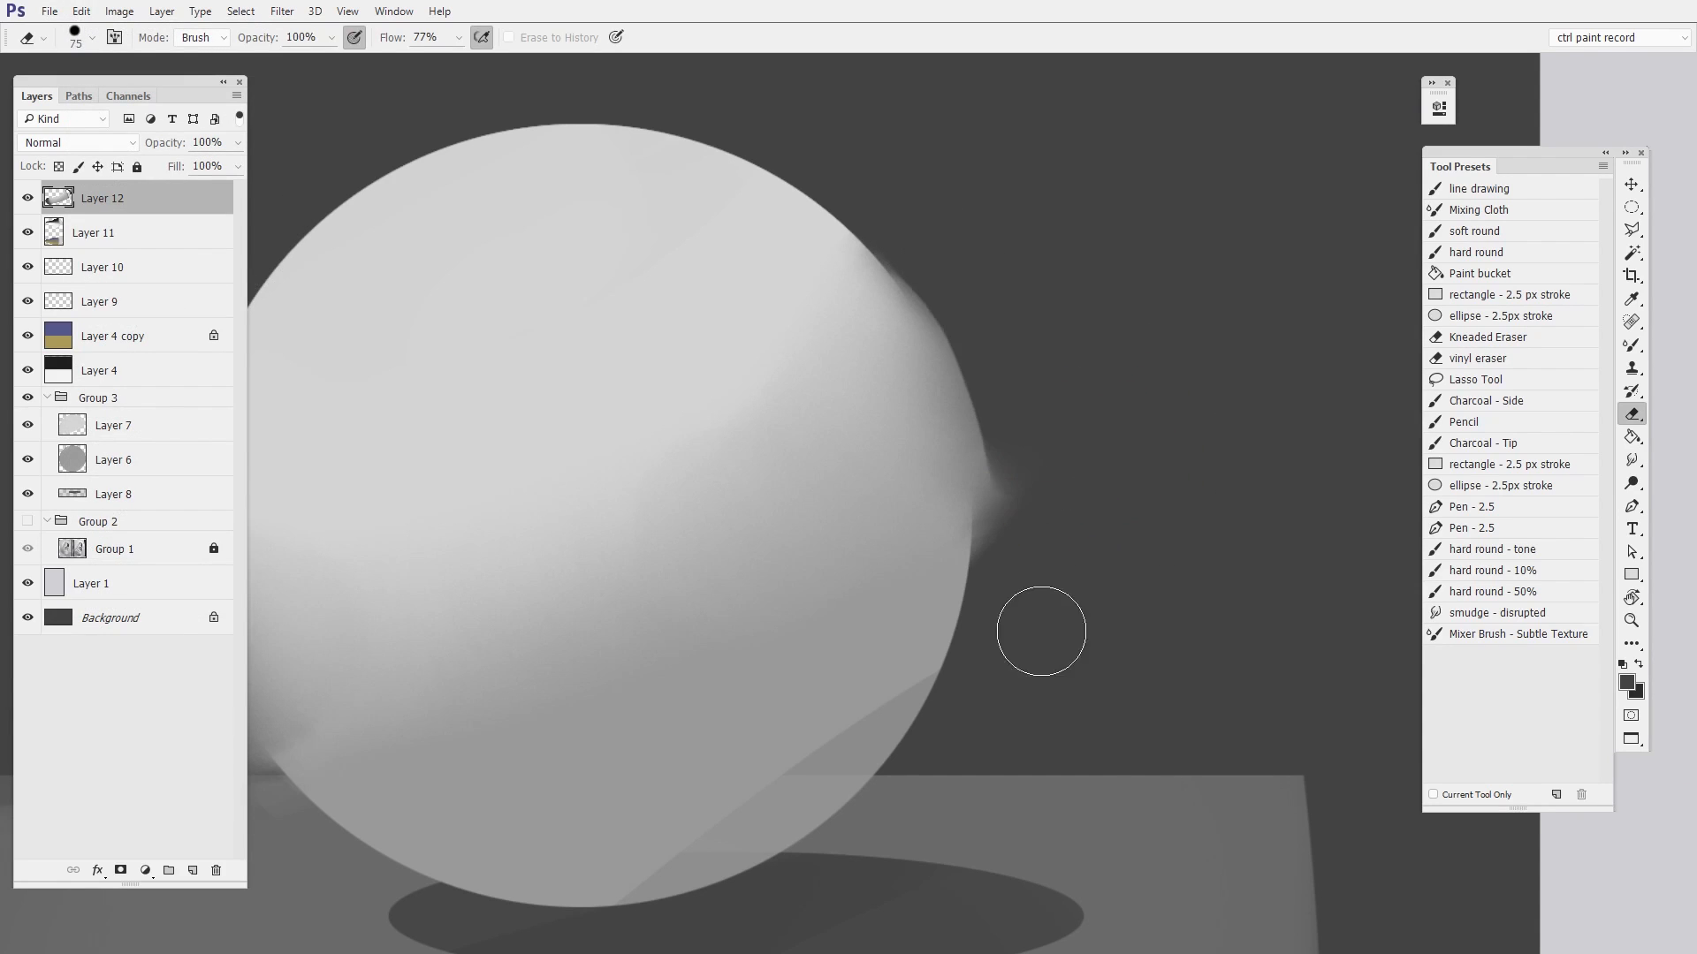
# Step: Erase the smudge streaks spilling past the sphere's right and left edges on Layer 12
pyautogui.moveTo(1041, 631); pyautogui.dragTo(925, 223)
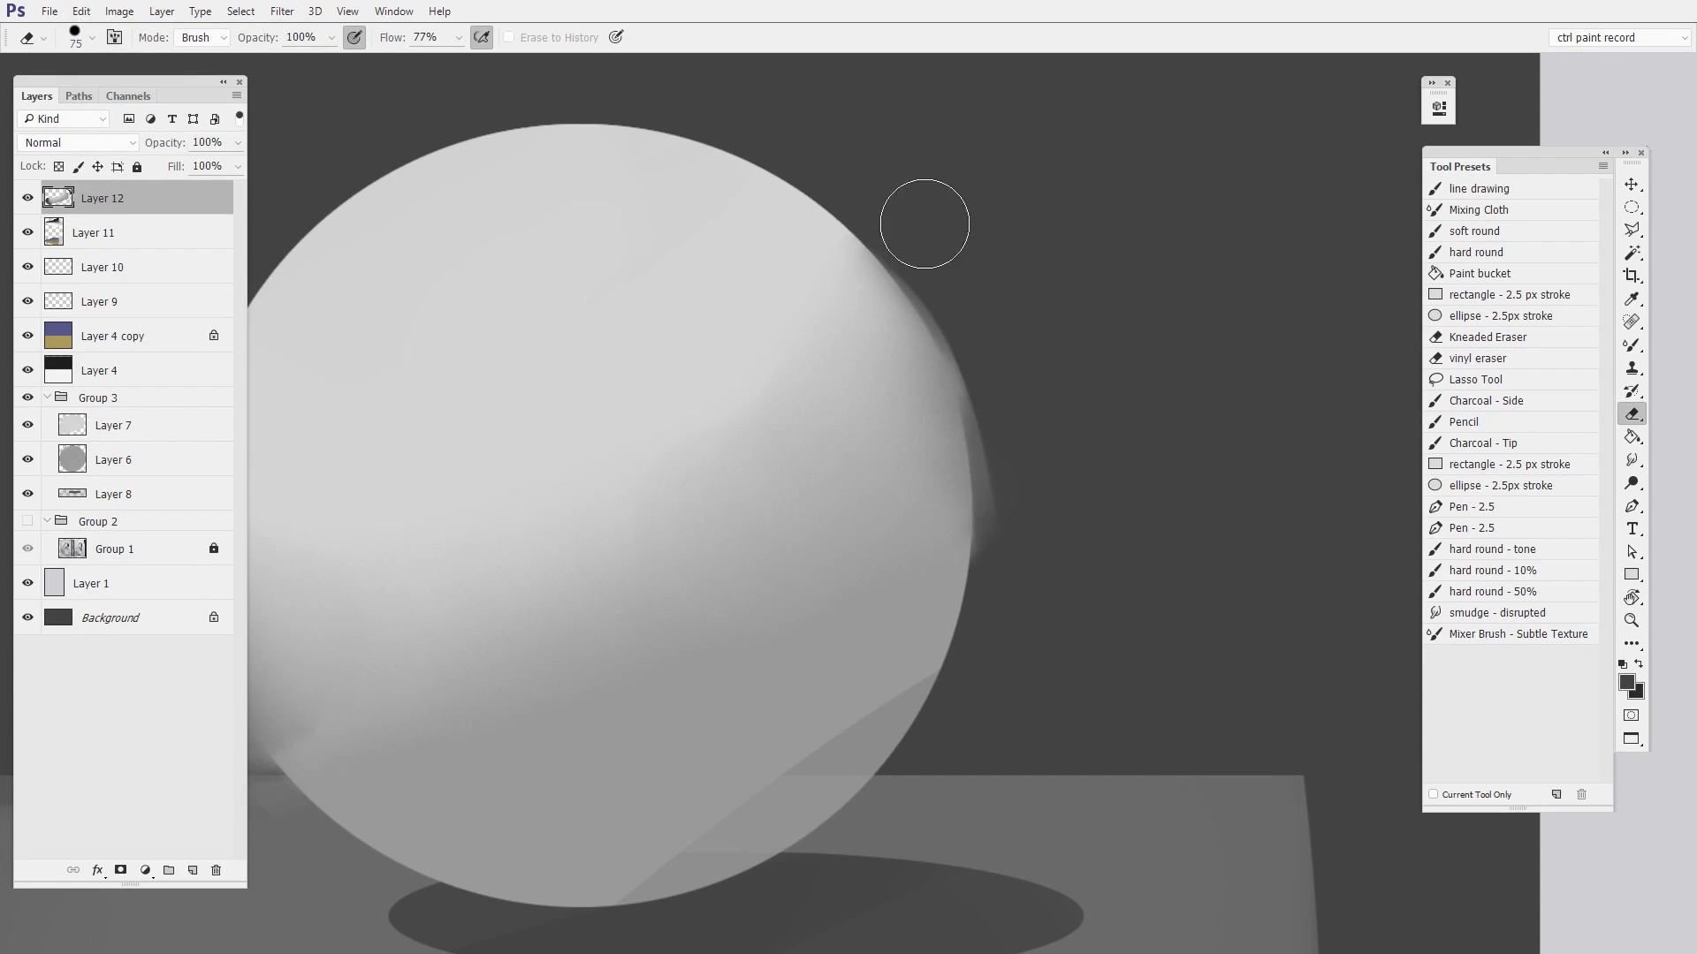
pyautogui.moveTo(924, 223); pyautogui.dragTo(1003, 796)
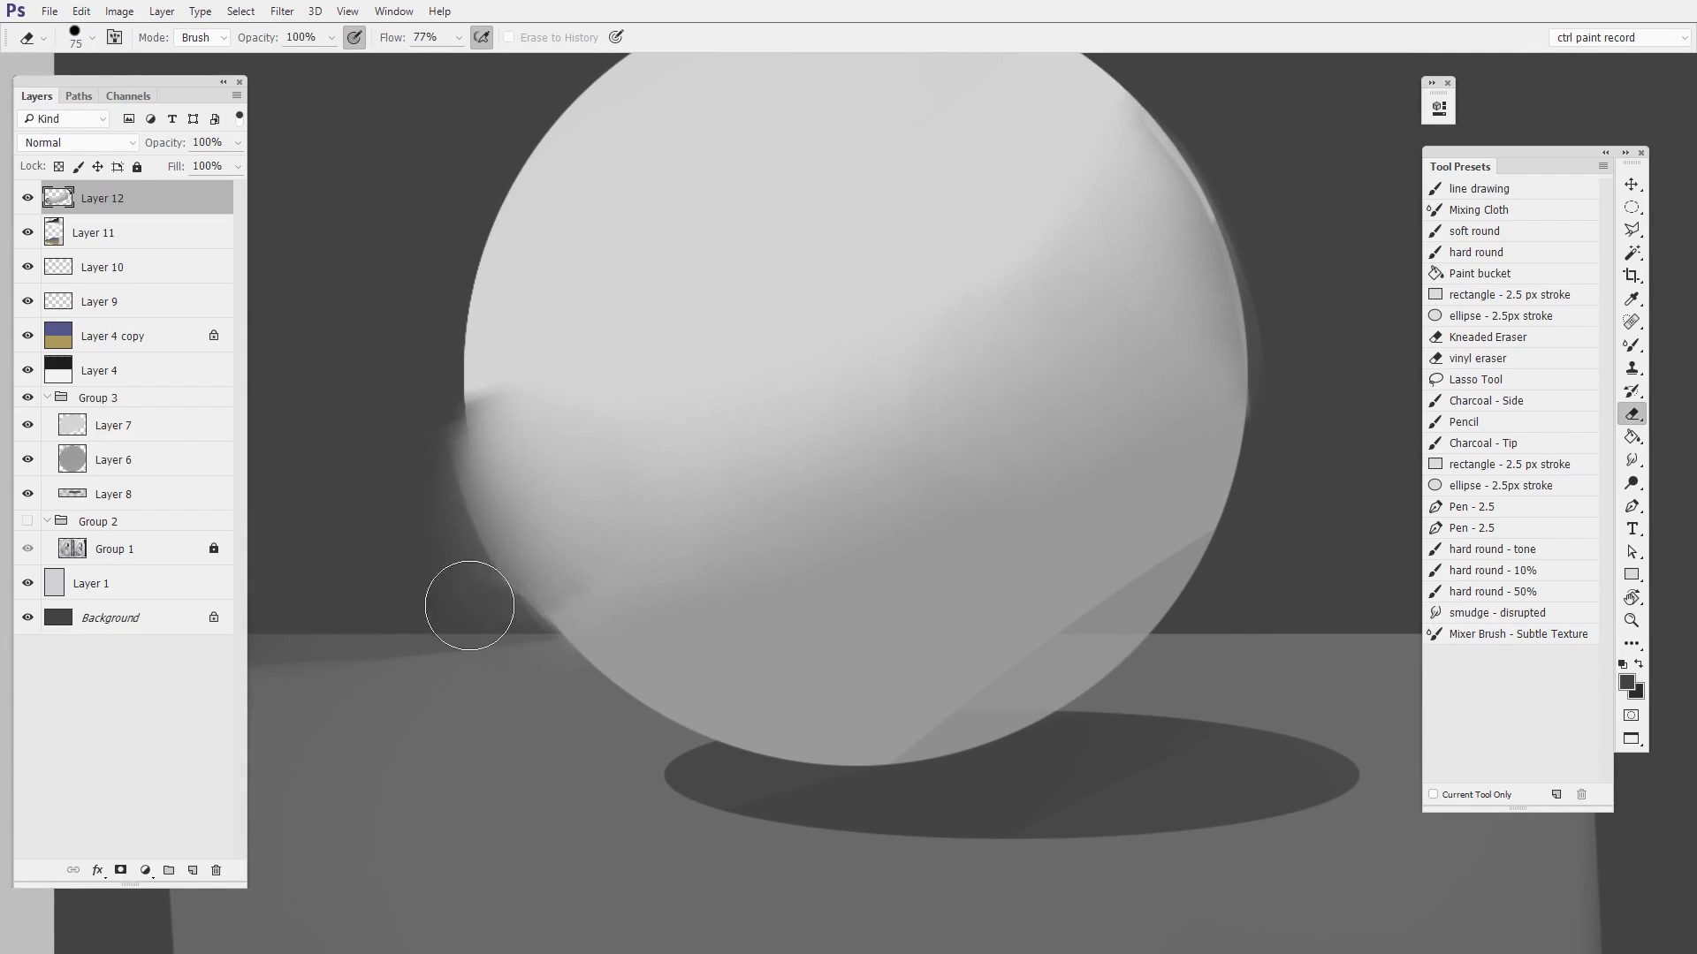
pyautogui.moveTo(469, 606); pyautogui.dragTo(416, 390)
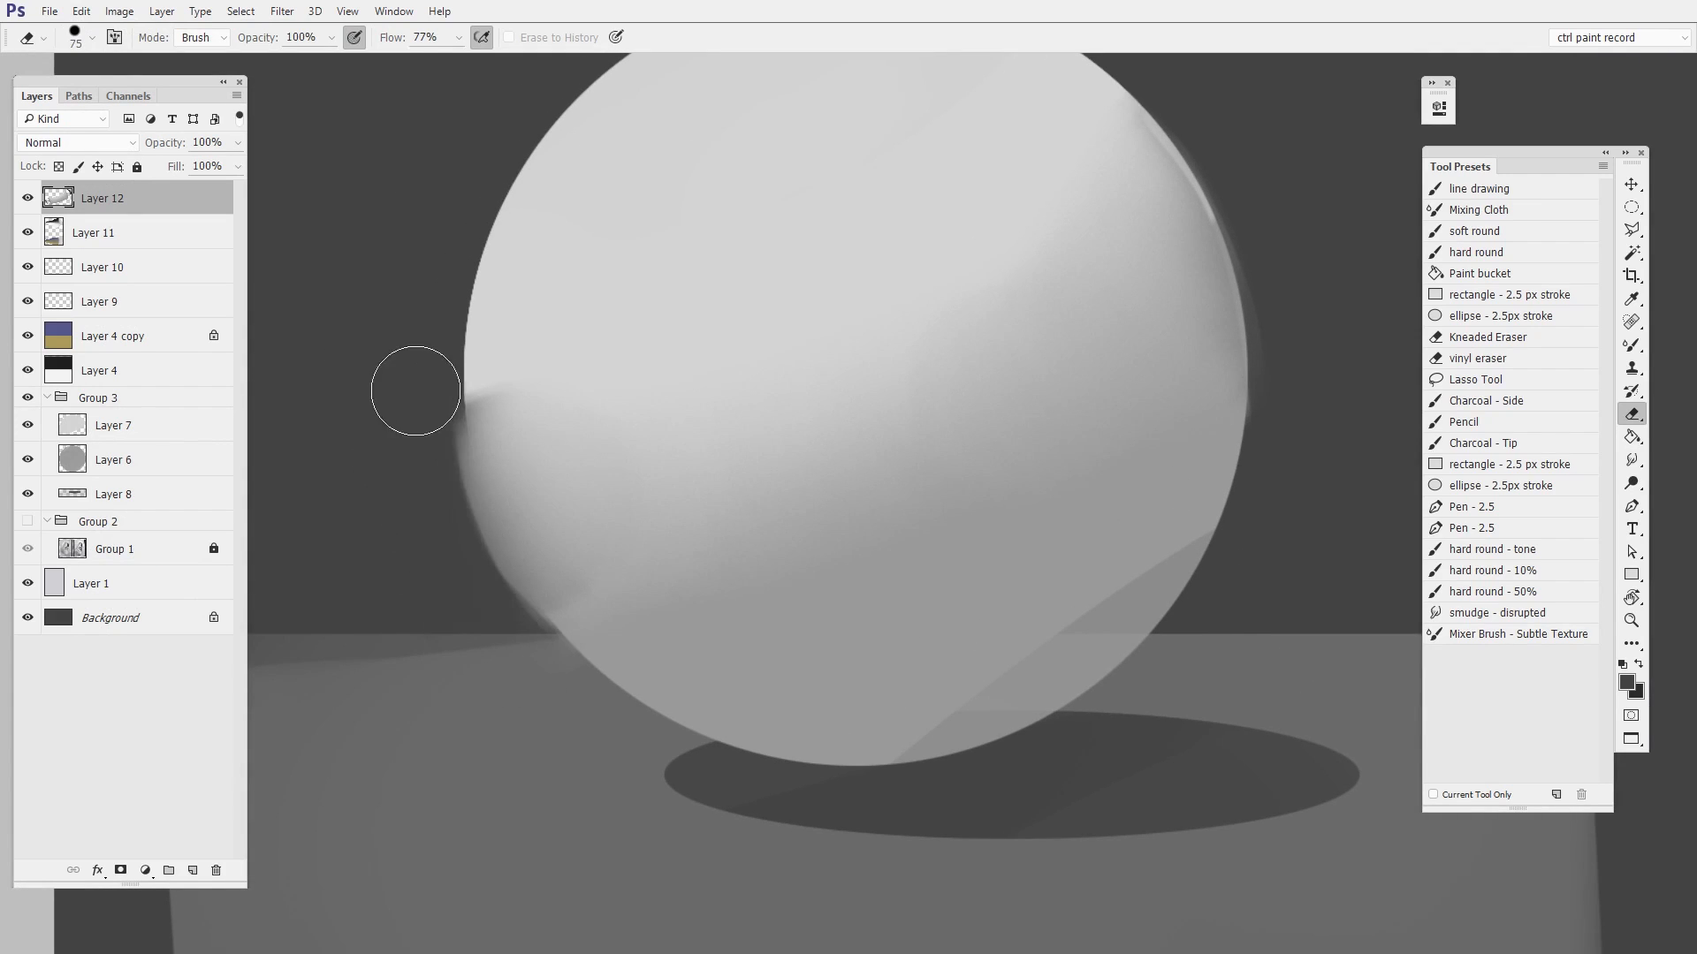
pyautogui.moveTo(415, 389); pyautogui.dragTo(587, 749)
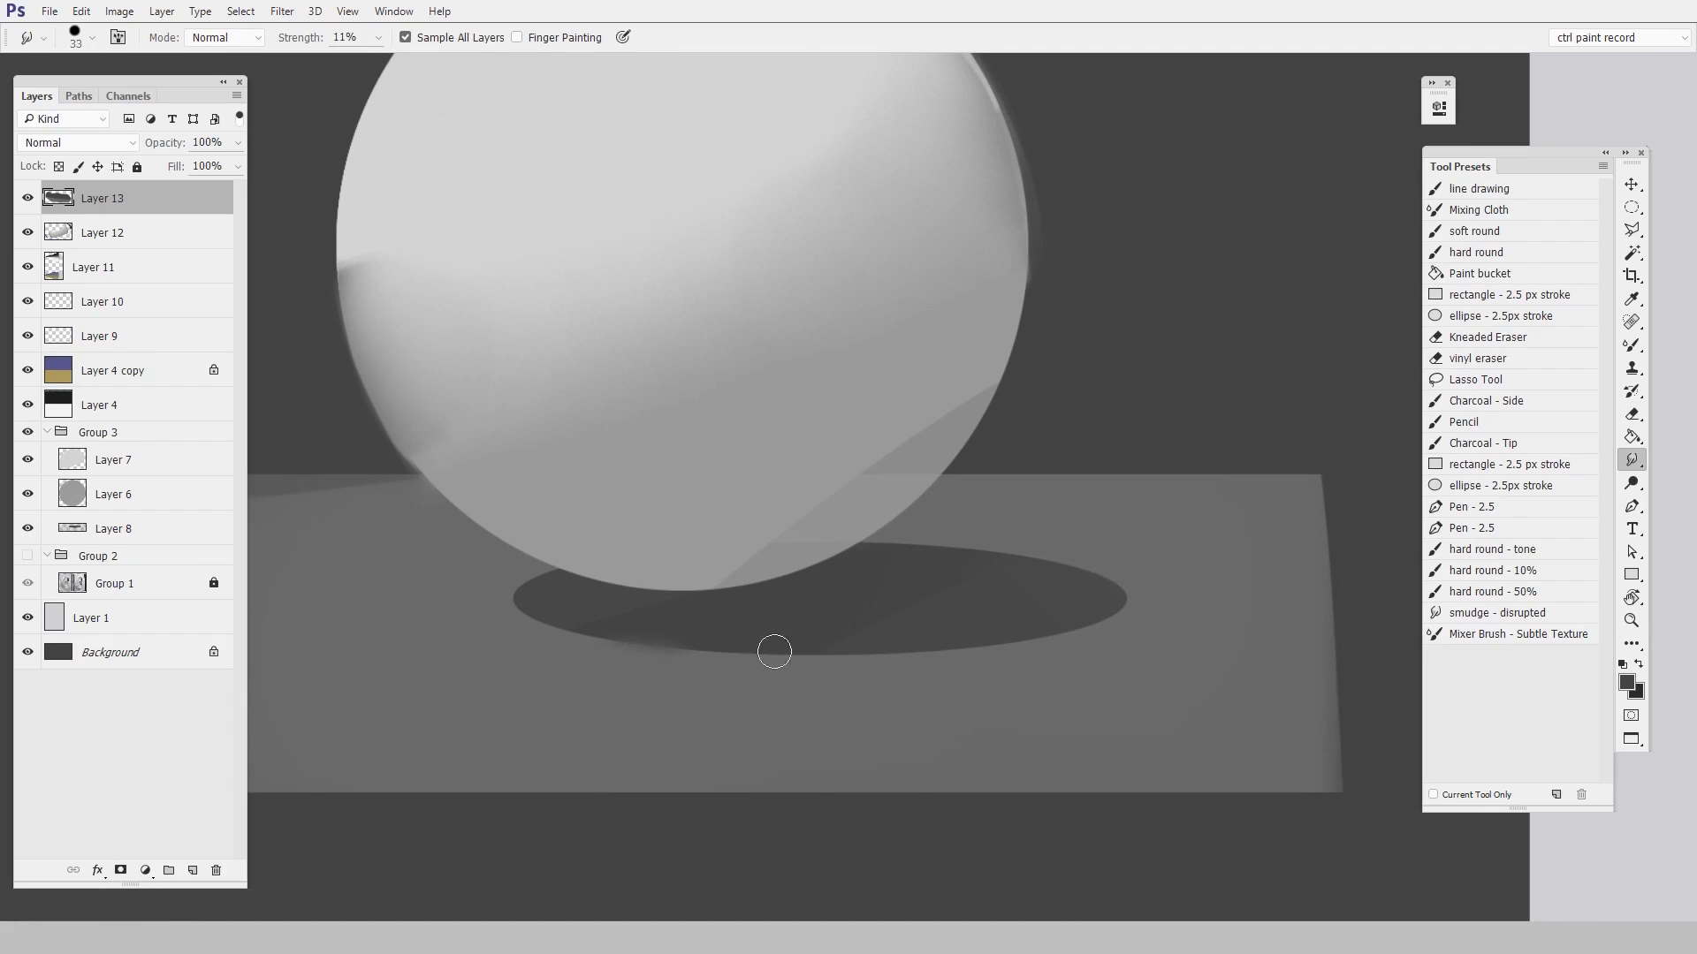
# Step: Smudge the shadow's lower edge, the sphere's base and the shadow's right side at 11% strength
pyautogui.moveTo(774, 651); pyautogui.dragTo(926, 623)
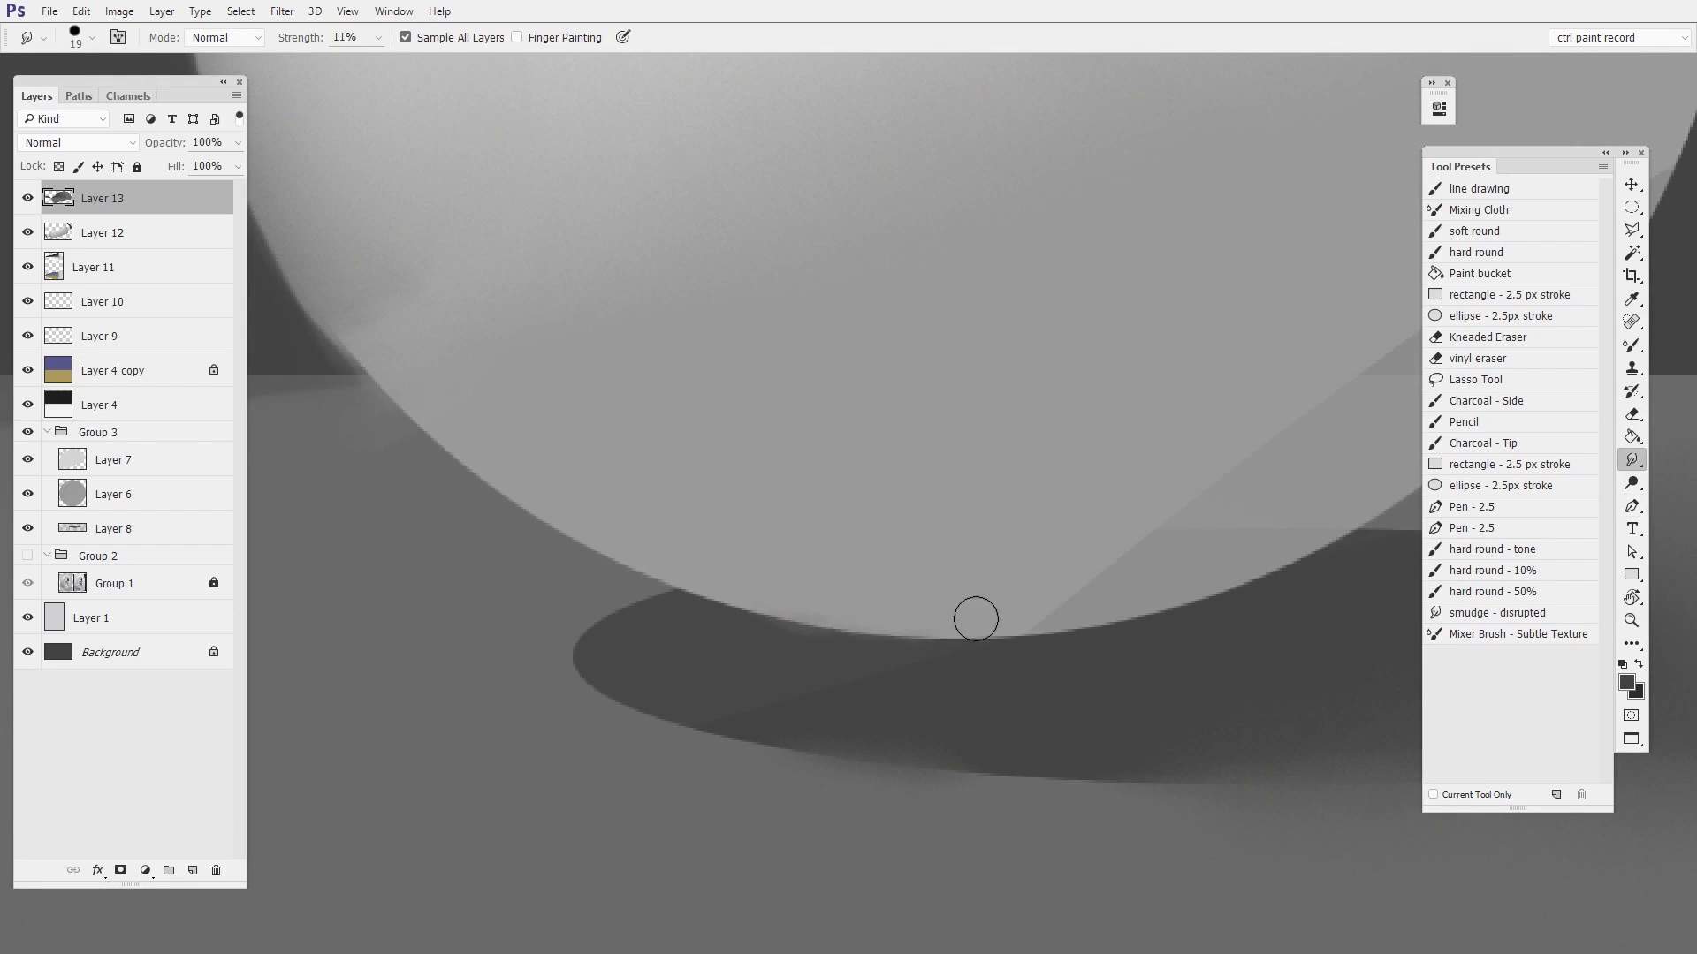
pyautogui.moveTo(974, 619); pyautogui.dragTo(925, 635)
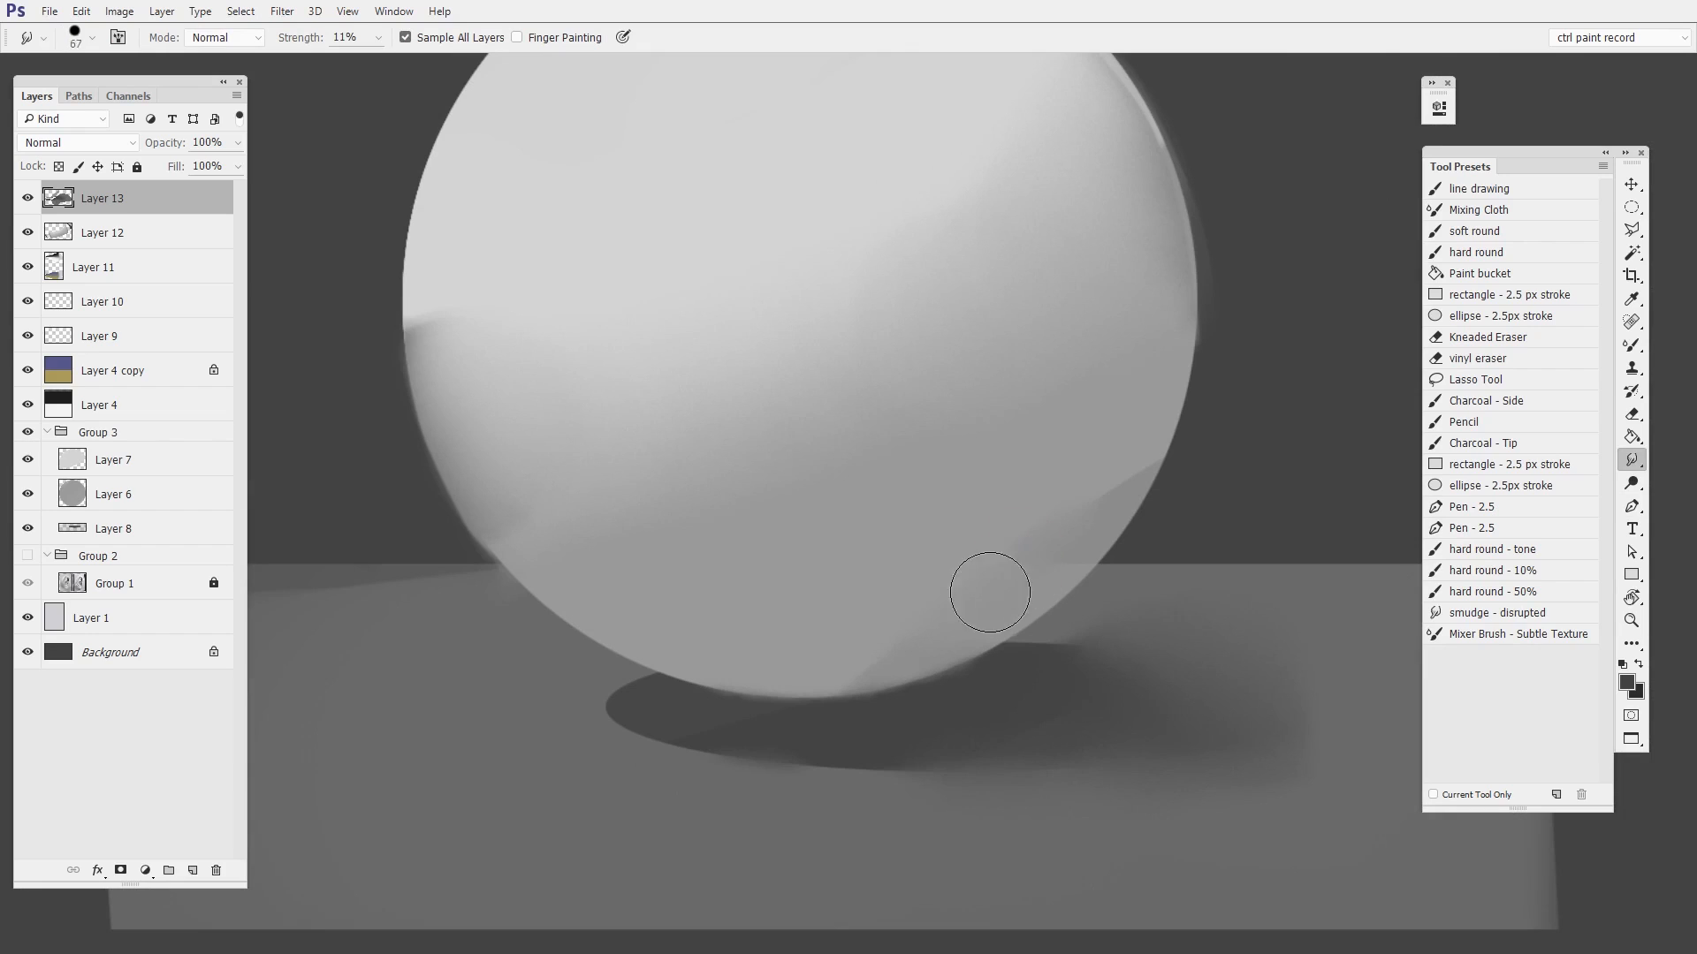
pyautogui.moveTo(989, 592); pyautogui.dragTo(695, 544)
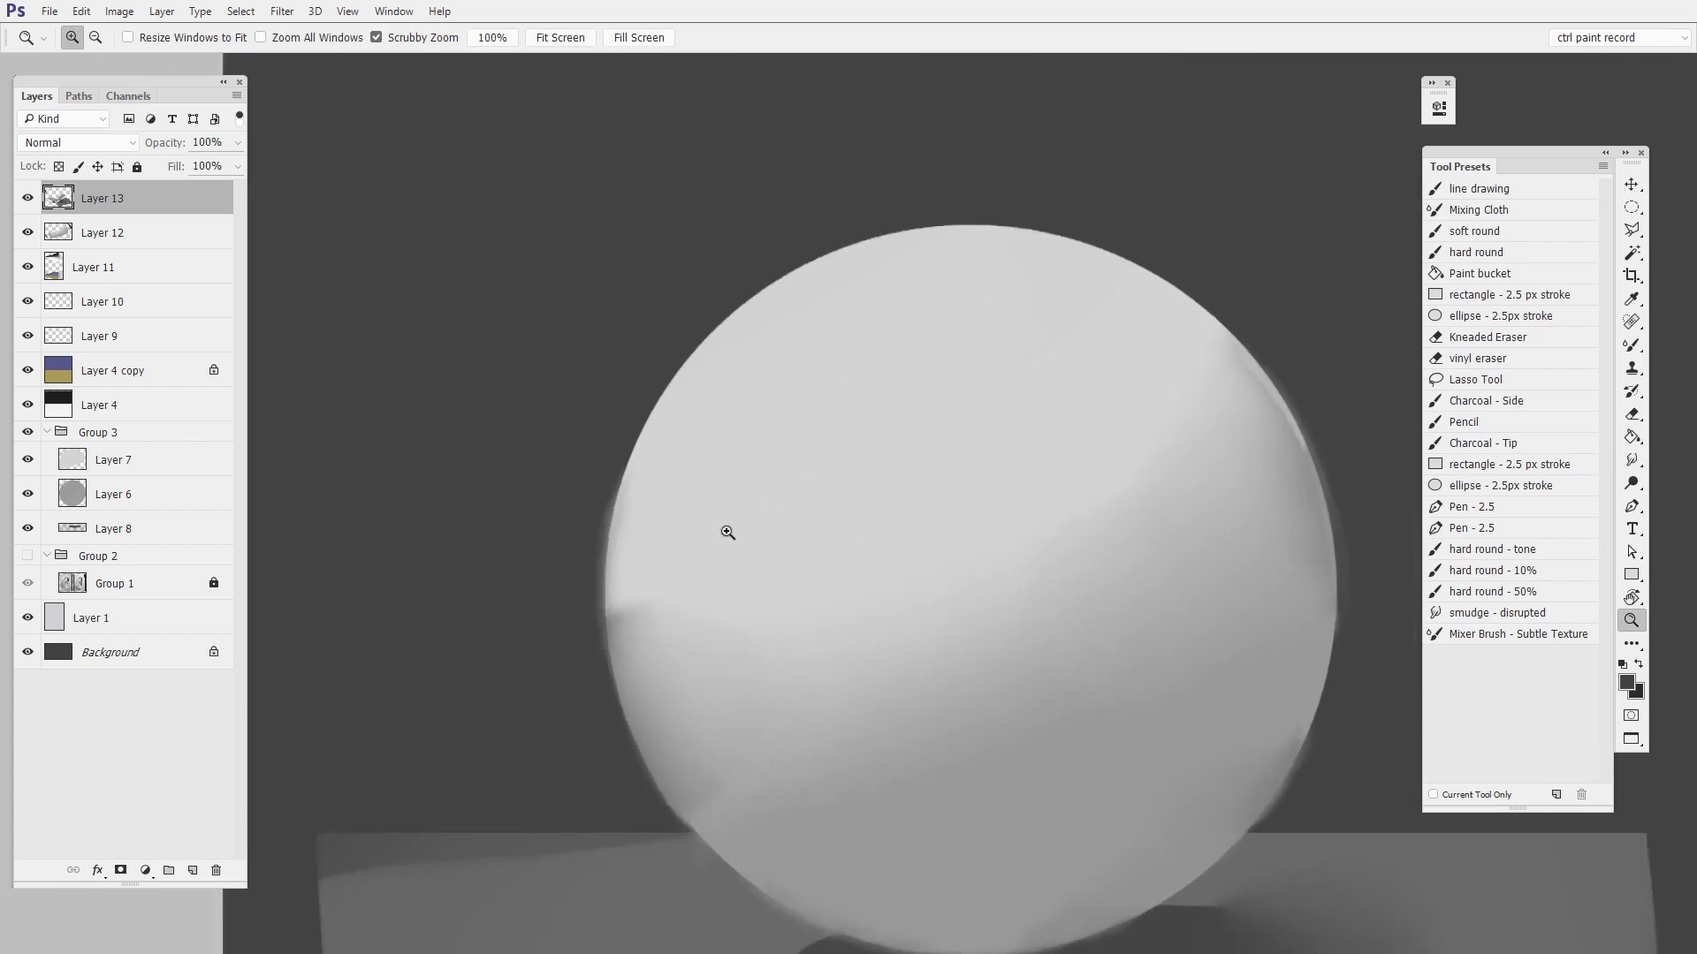
# Step: Zoom out with the Zoom tool to view the entire painting
pyautogui.click(1633, 486)
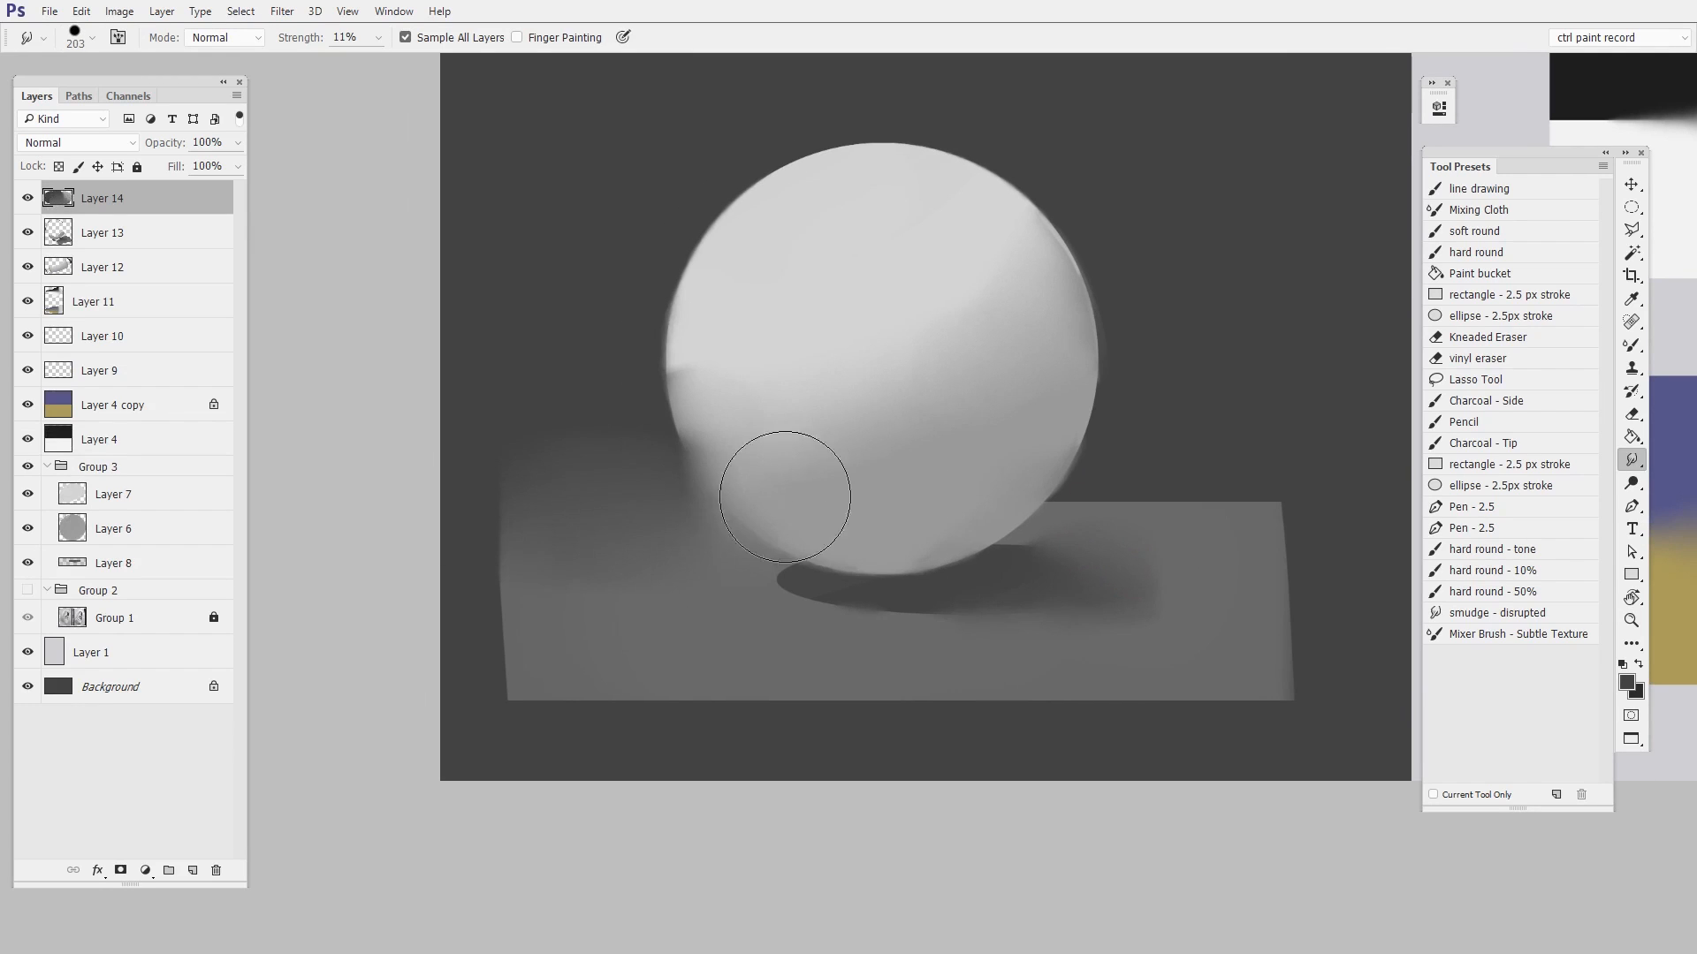
# Step: Smear the ground beneath the sphere, then erase smudging over its left and lower-right edges
pyautogui.moveTo(784, 498); pyautogui.dragTo(1346, 515)
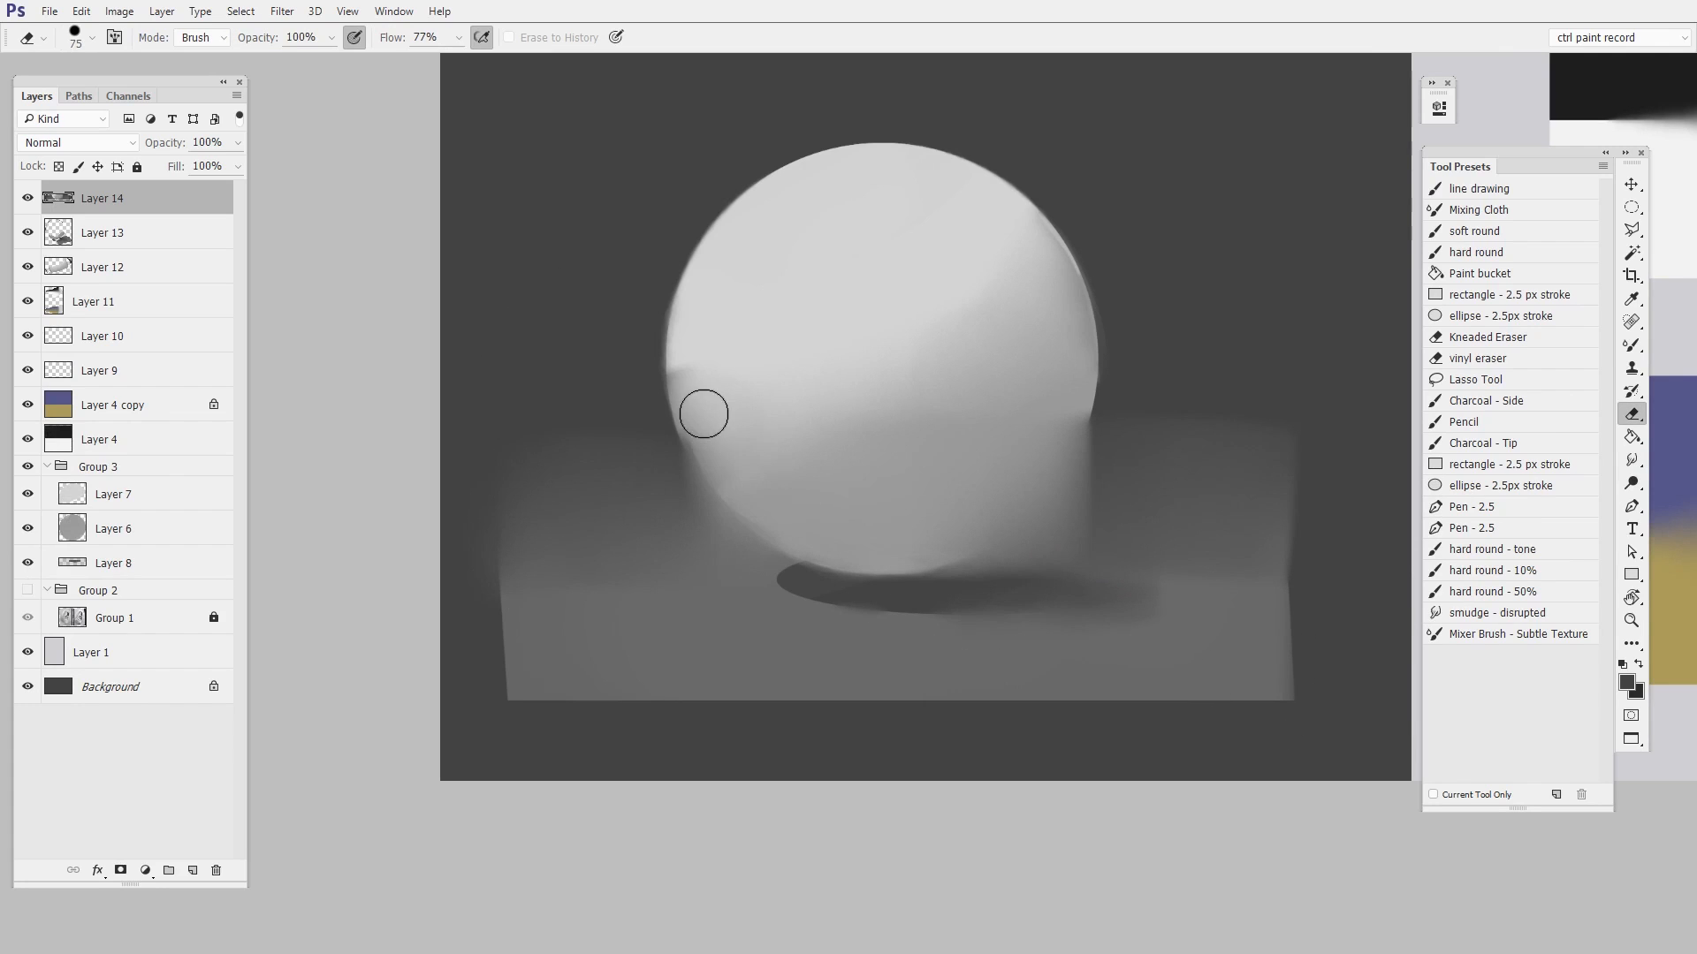
pyautogui.moveTo(704, 414); pyautogui.dragTo(1060, 414)
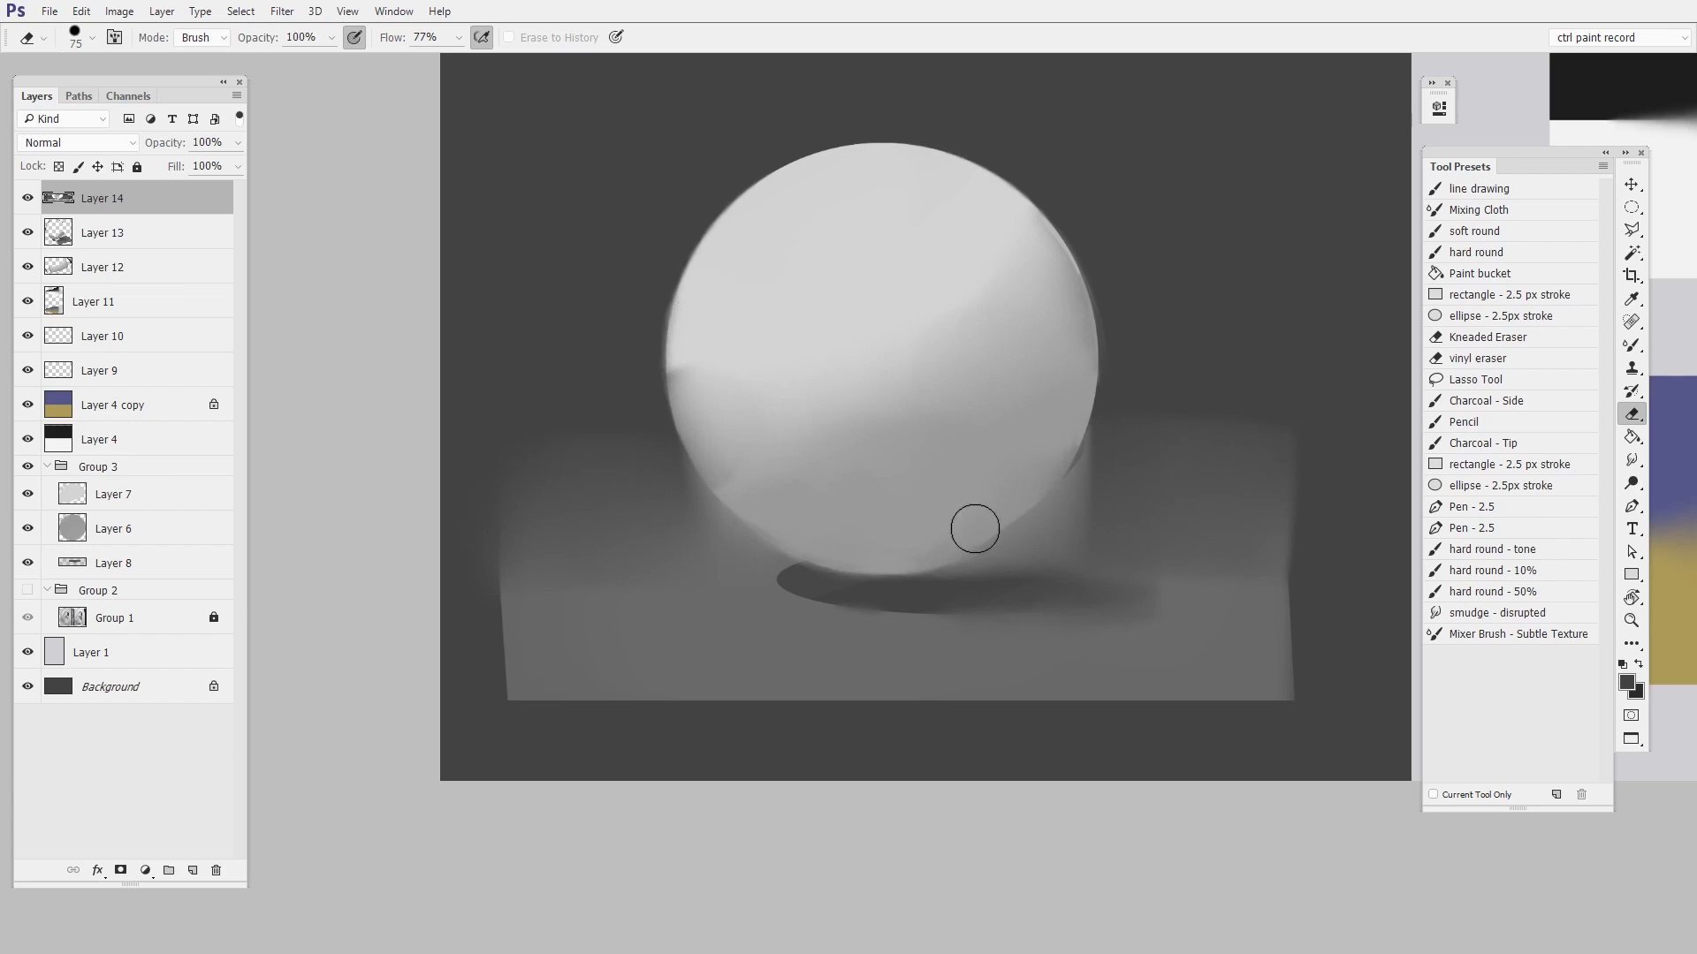
pyautogui.click(1632, 456)
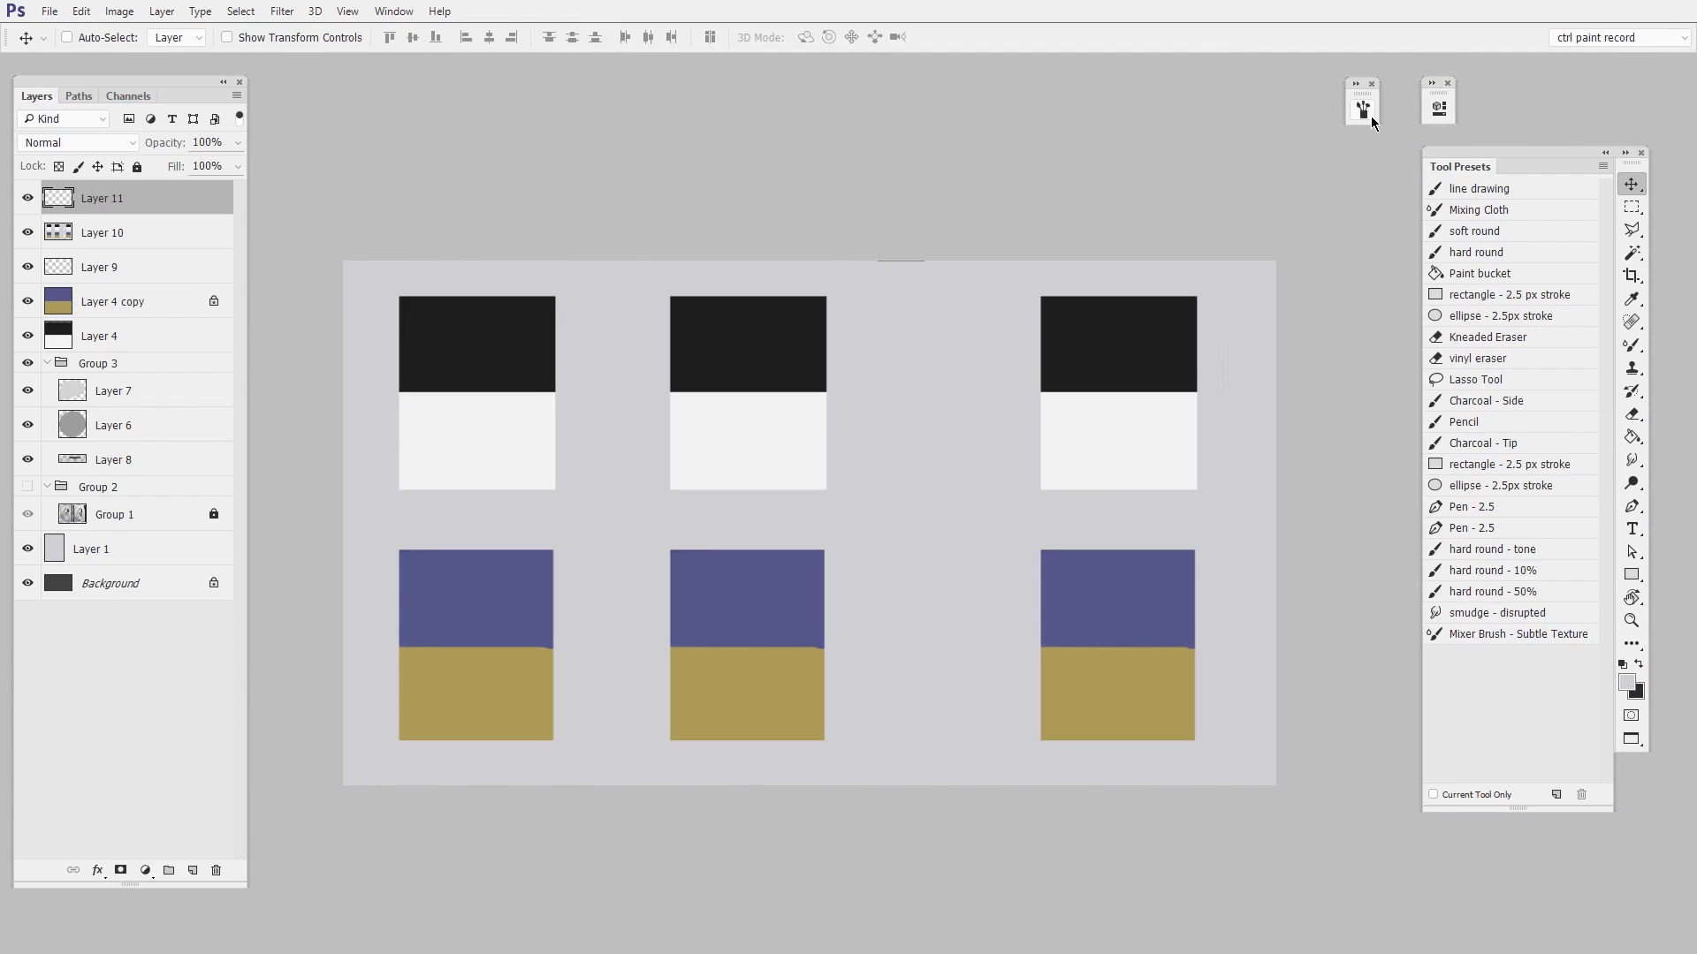
# Step: Give the smudge brush a 70 px hard round tip with 5% spacing and 100% strength
pyautogui.click(1632, 460)
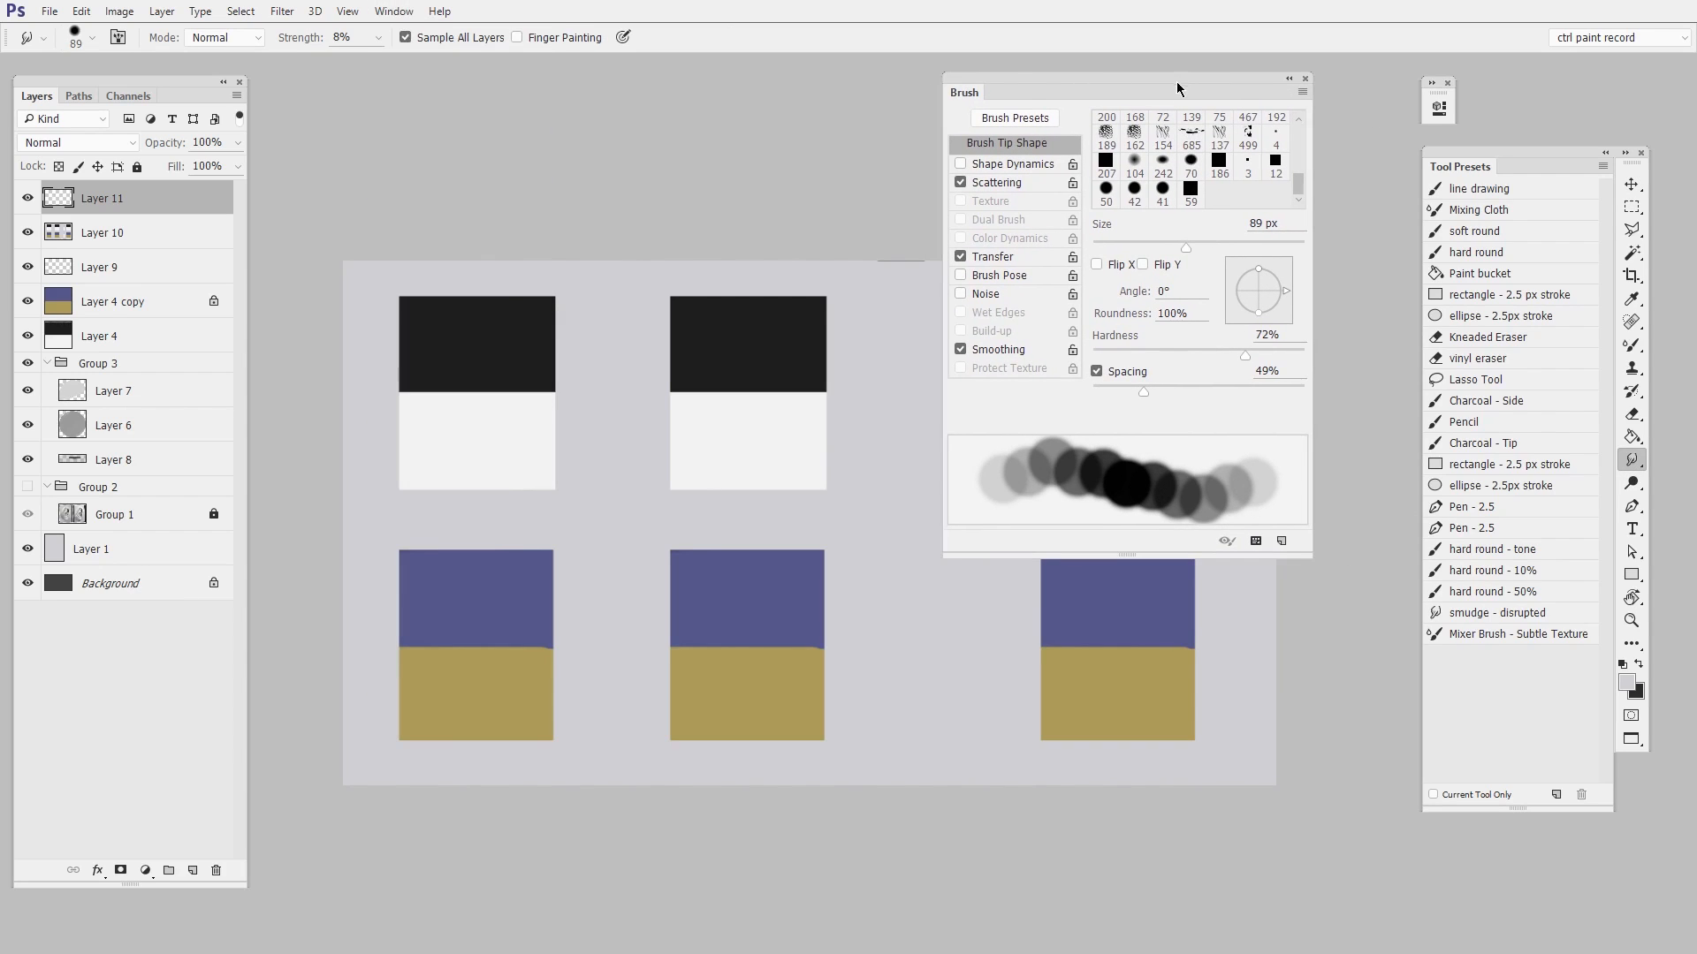
pyautogui.moveTo(958, 650)
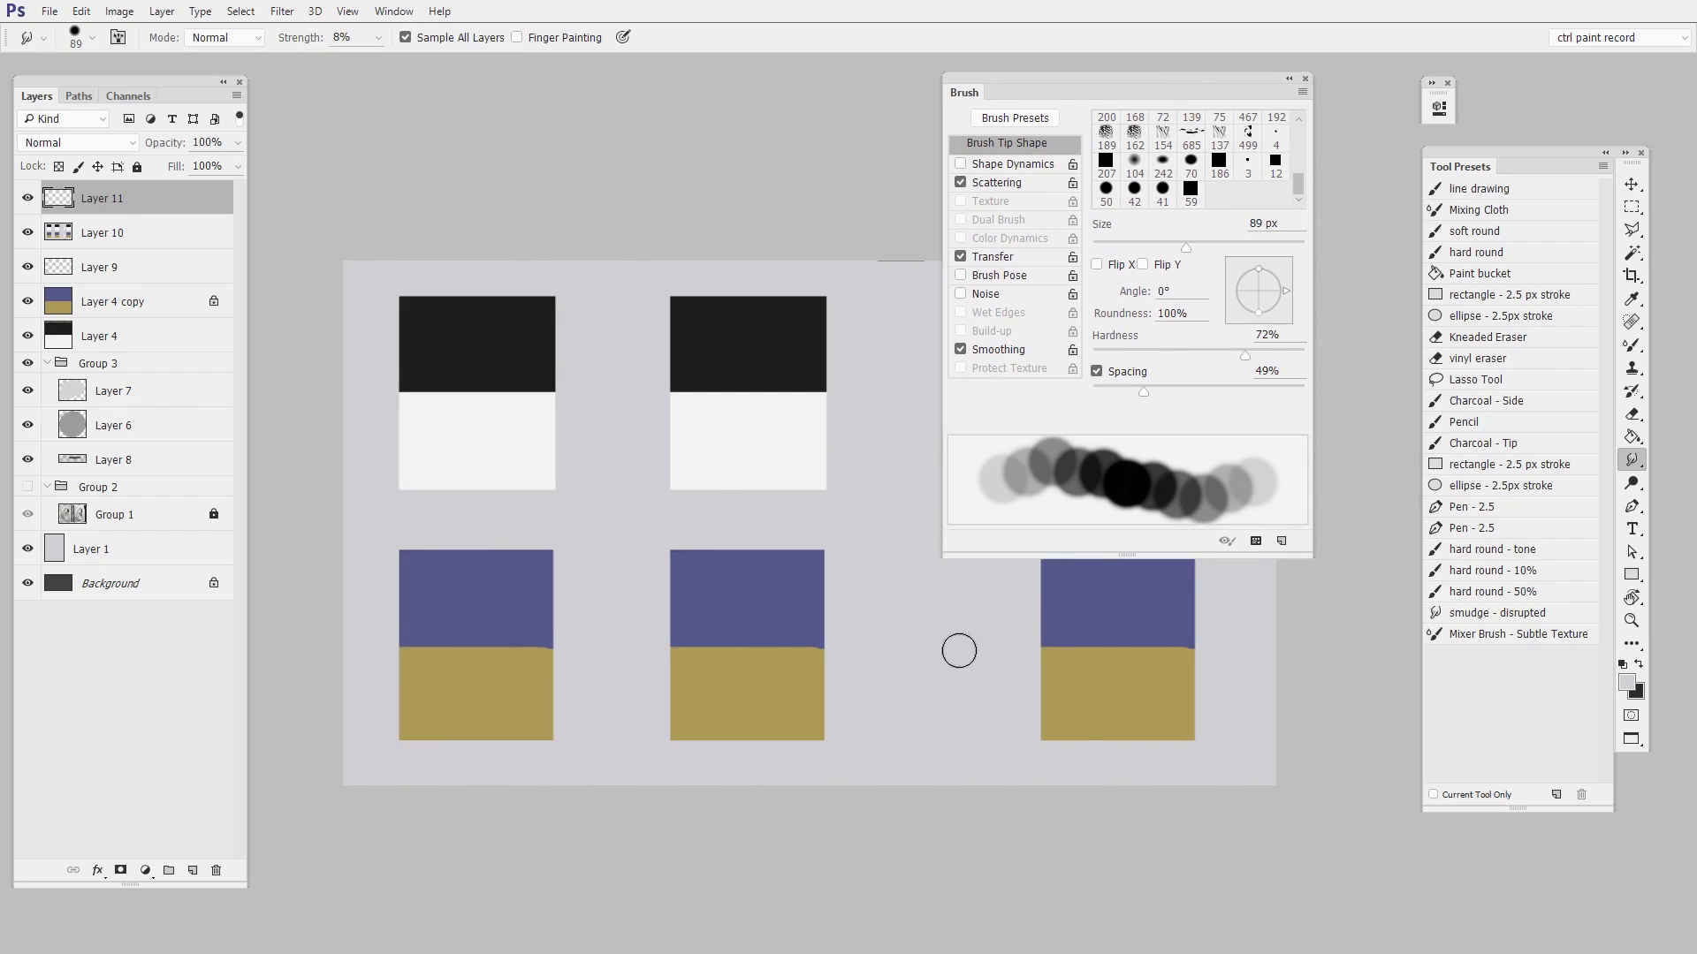
pyautogui.click(1106, 118)
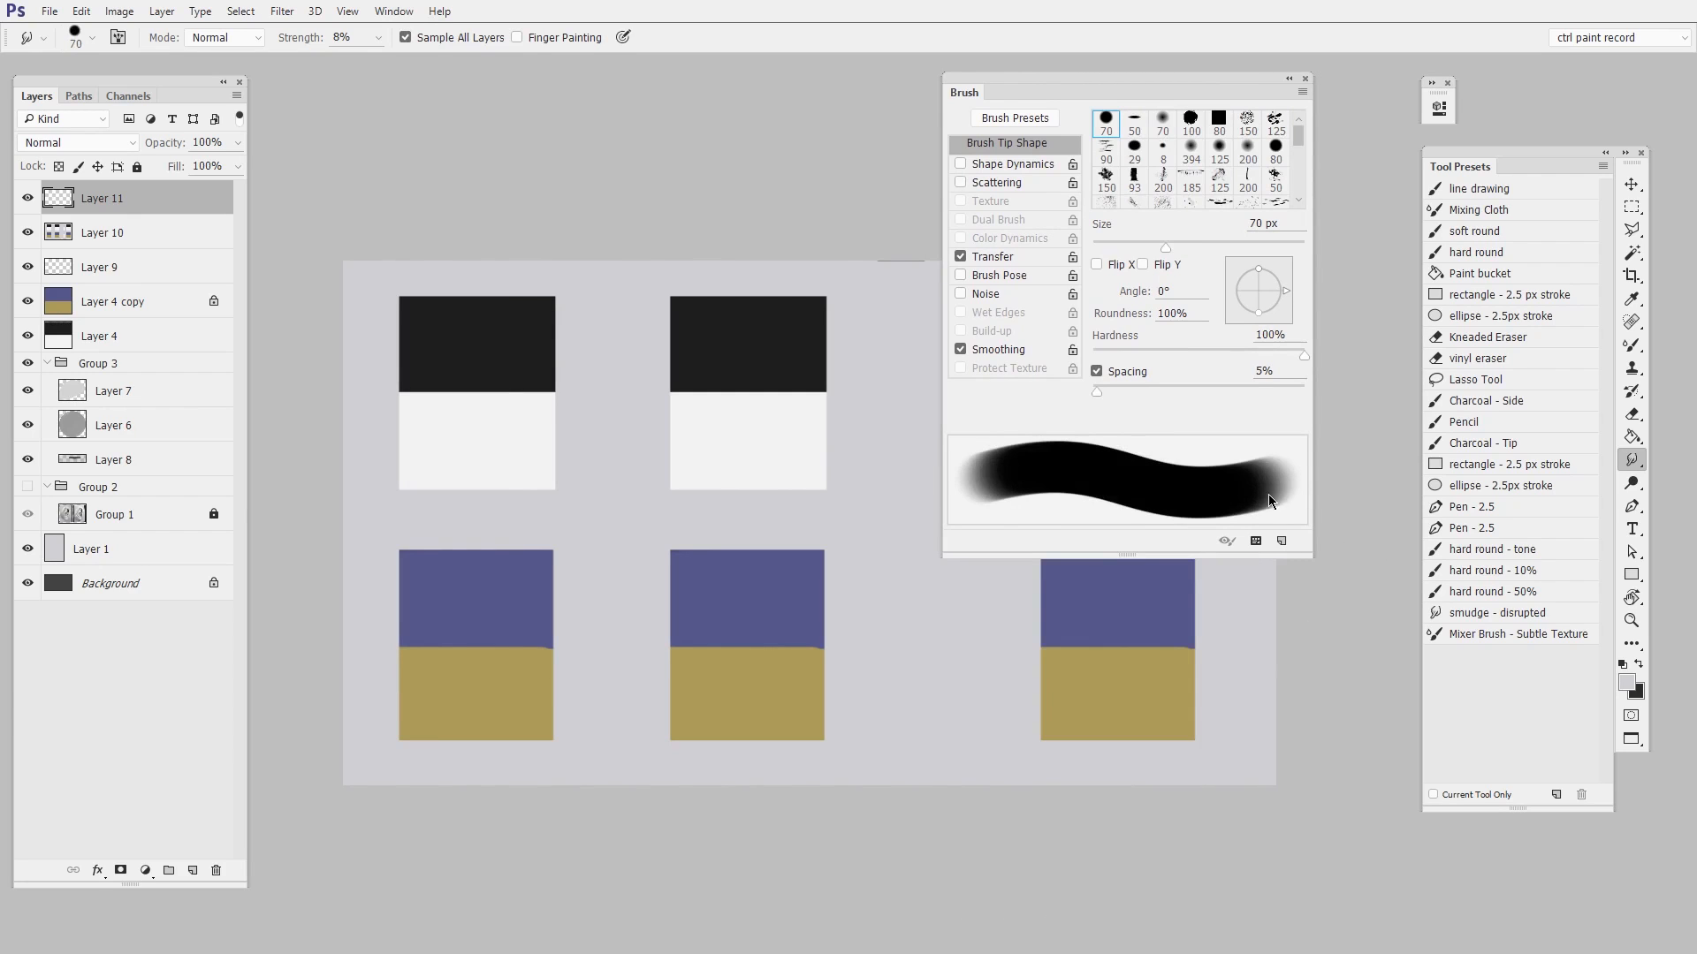
pyautogui.click(378, 37)
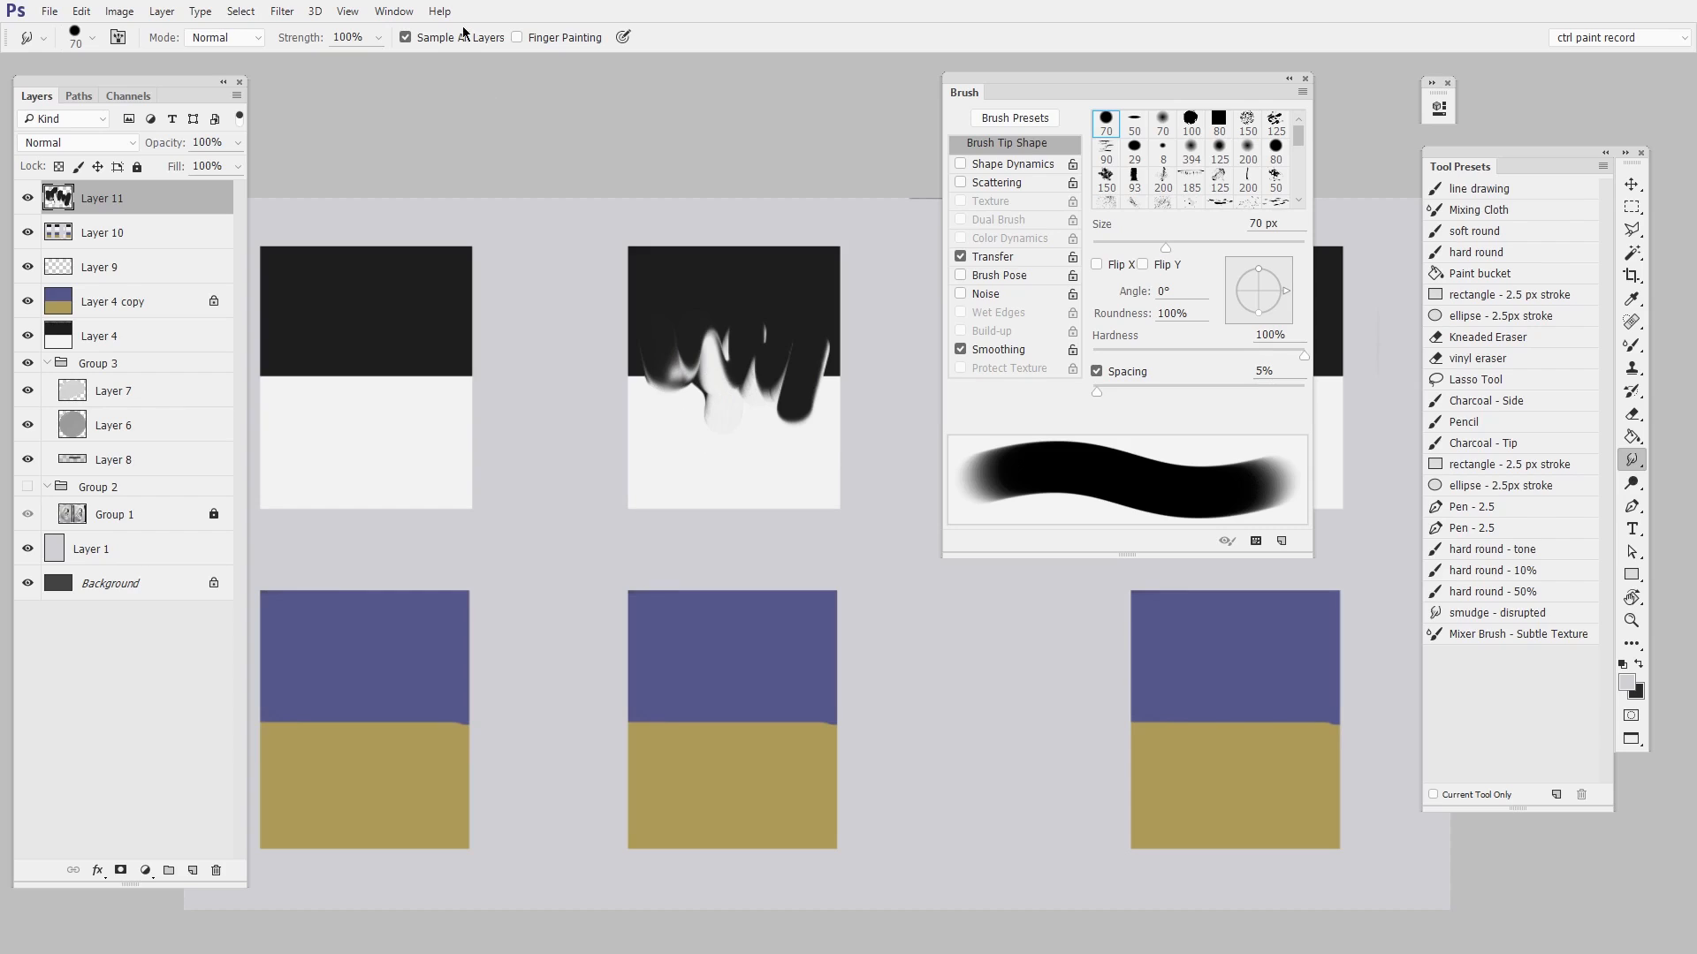
pyautogui.moveTo(463, 29)
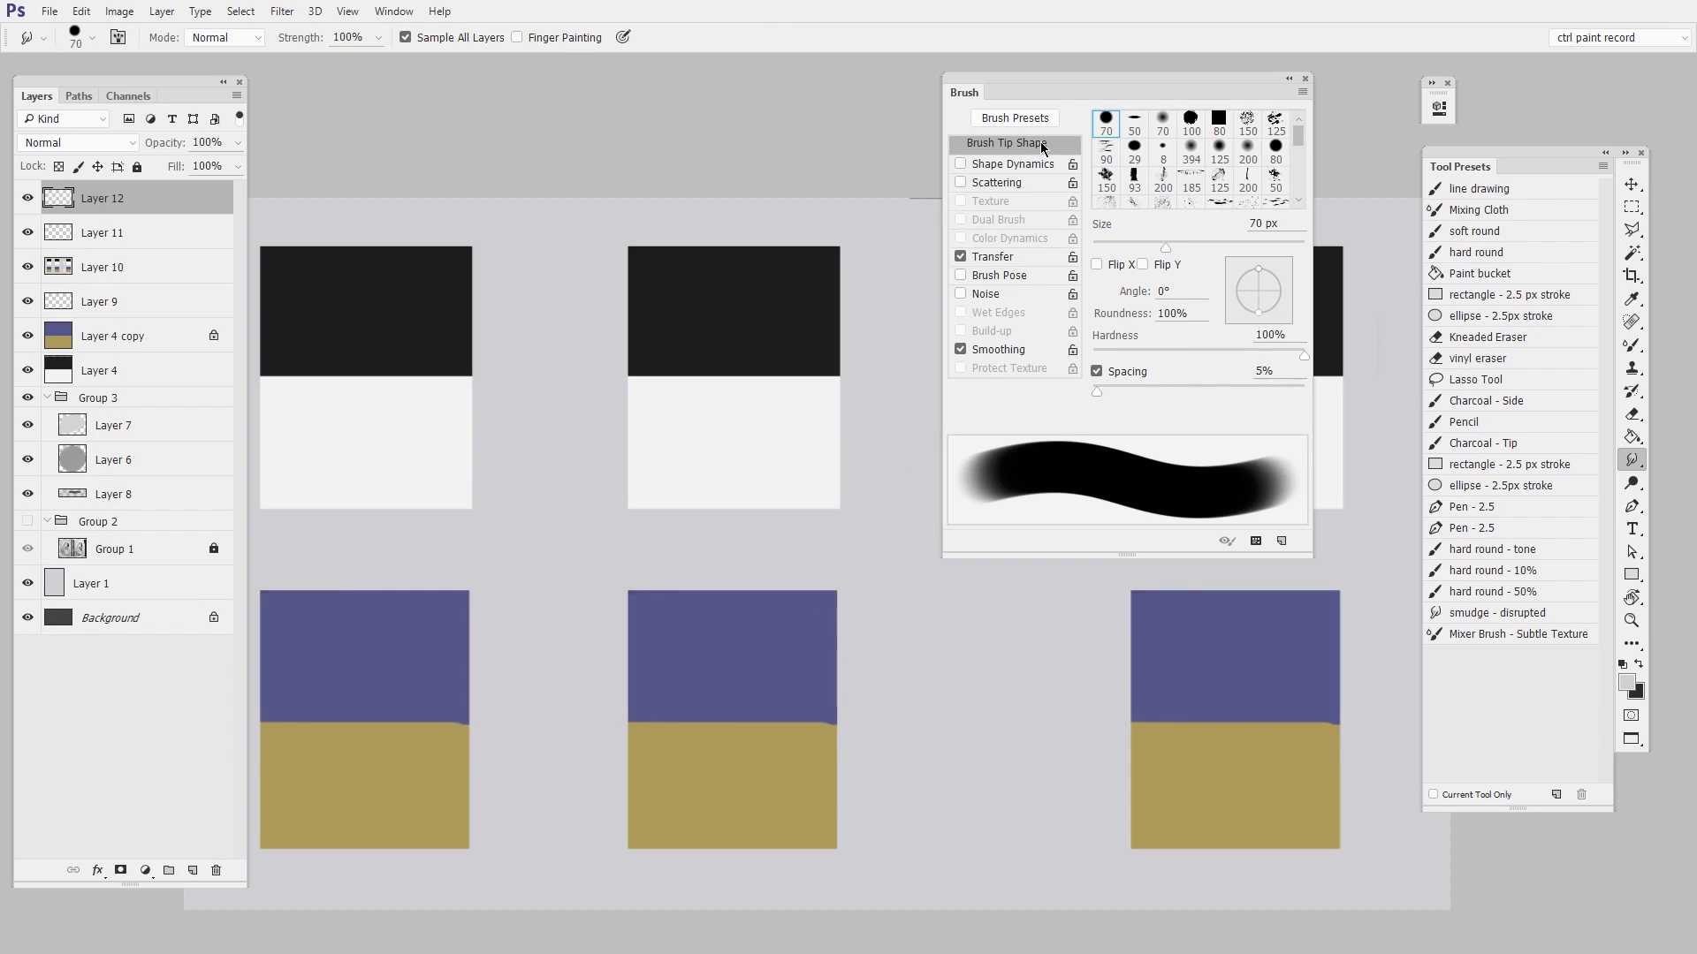
# Step: Raise brush tip spacing to 83% and smear black rightward across the middle swatch
pyautogui.moveTo(1095, 391); pyautogui.dragTo(1105, 390)
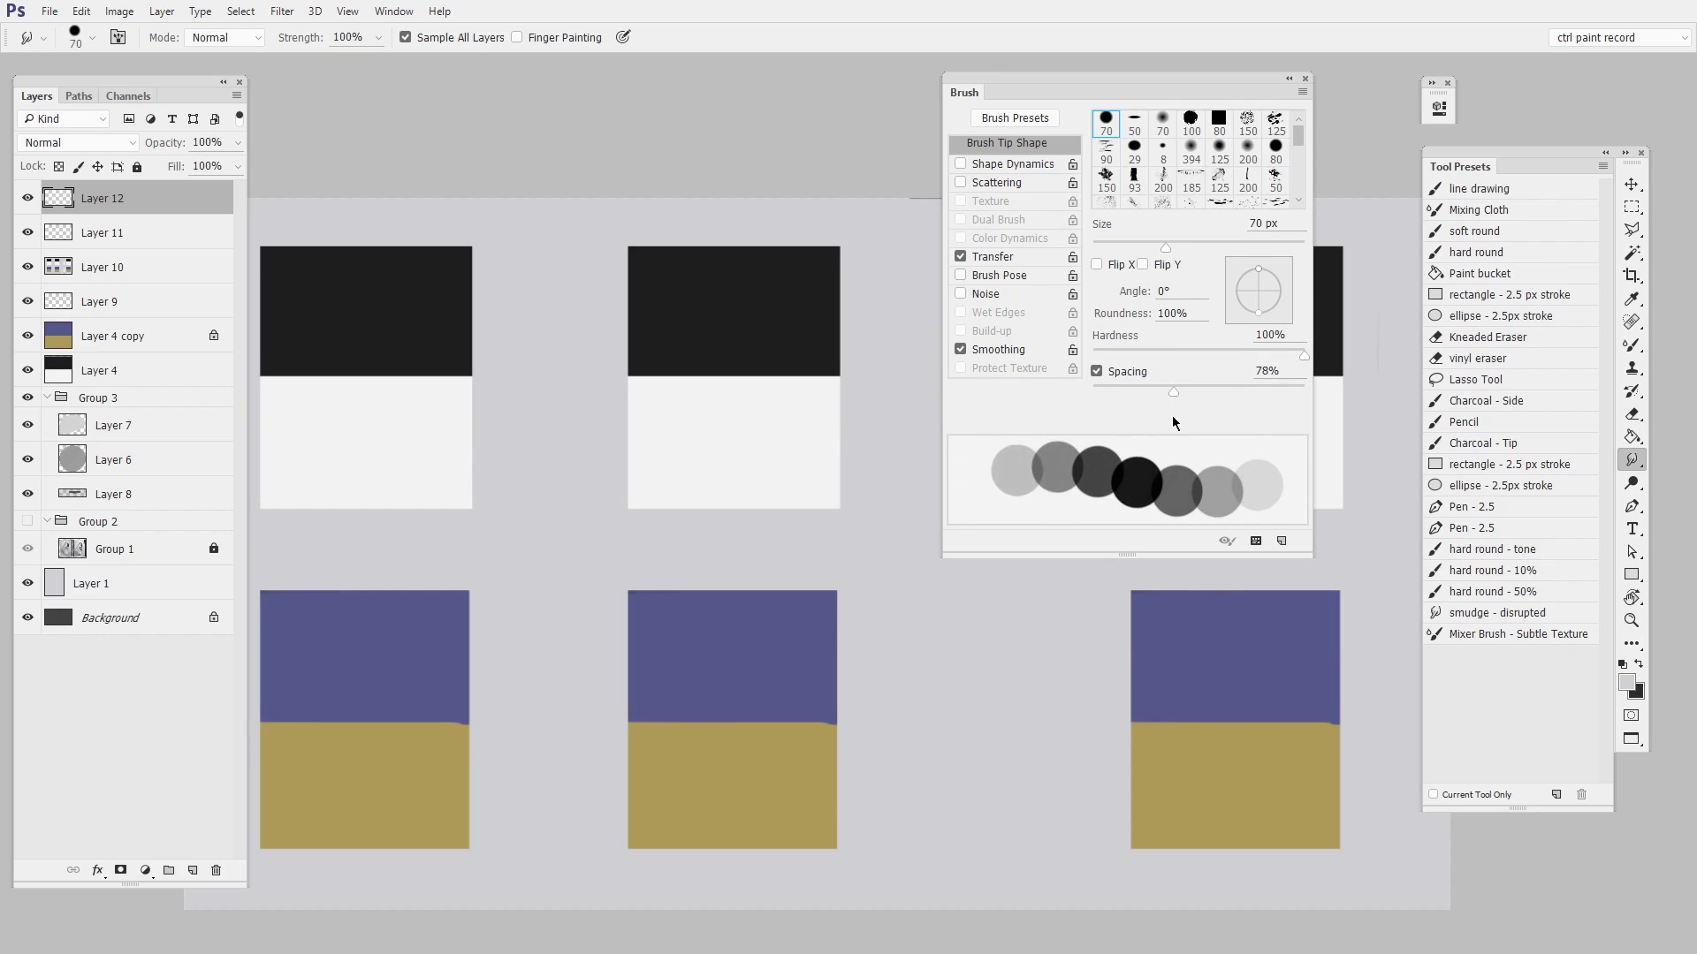
pyautogui.moveTo(1172, 392); pyautogui.dragTo(1180, 392)
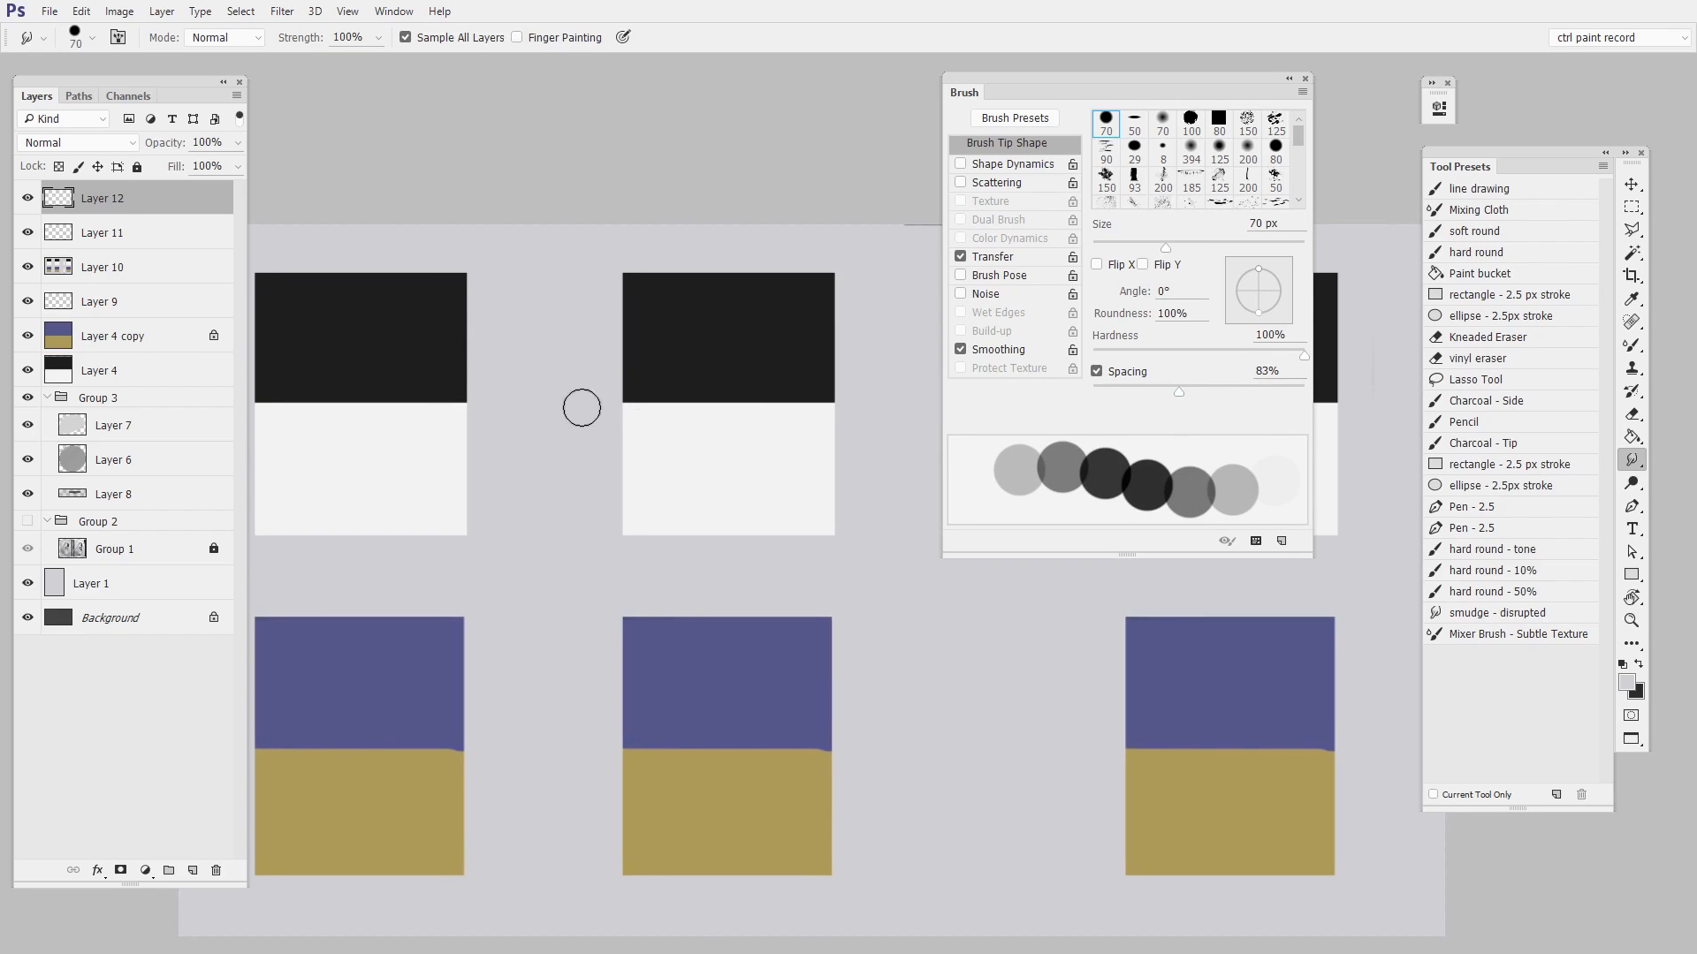
pyautogui.moveTo(579, 409); pyautogui.dragTo(866, 417)
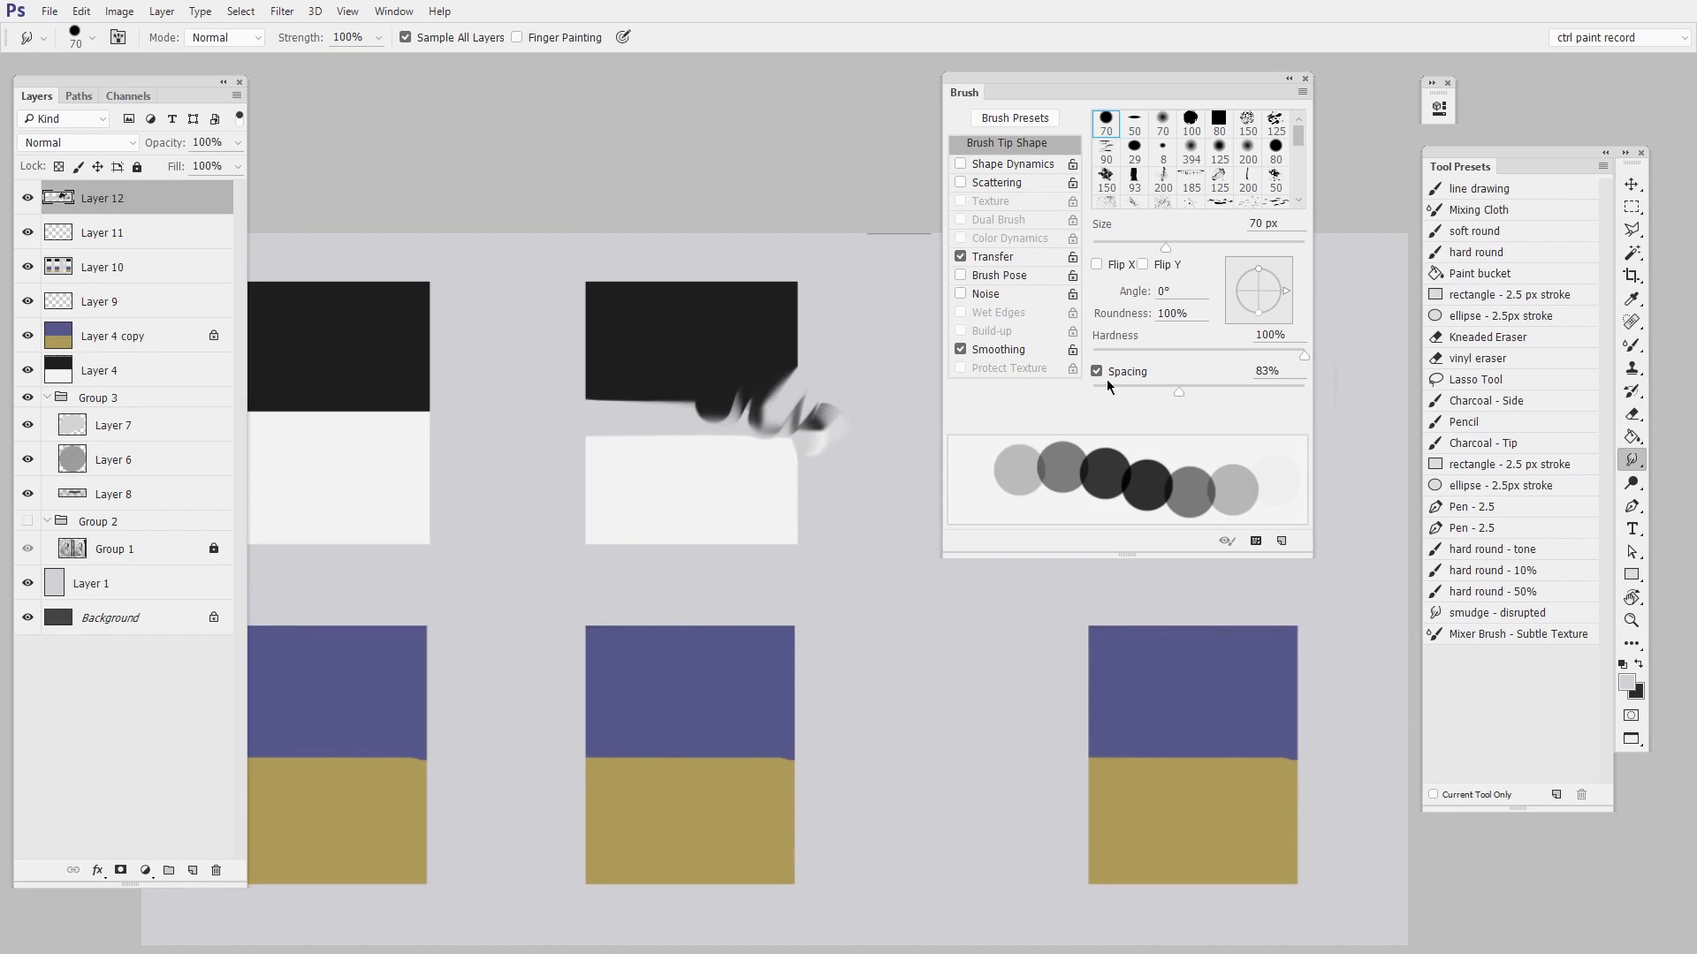
pyautogui.click(960, 182)
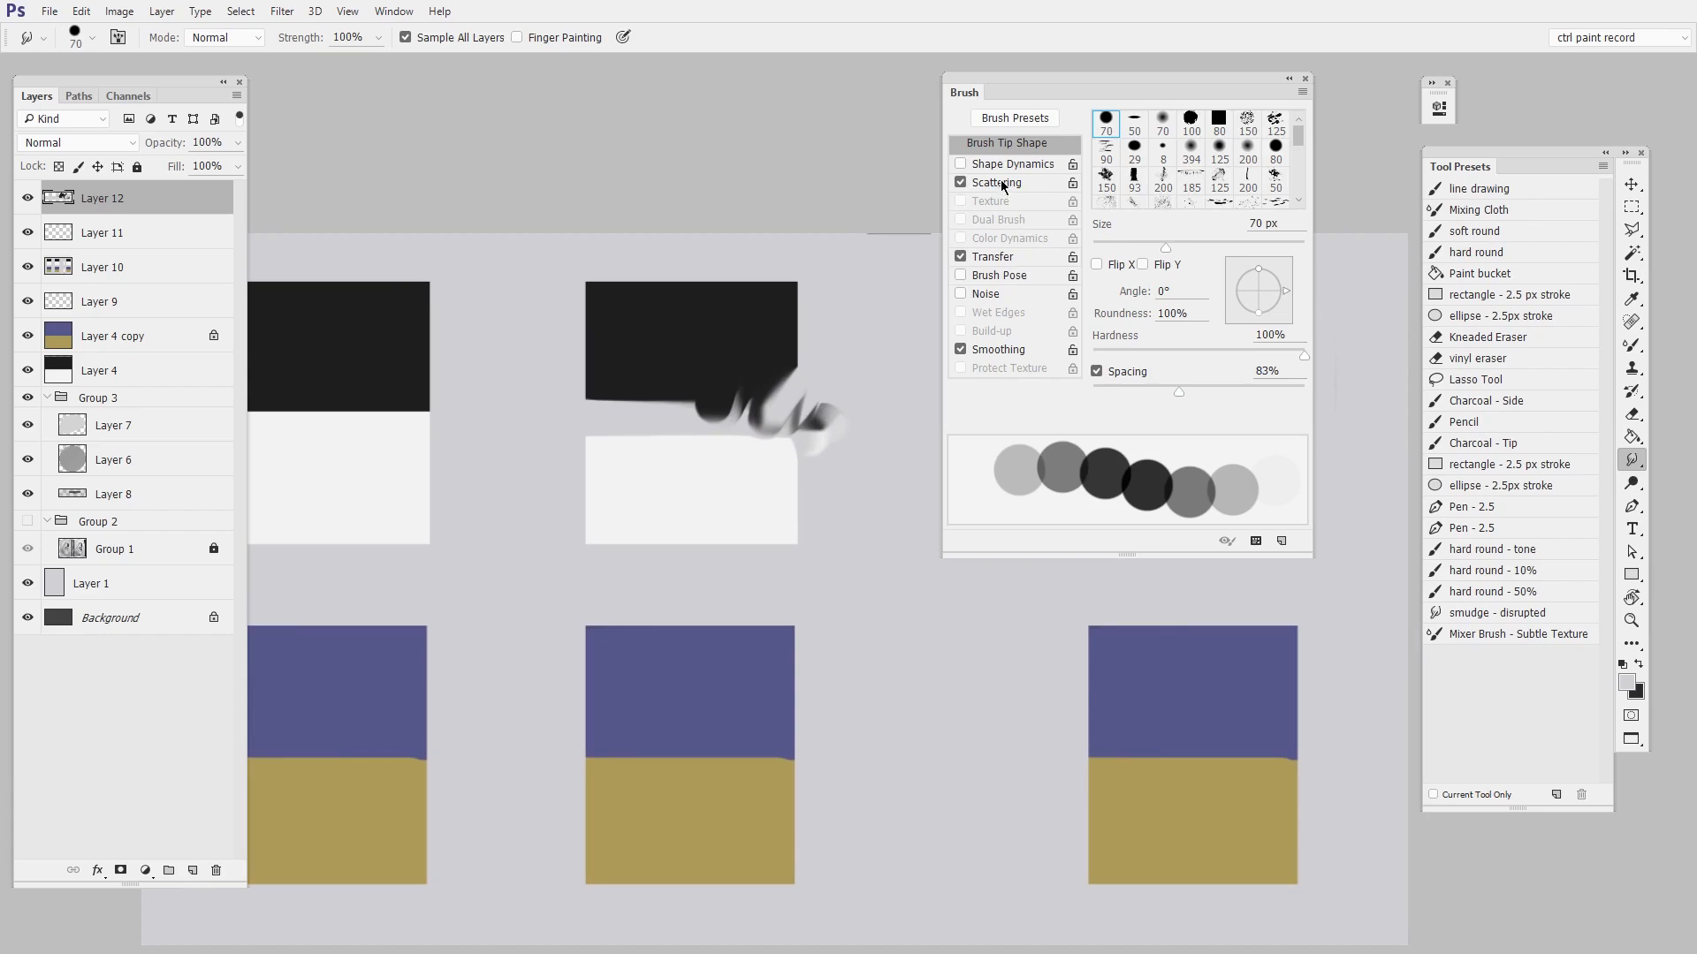
# Step: Add scattering, smudge the middle swatch, set spacing near 82%, and smear the top-middle swatch
pyautogui.click(993, 182)
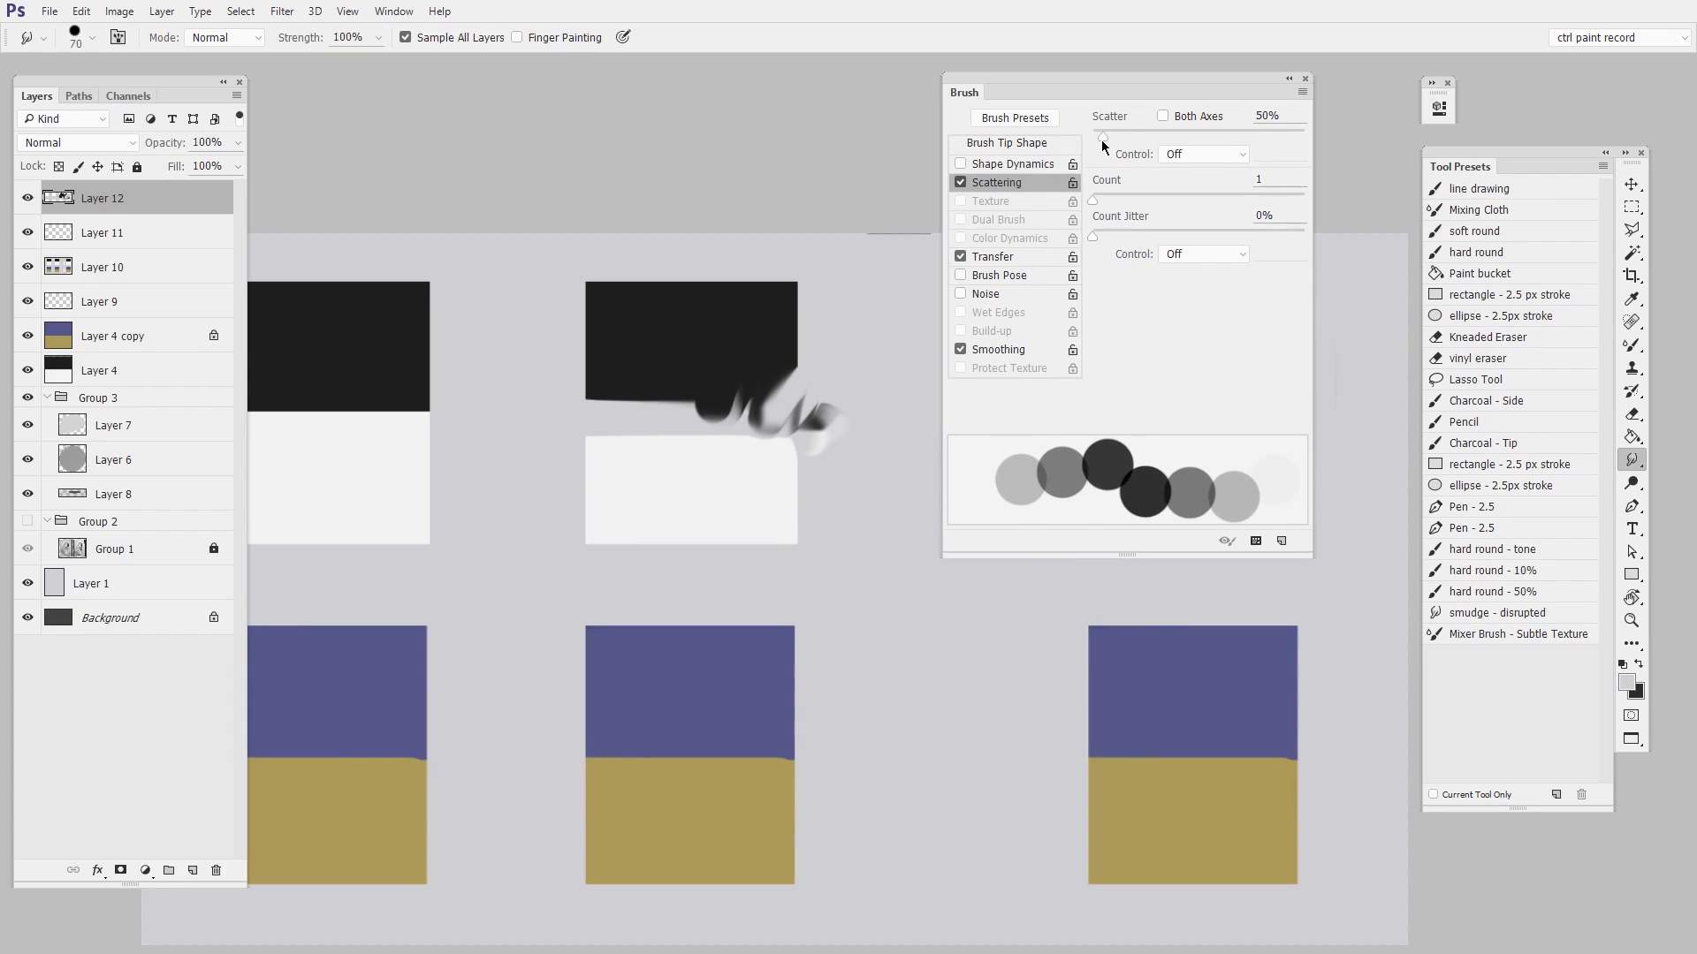
pyautogui.moveTo(693, 303); pyautogui.dragTo(772, 348)
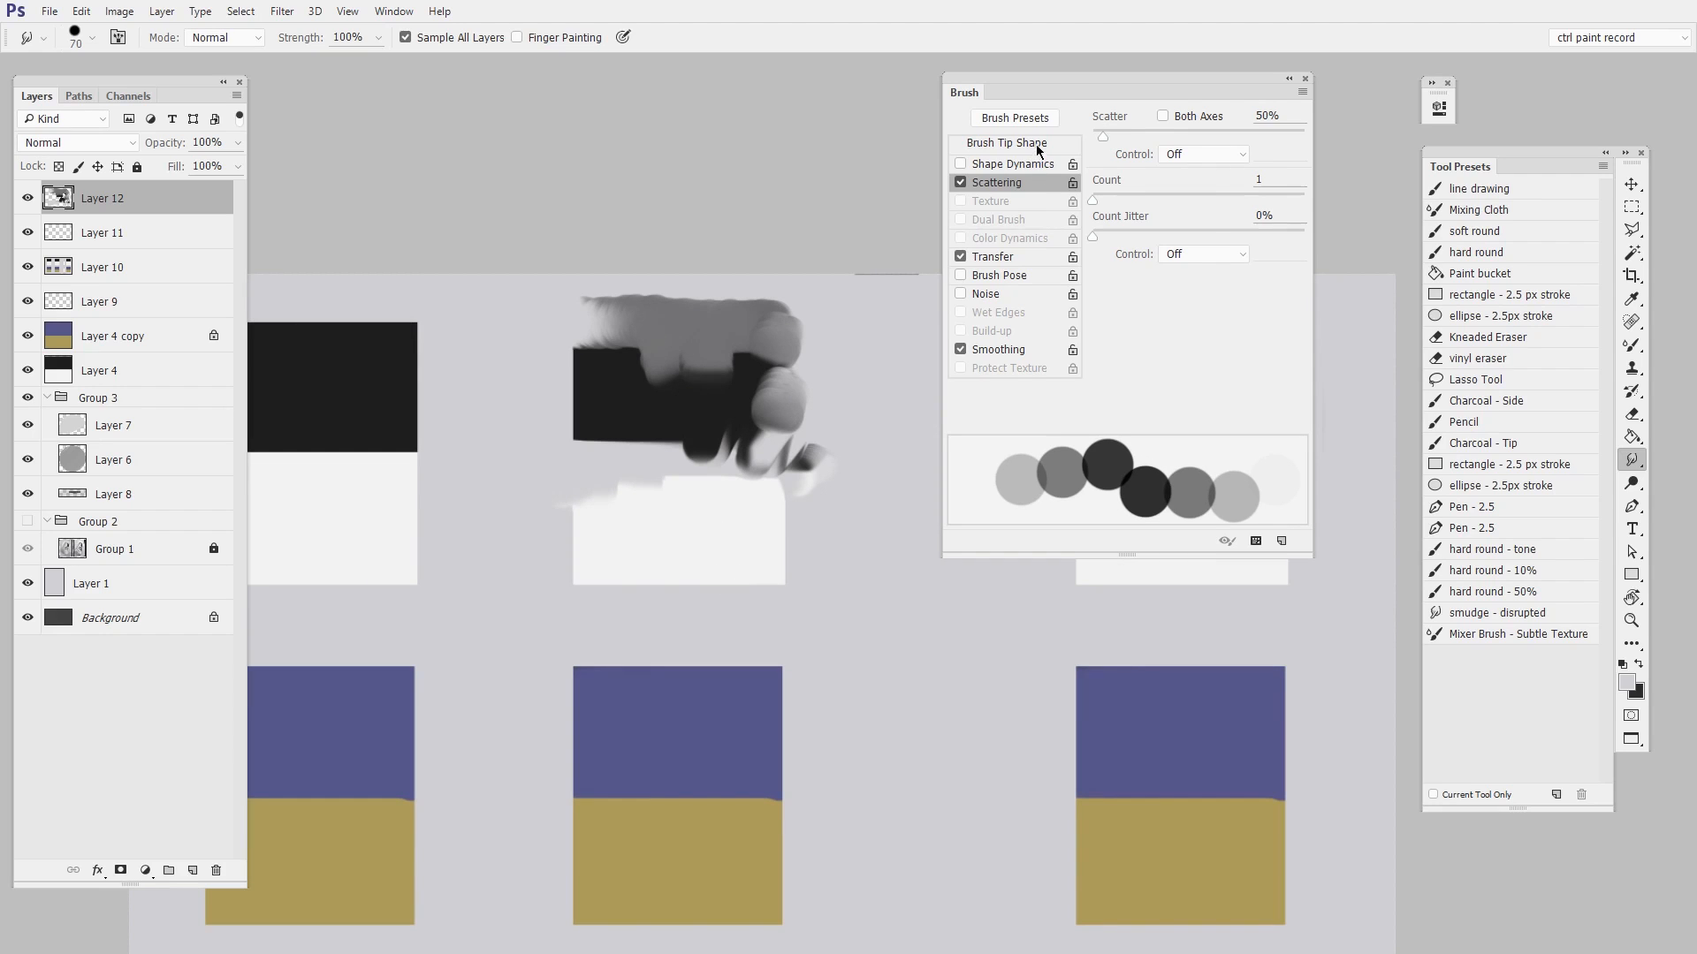
pyautogui.click(1004, 143)
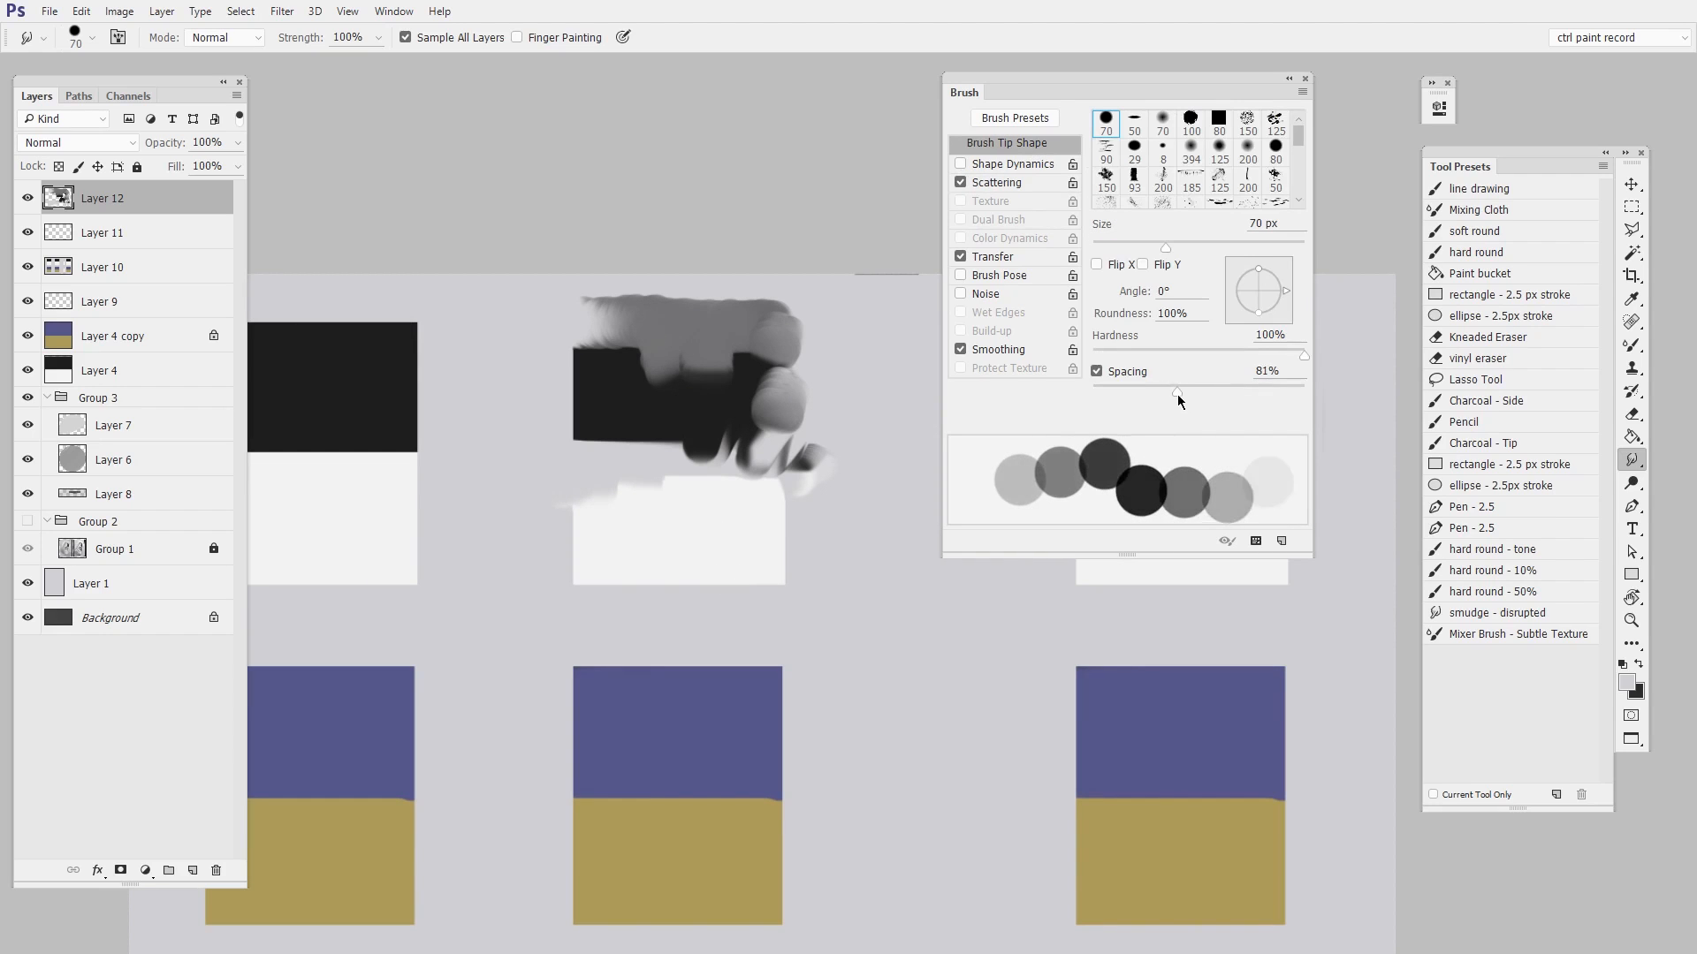
pyautogui.moveTo(1176, 386); pyautogui.dragTo(1180, 386)
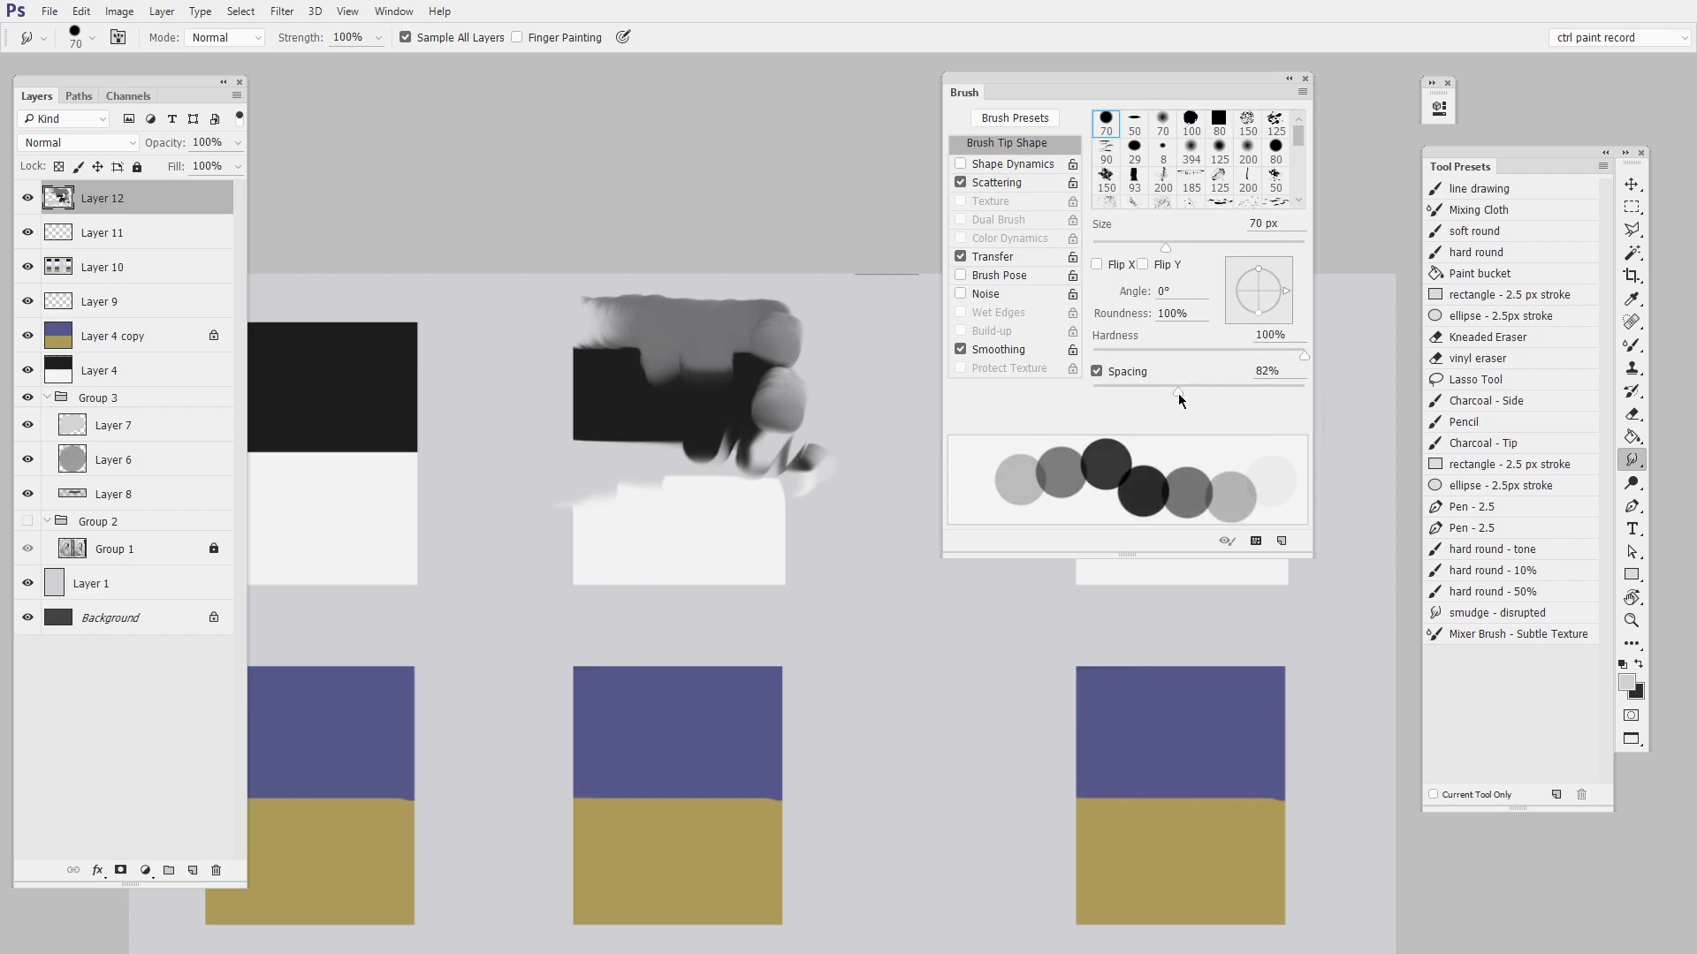
pyautogui.click(996, 182)
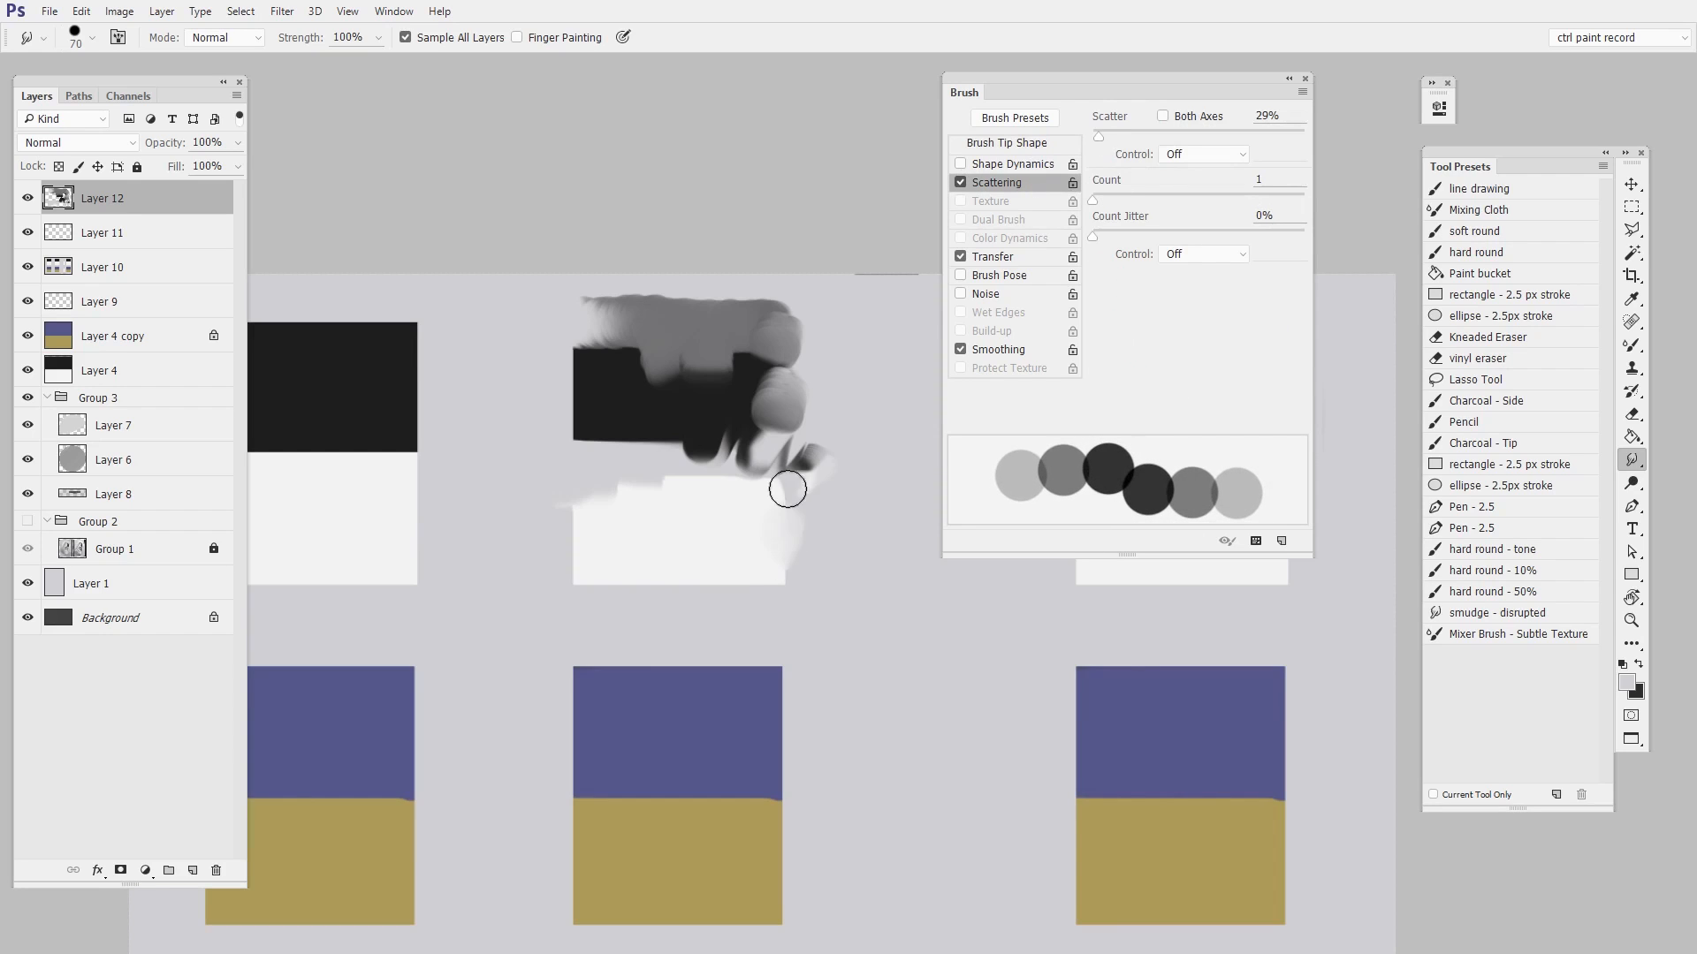
pyautogui.moveTo(787, 488); pyautogui.dragTo(787, 663)
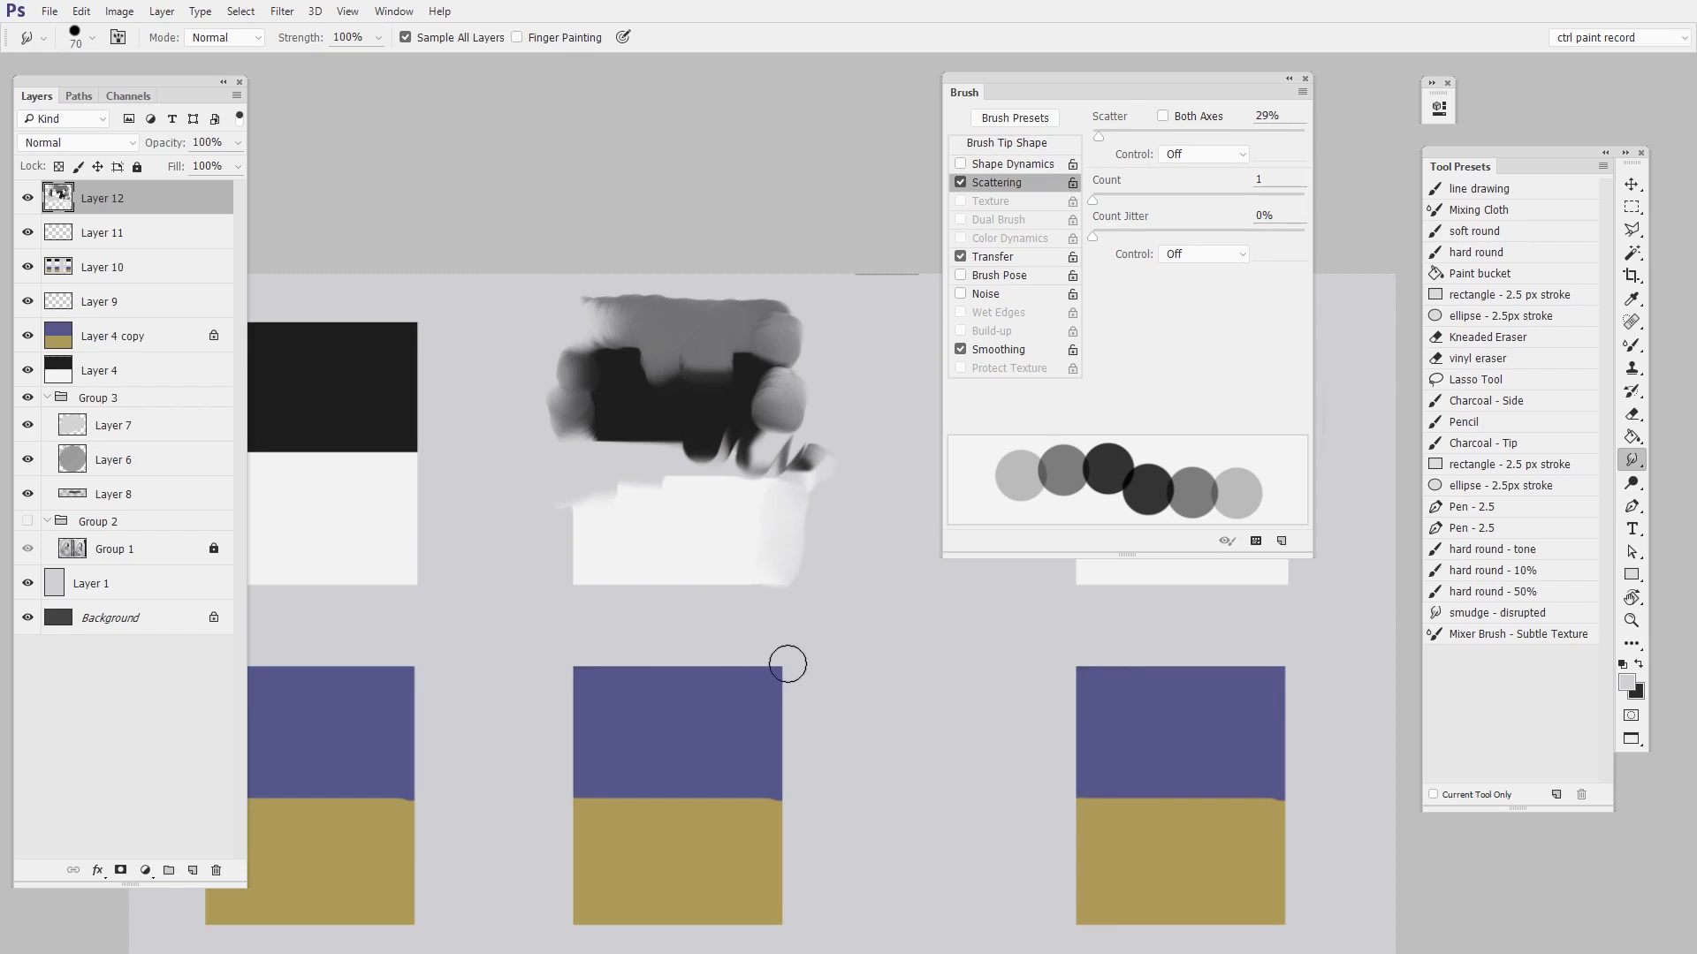
pyautogui.moveTo(742, 360)
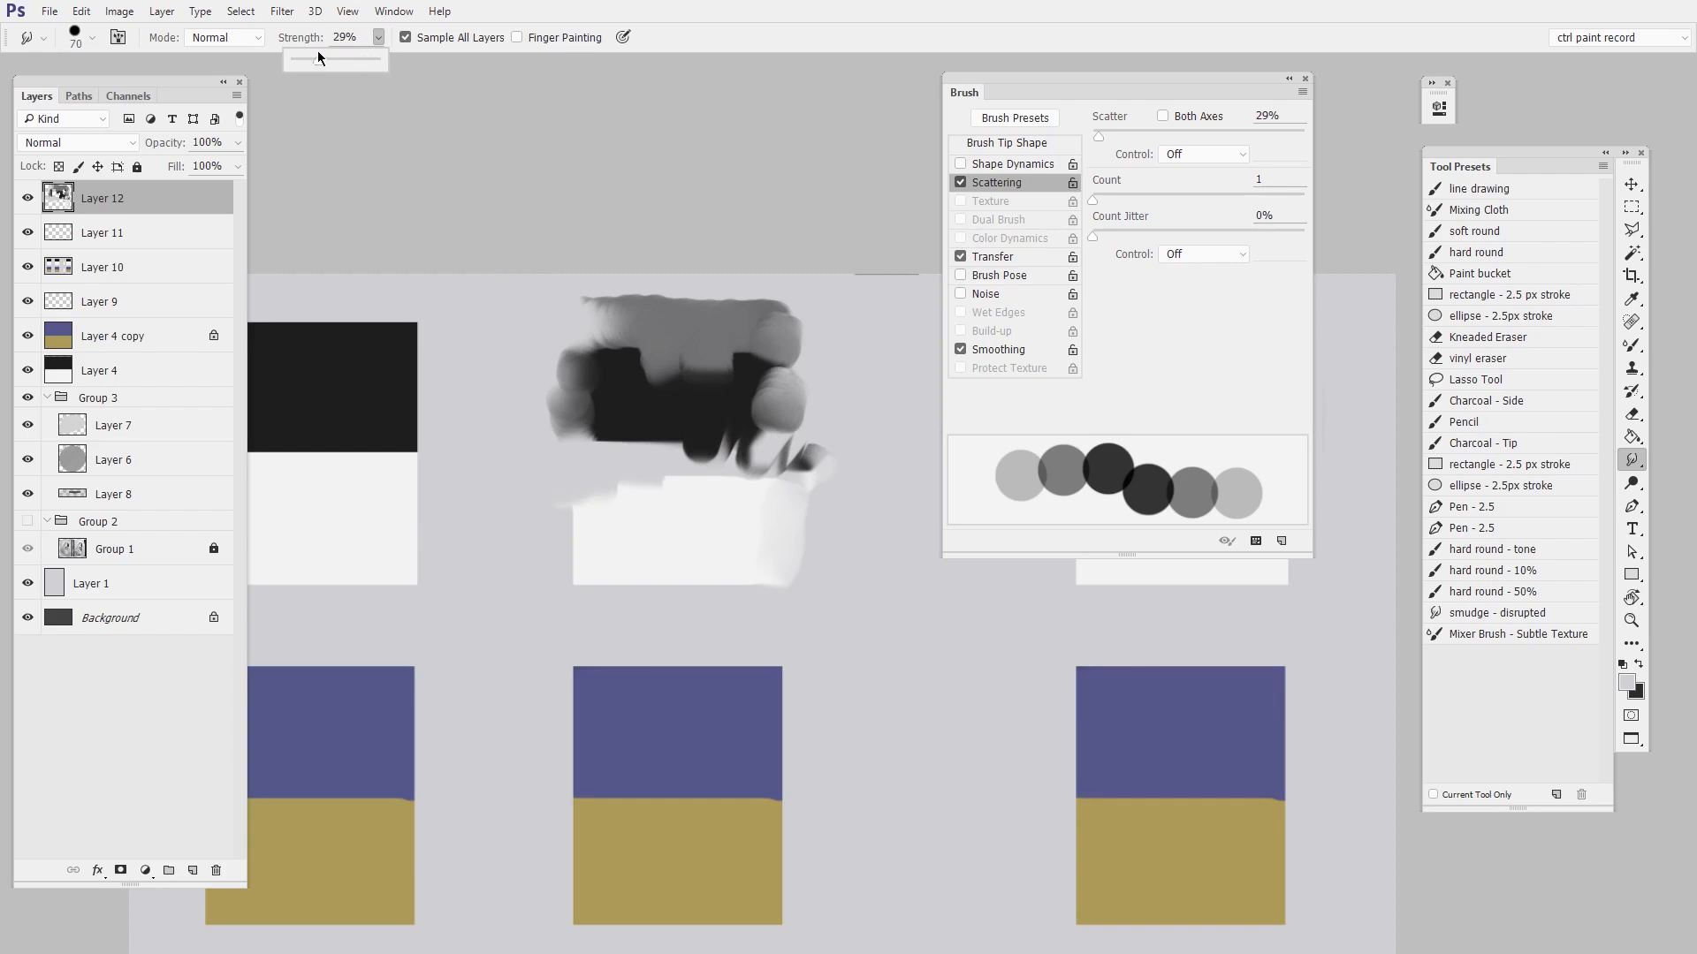
# Step: Lower smudge strength to 5% and softly blend black into white on the left swatch
pyautogui.moveTo(365, 60); pyautogui.dragTo(295, 60)
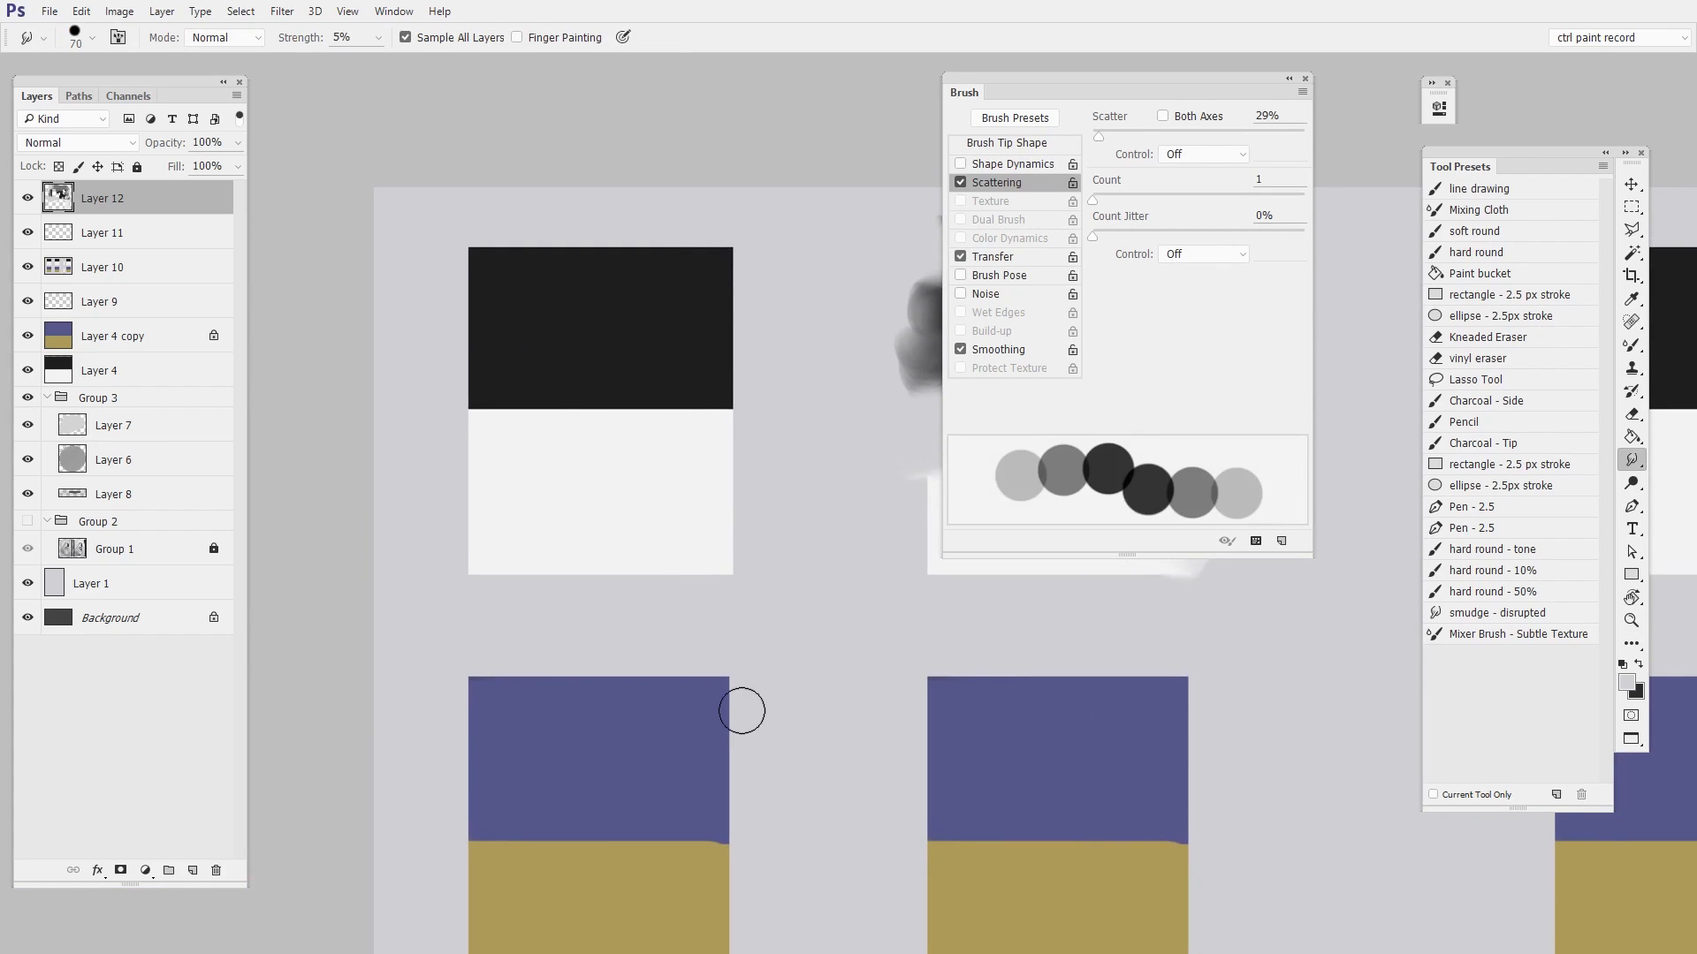
pyautogui.moveTo(454, 403)
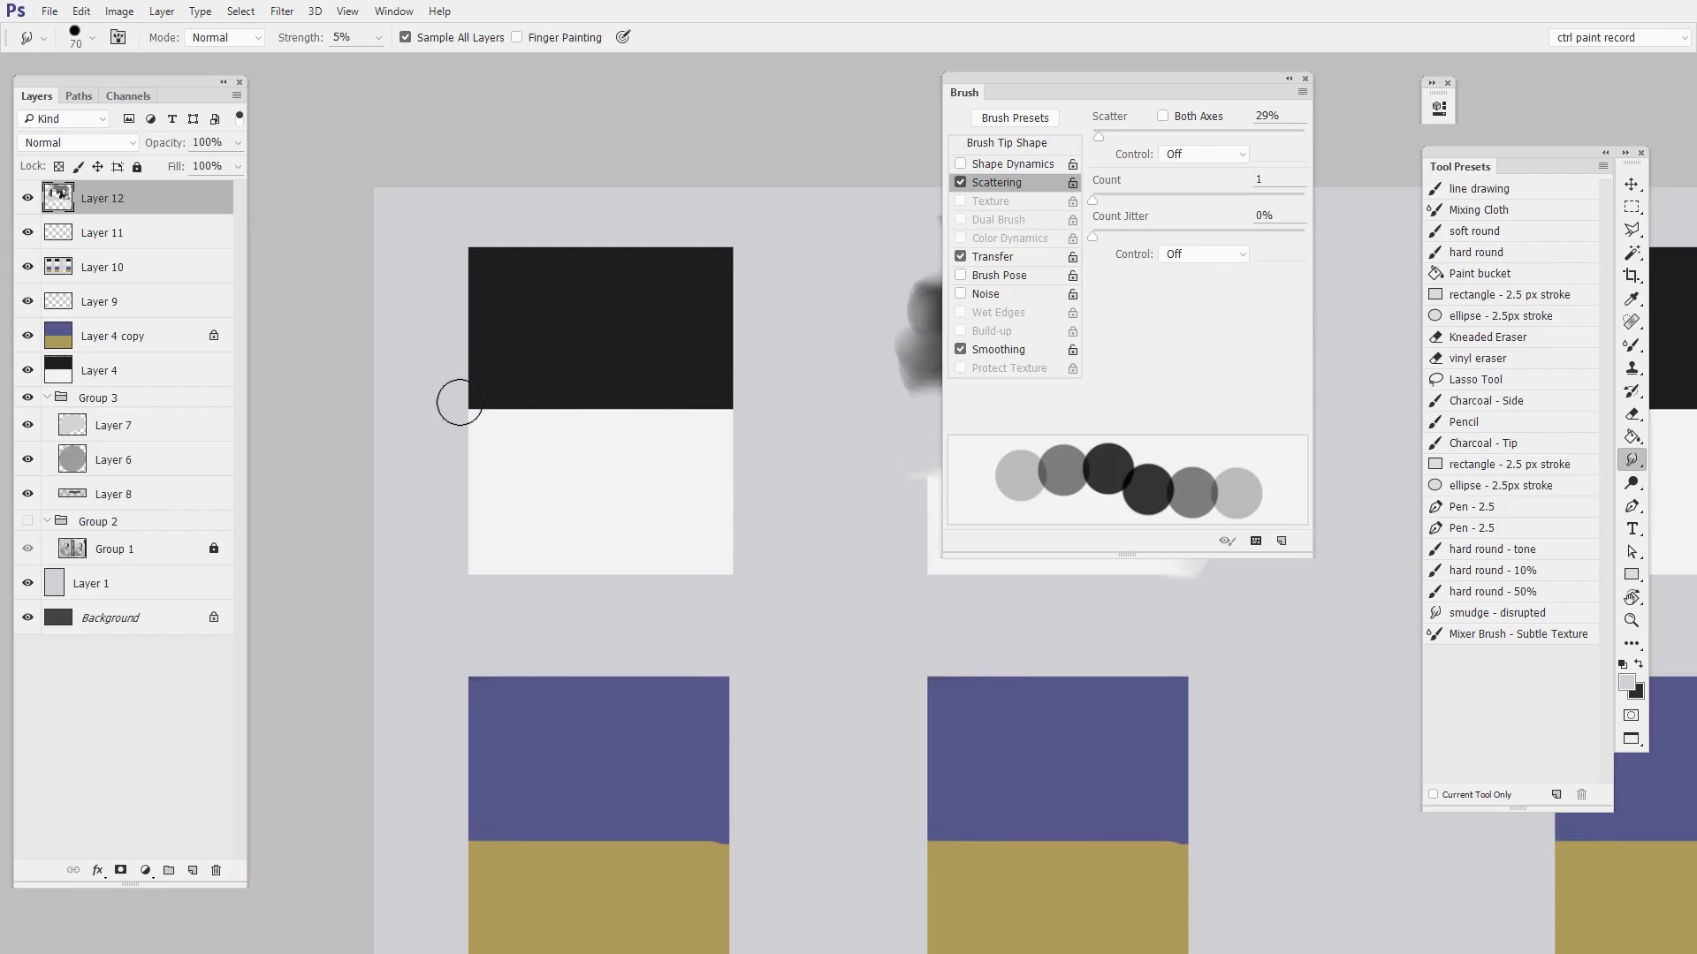
pyautogui.moveTo(459, 406); pyautogui.dragTo(646, 436)
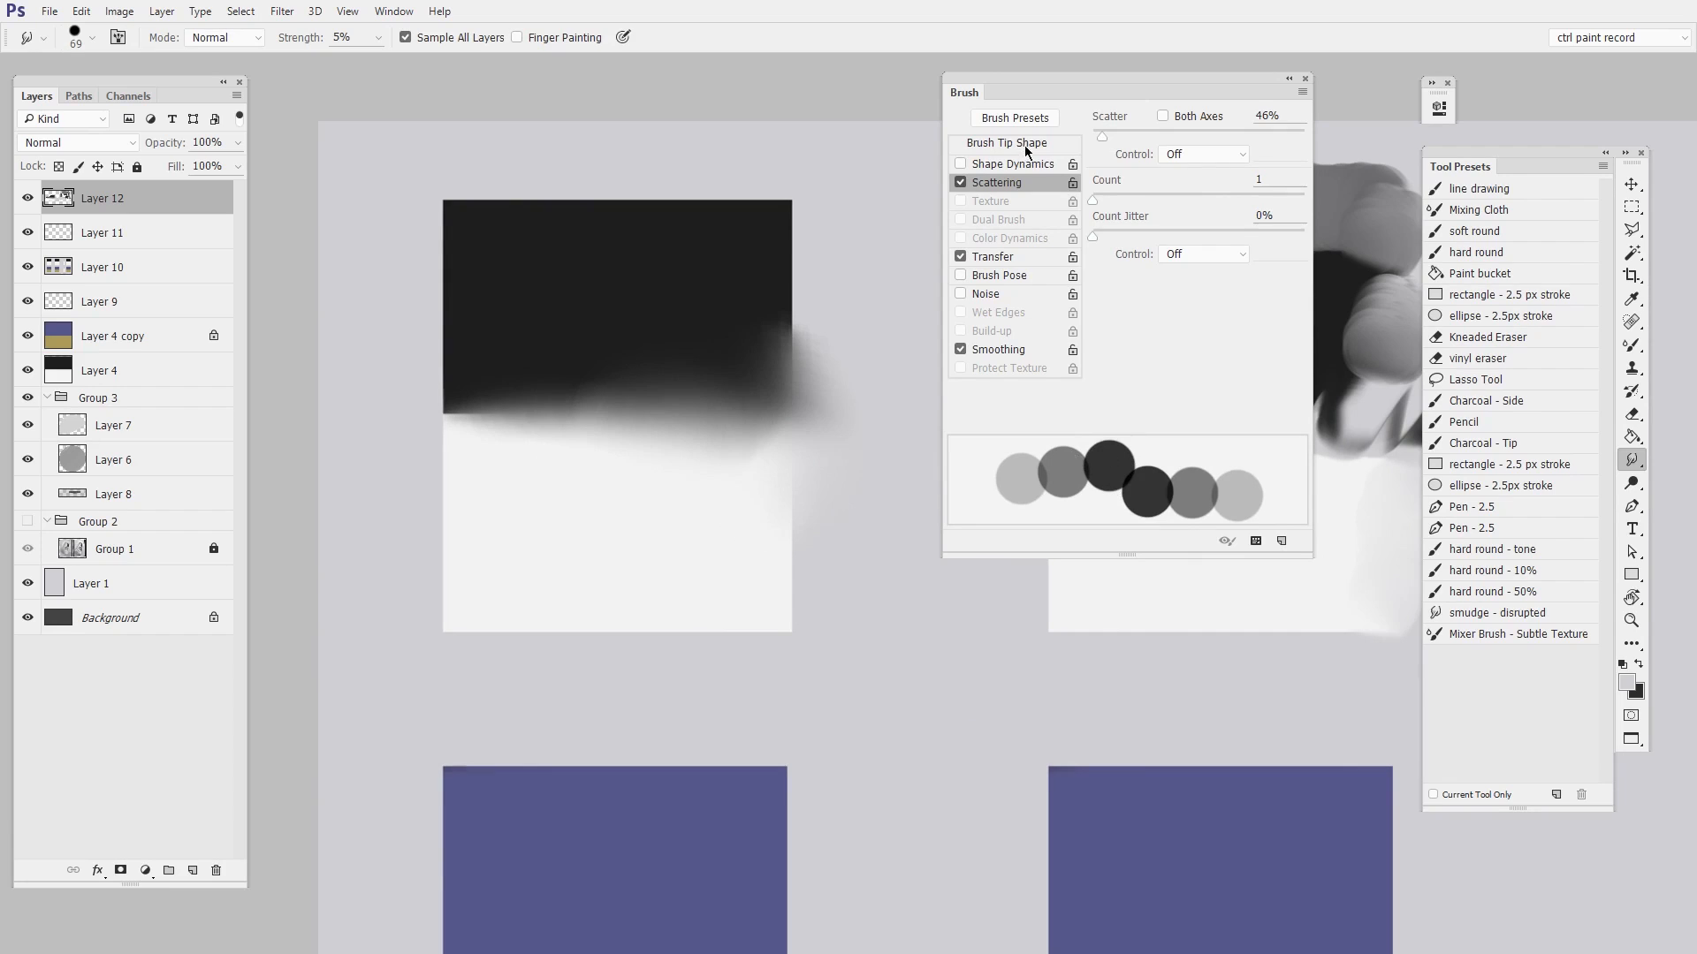
# Step: Set brush hardness to 100% and blur purple-gold boundaries on the left and middle swatches
pyautogui.click(1003, 142)
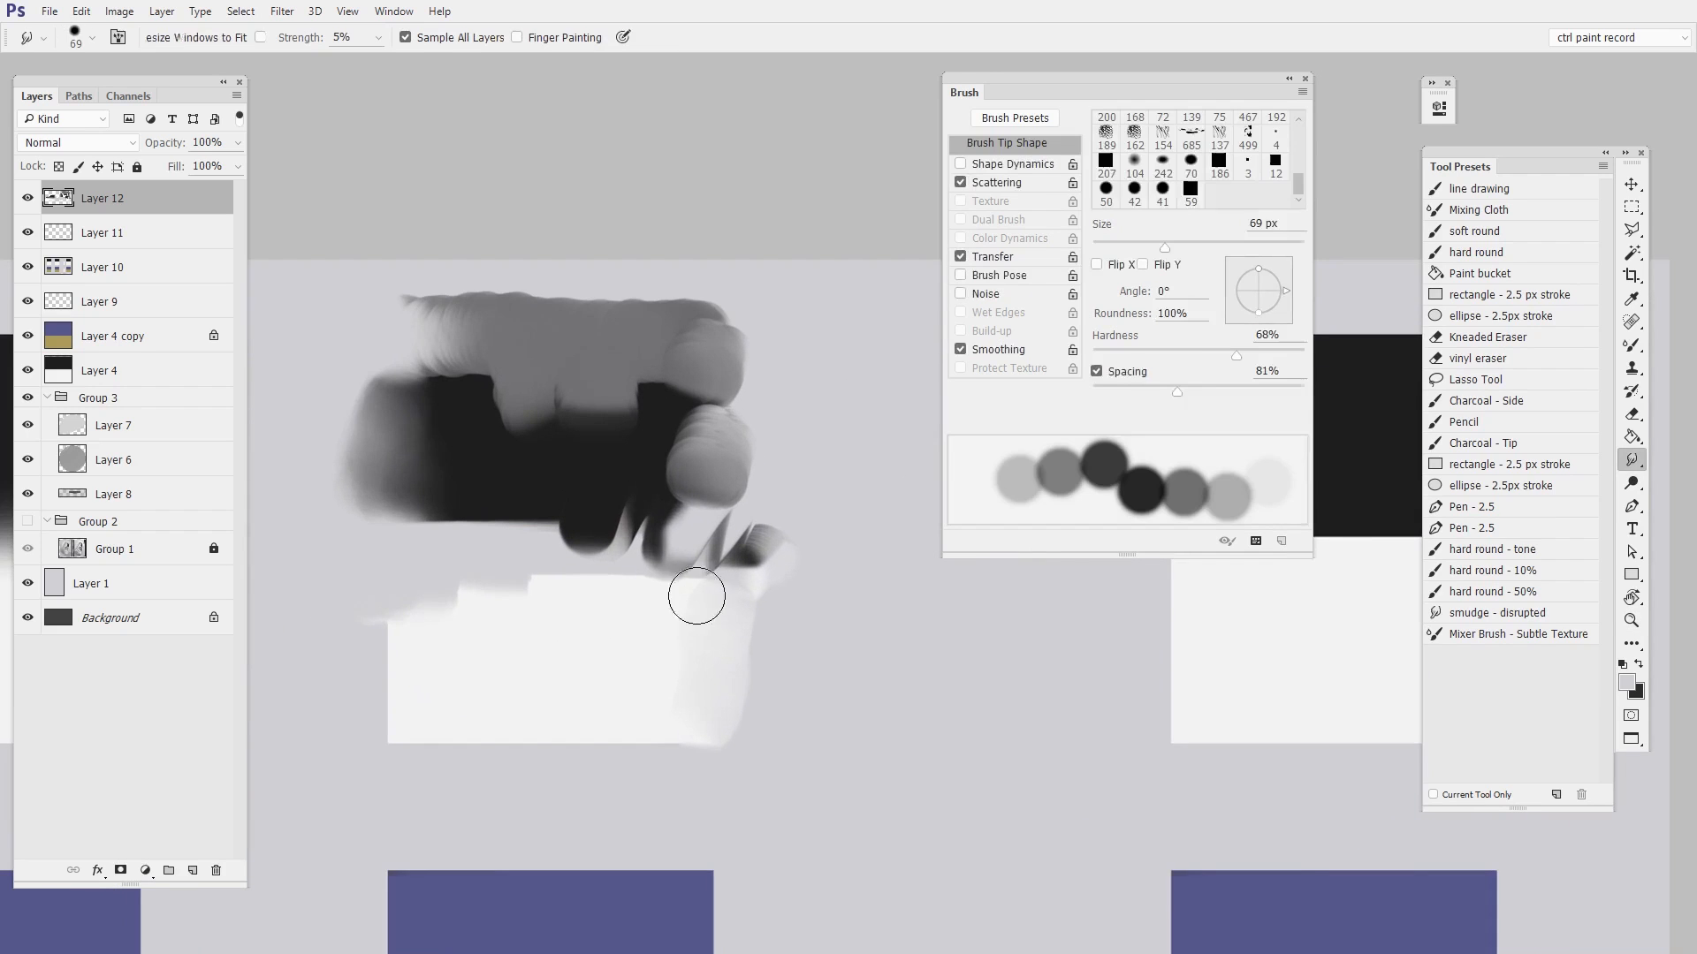
pyautogui.moveTo(695, 595); pyautogui.dragTo(563, 499)
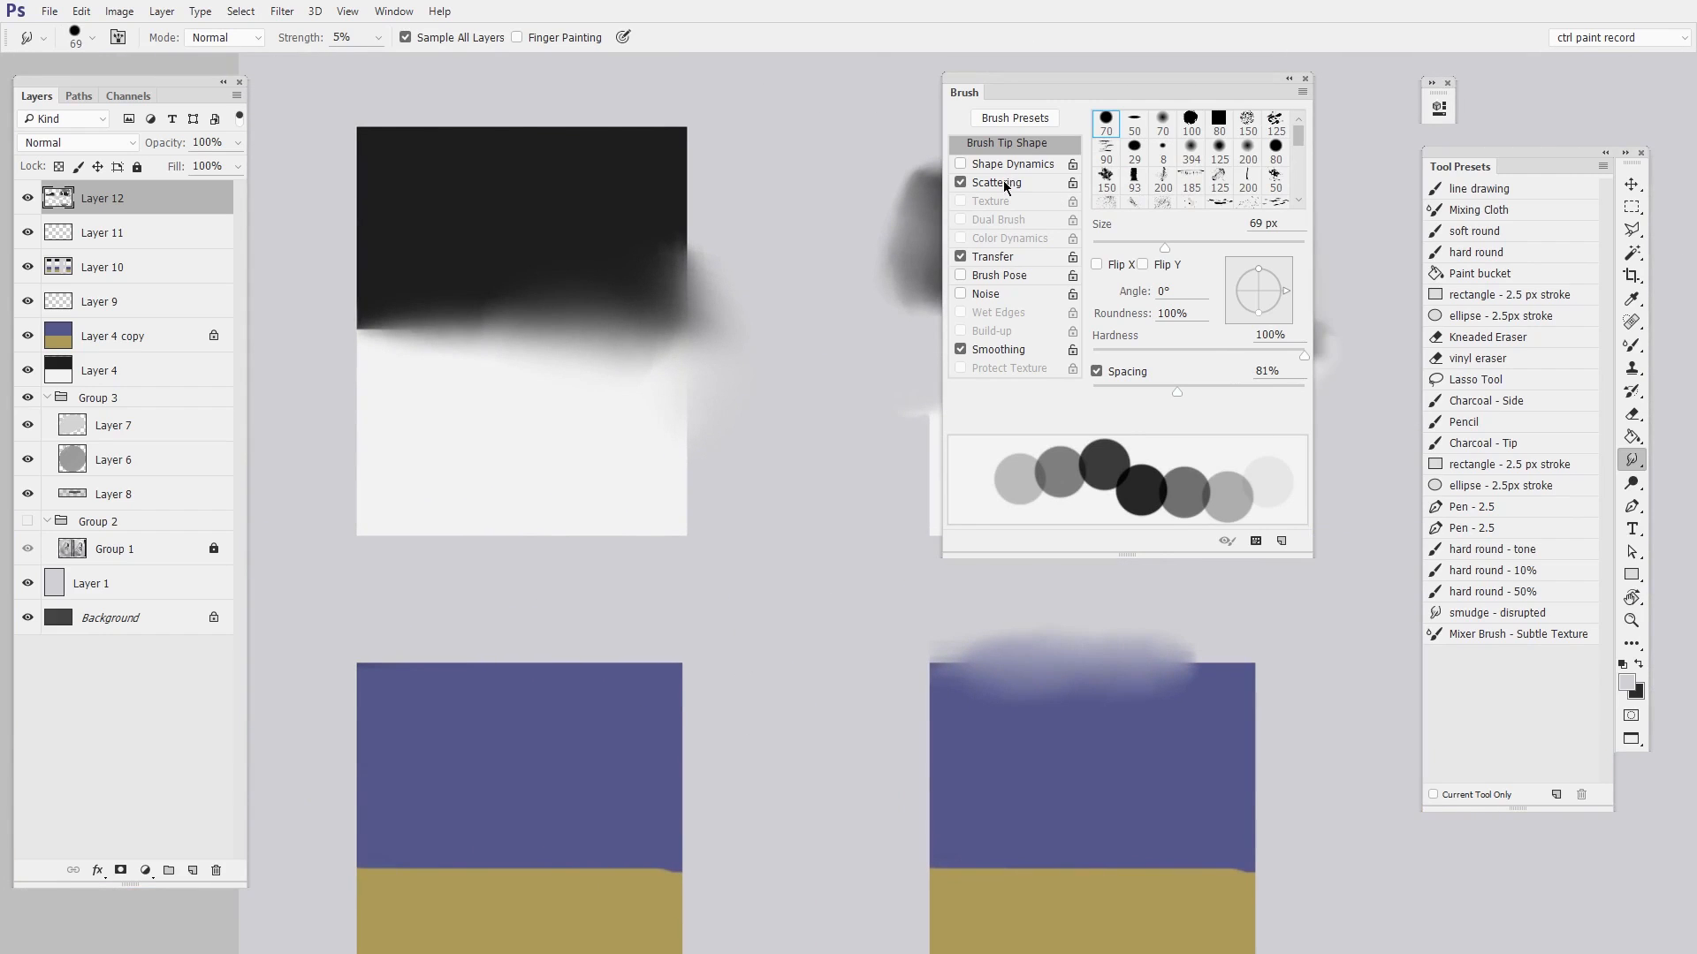
pyautogui.click(997, 182)
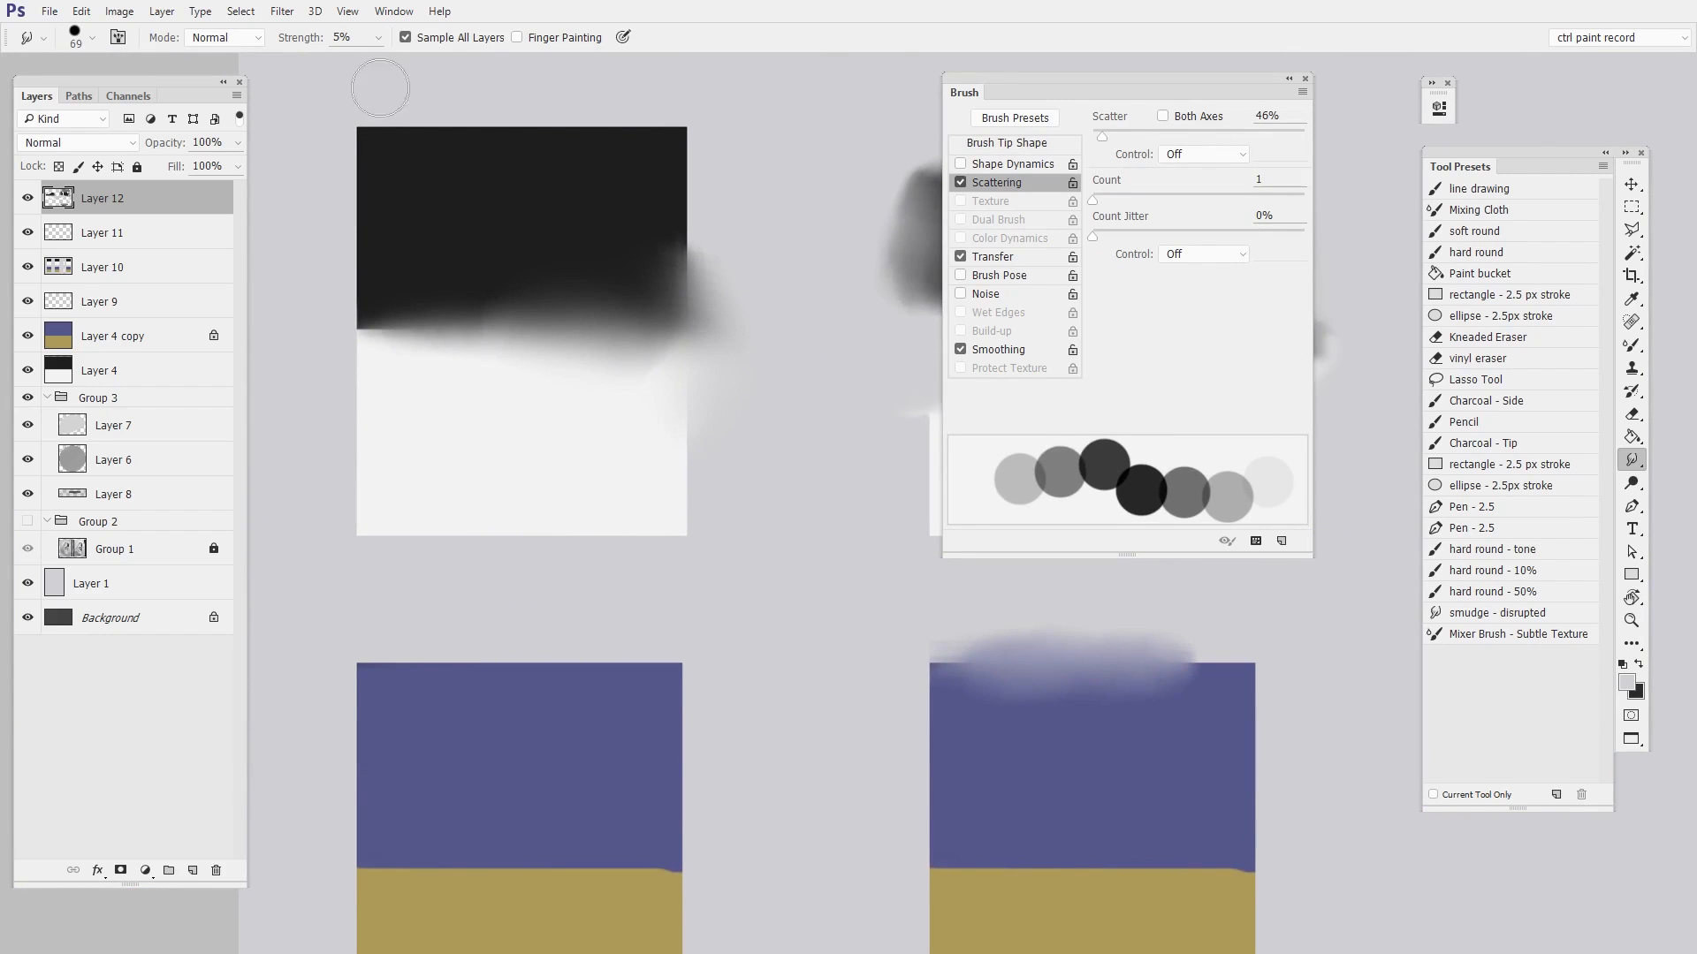
pyautogui.moveTo(492, 348)
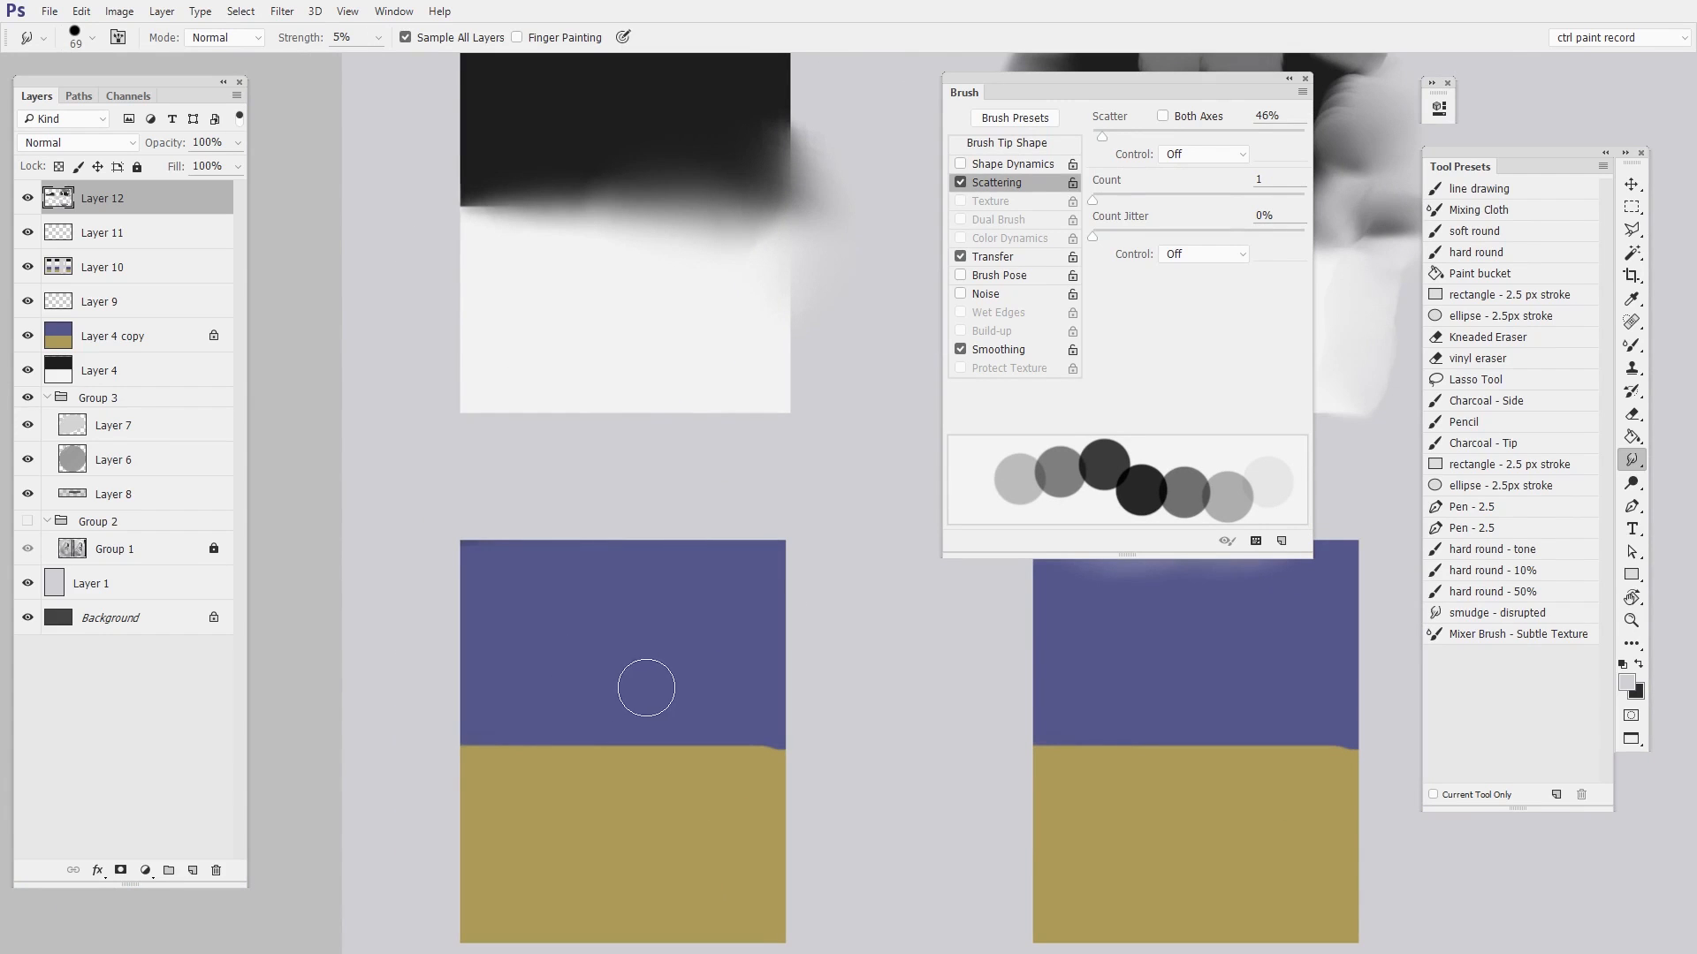
pyautogui.moveTo(646, 689); pyautogui.dragTo(737, 736)
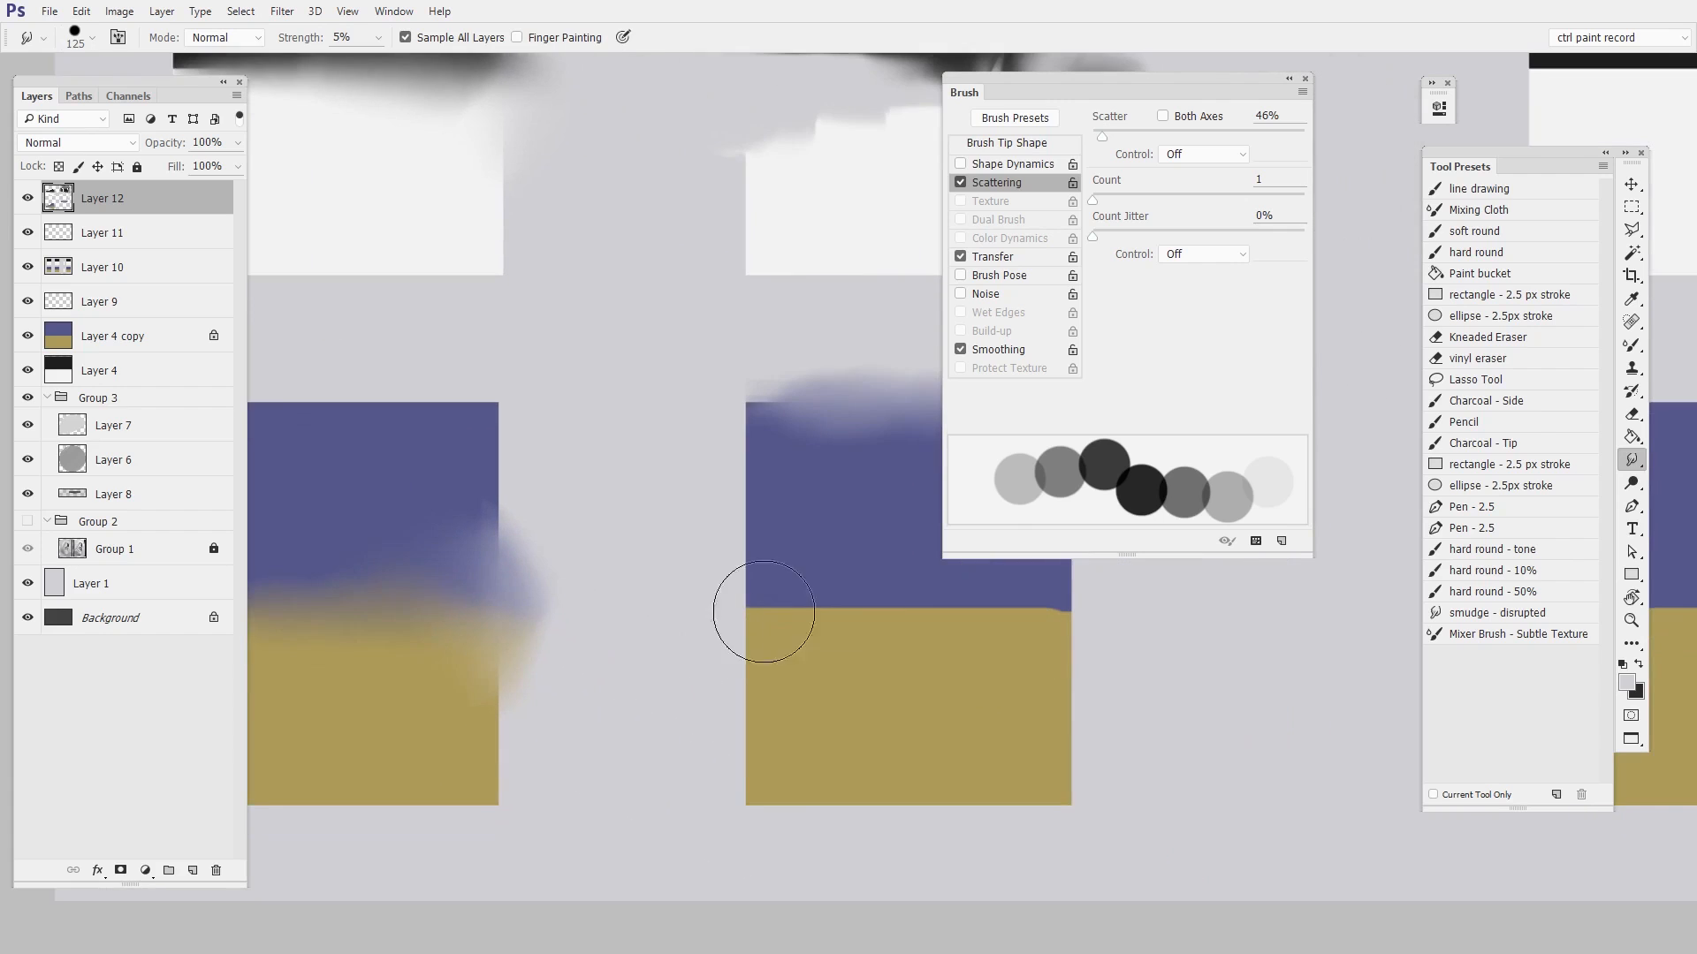
pyautogui.moveTo(762, 611); pyautogui.dragTo(907, 690)
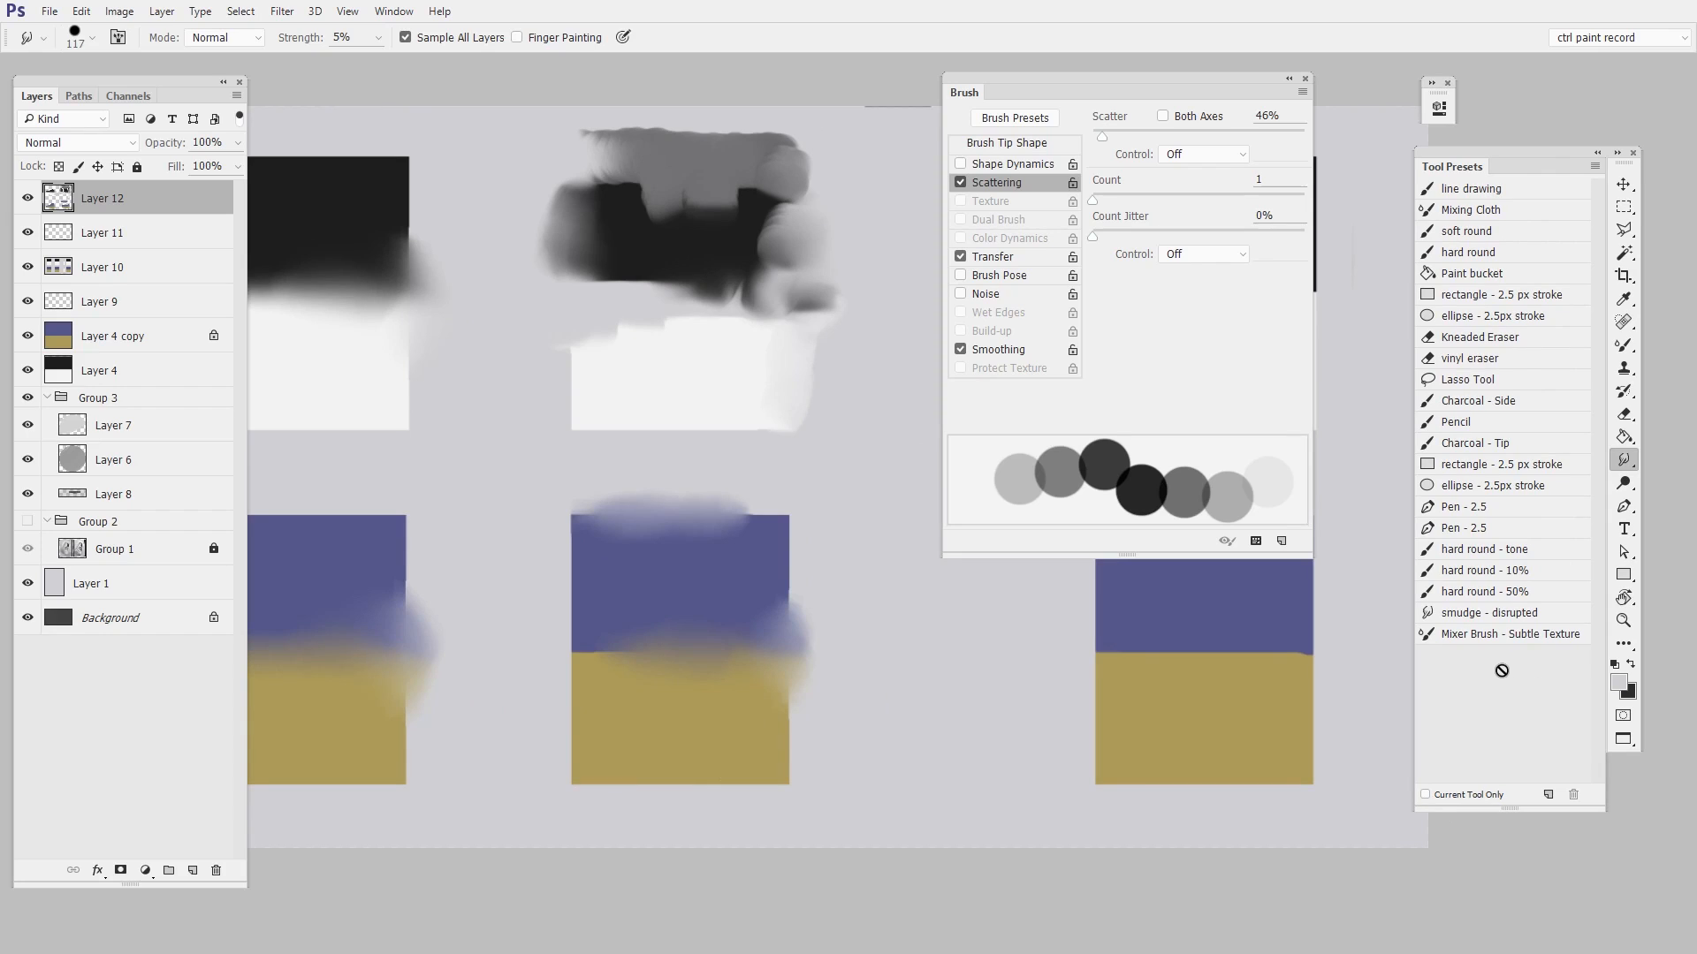
pyautogui.moveTo(791, 595)
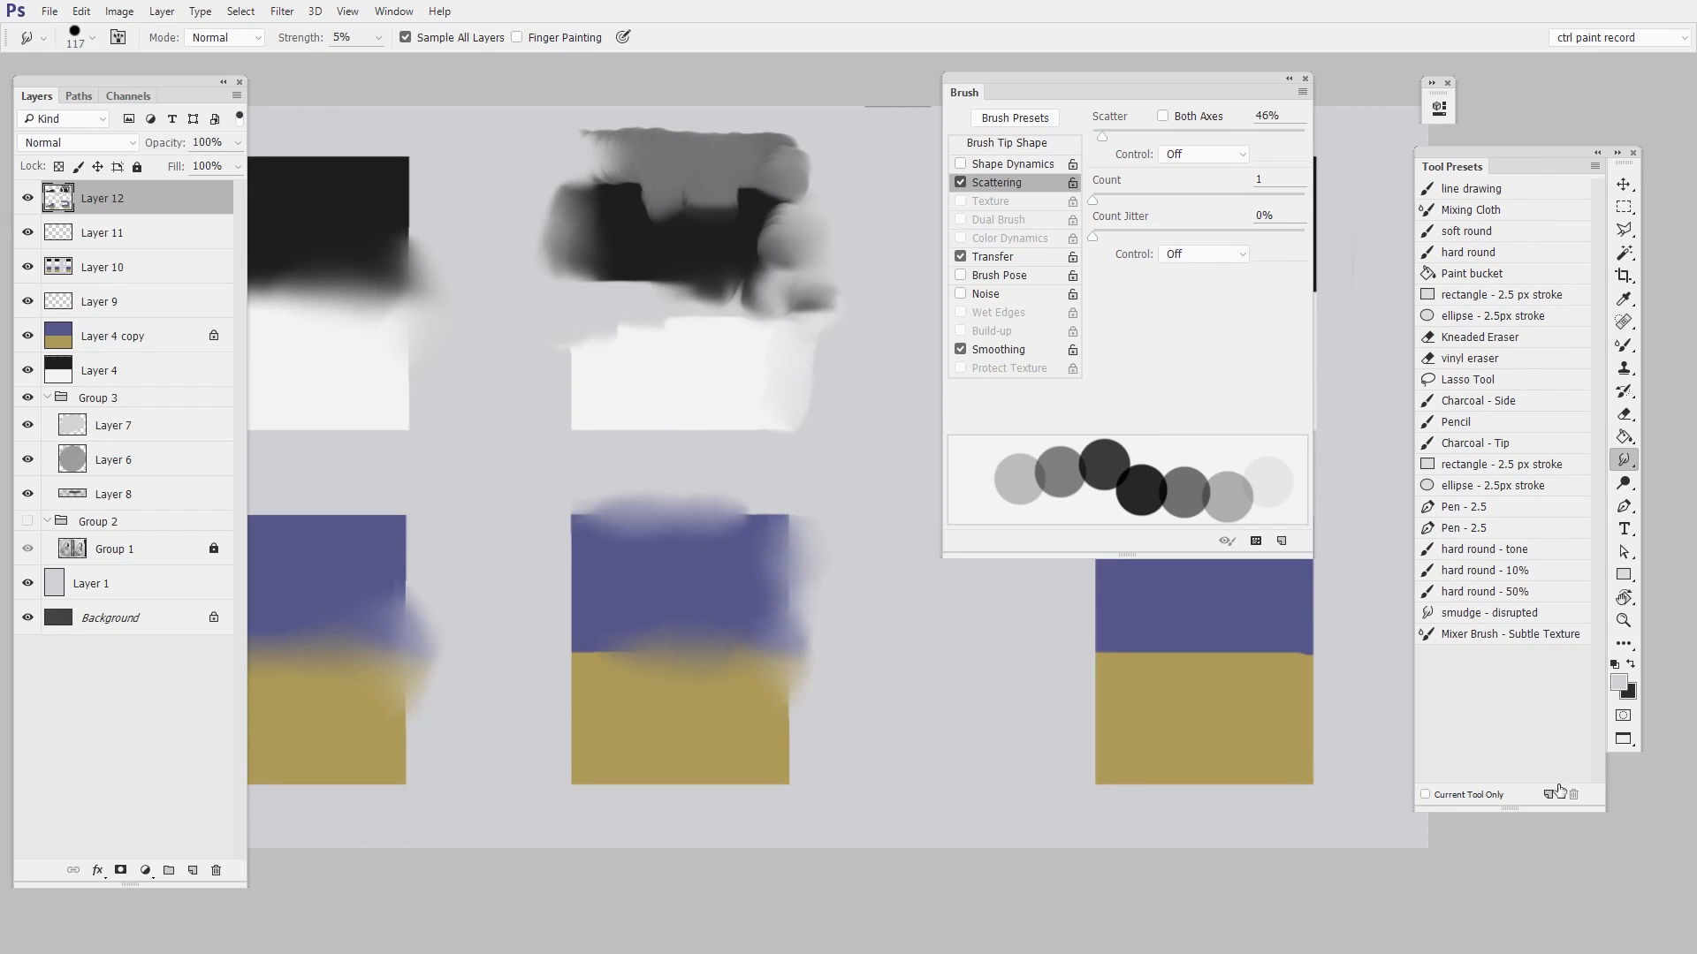
# Step: Create a new tool preset named 'smudge test' from the Tool Presets panel
pyautogui.click(1547, 795)
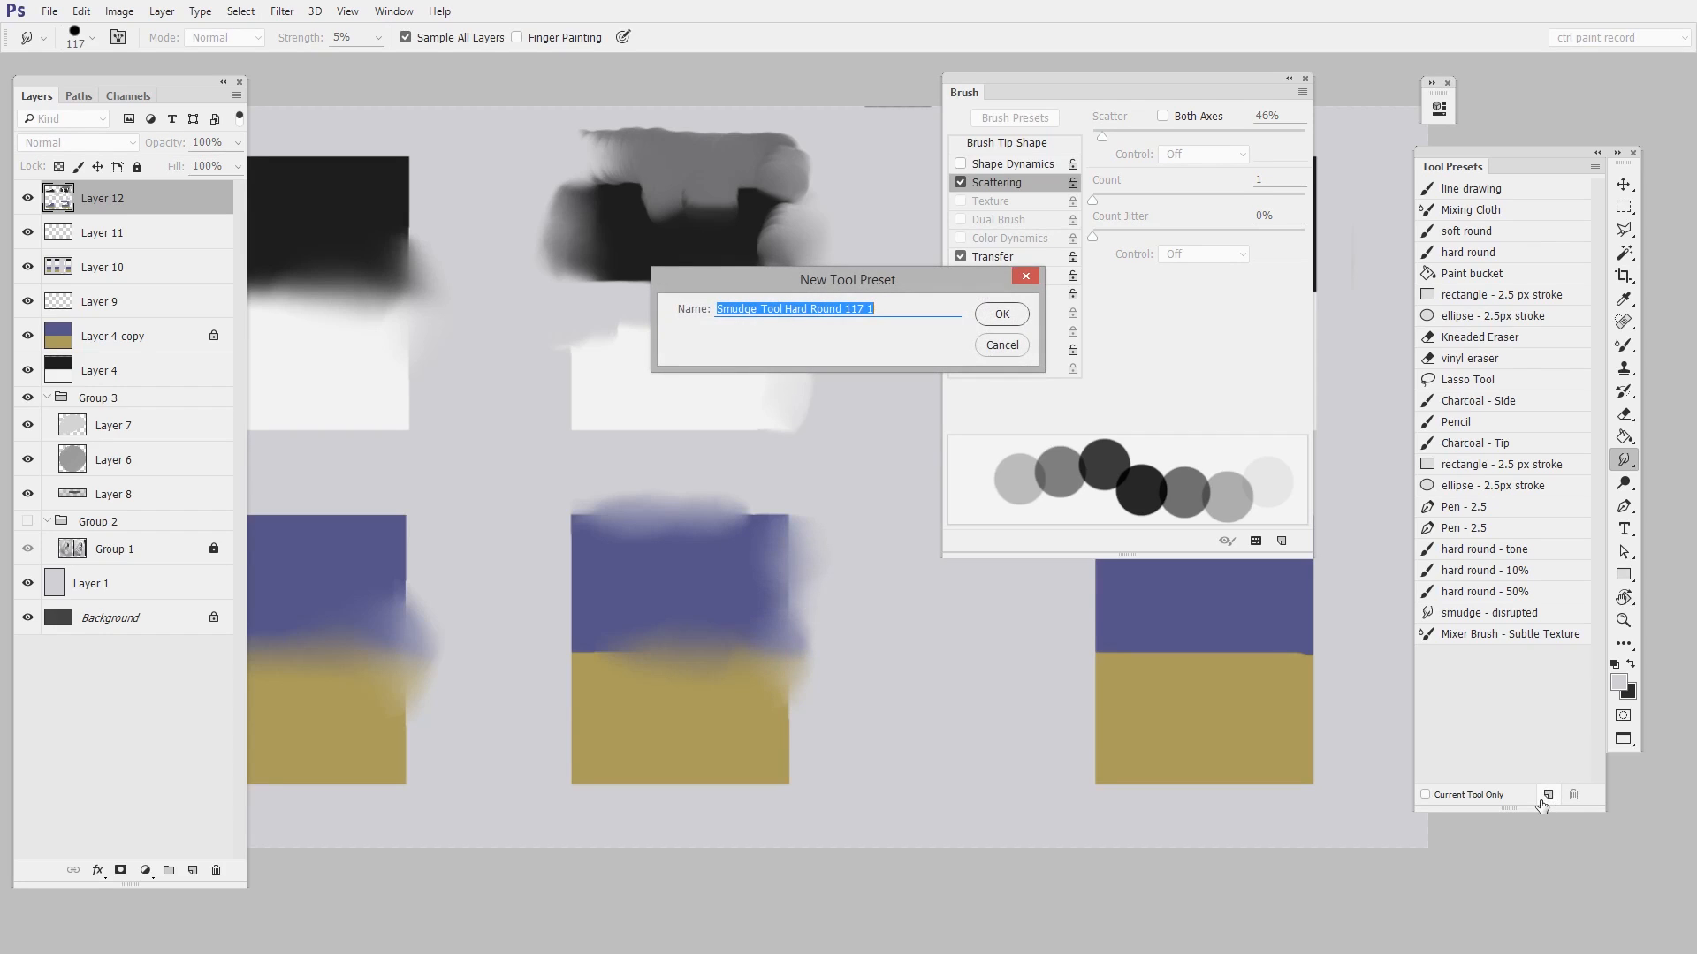
pyautogui.write('smudge test')
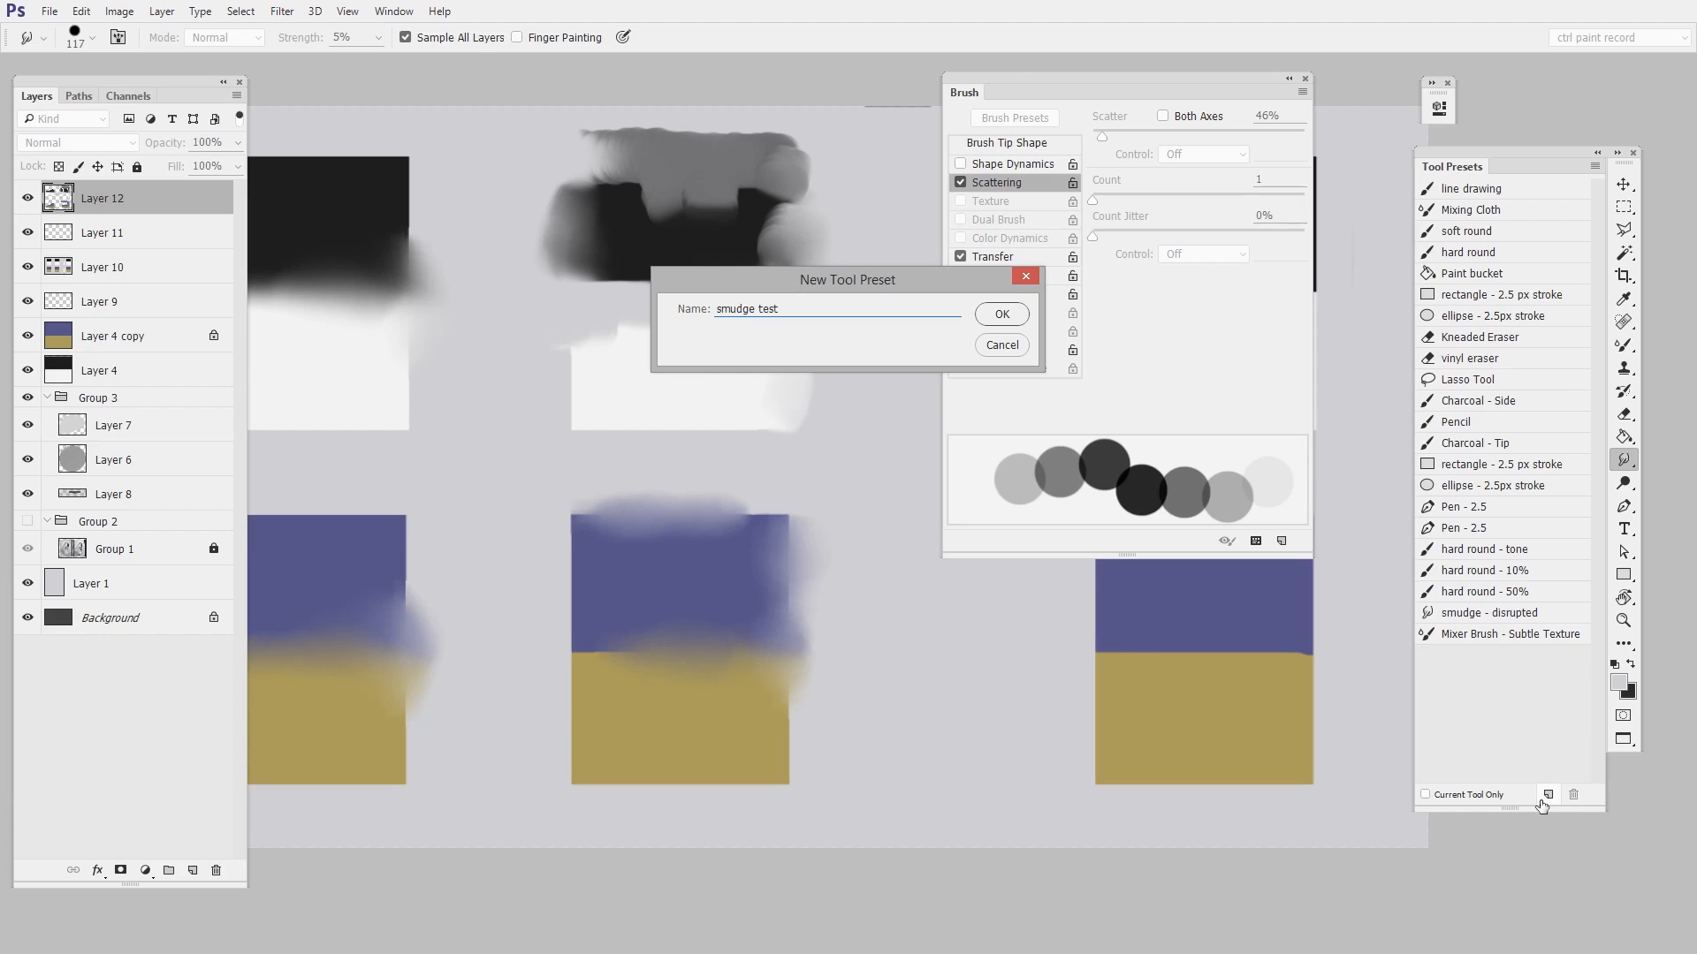
pyautogui.click(998, 313)
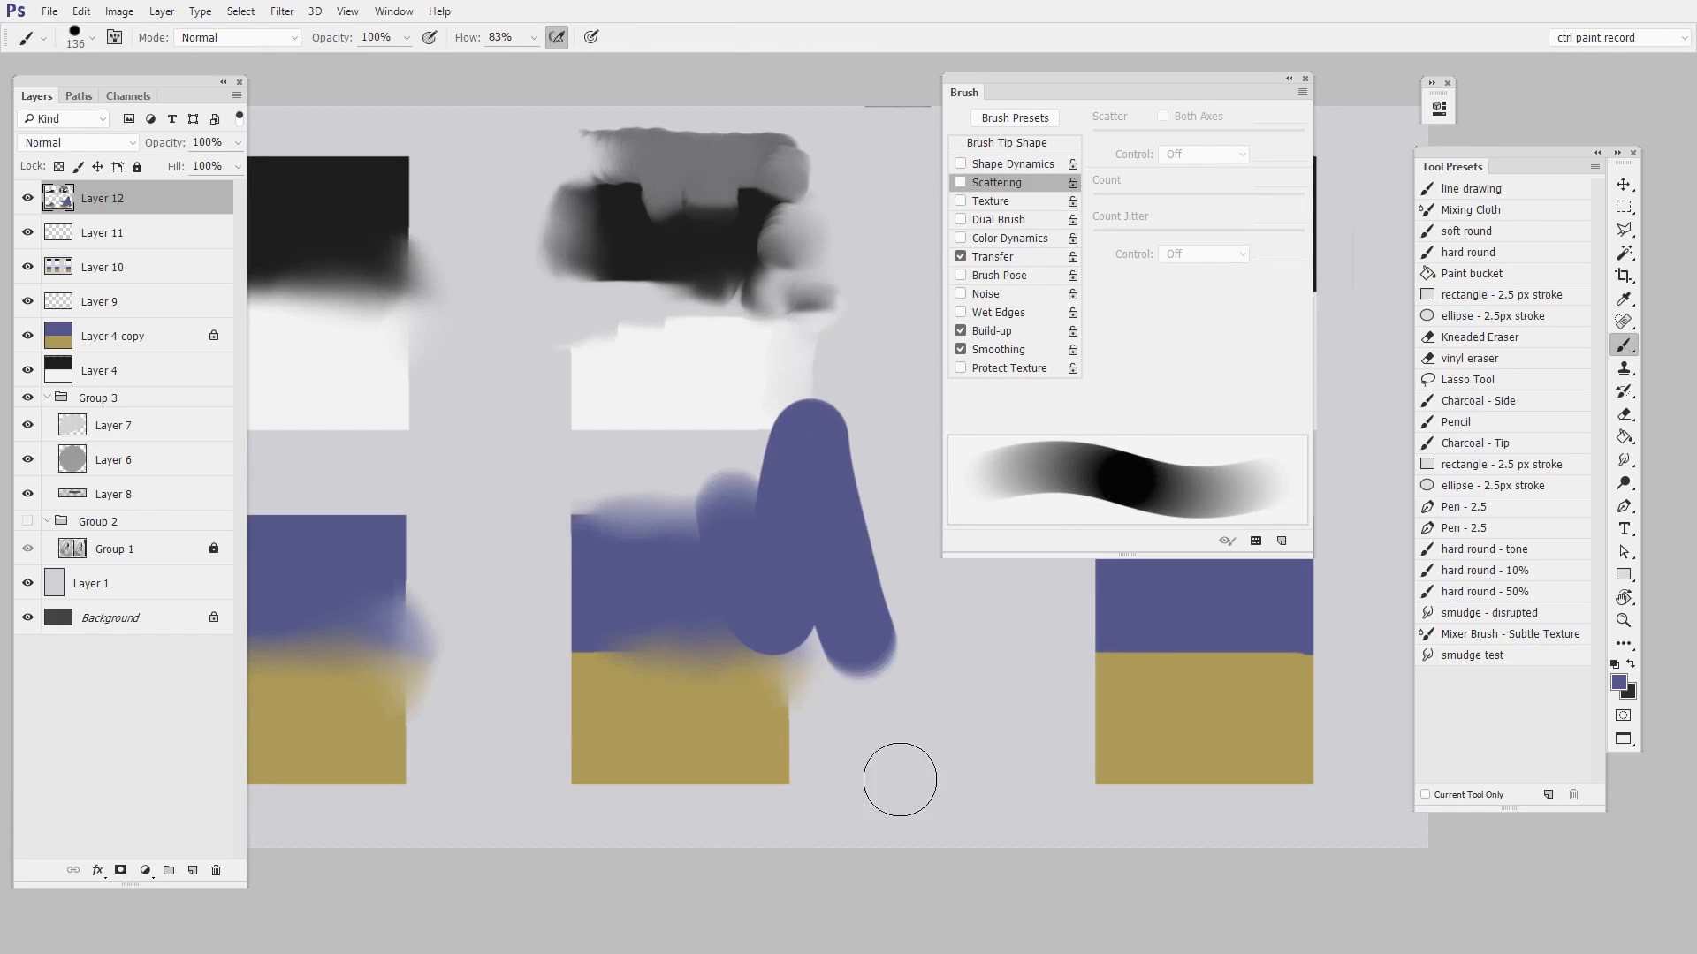
# Step: Select the 'smudge test' preset and smear the purple stroke over the middle swatch
pyautogui.click(1474, 655)
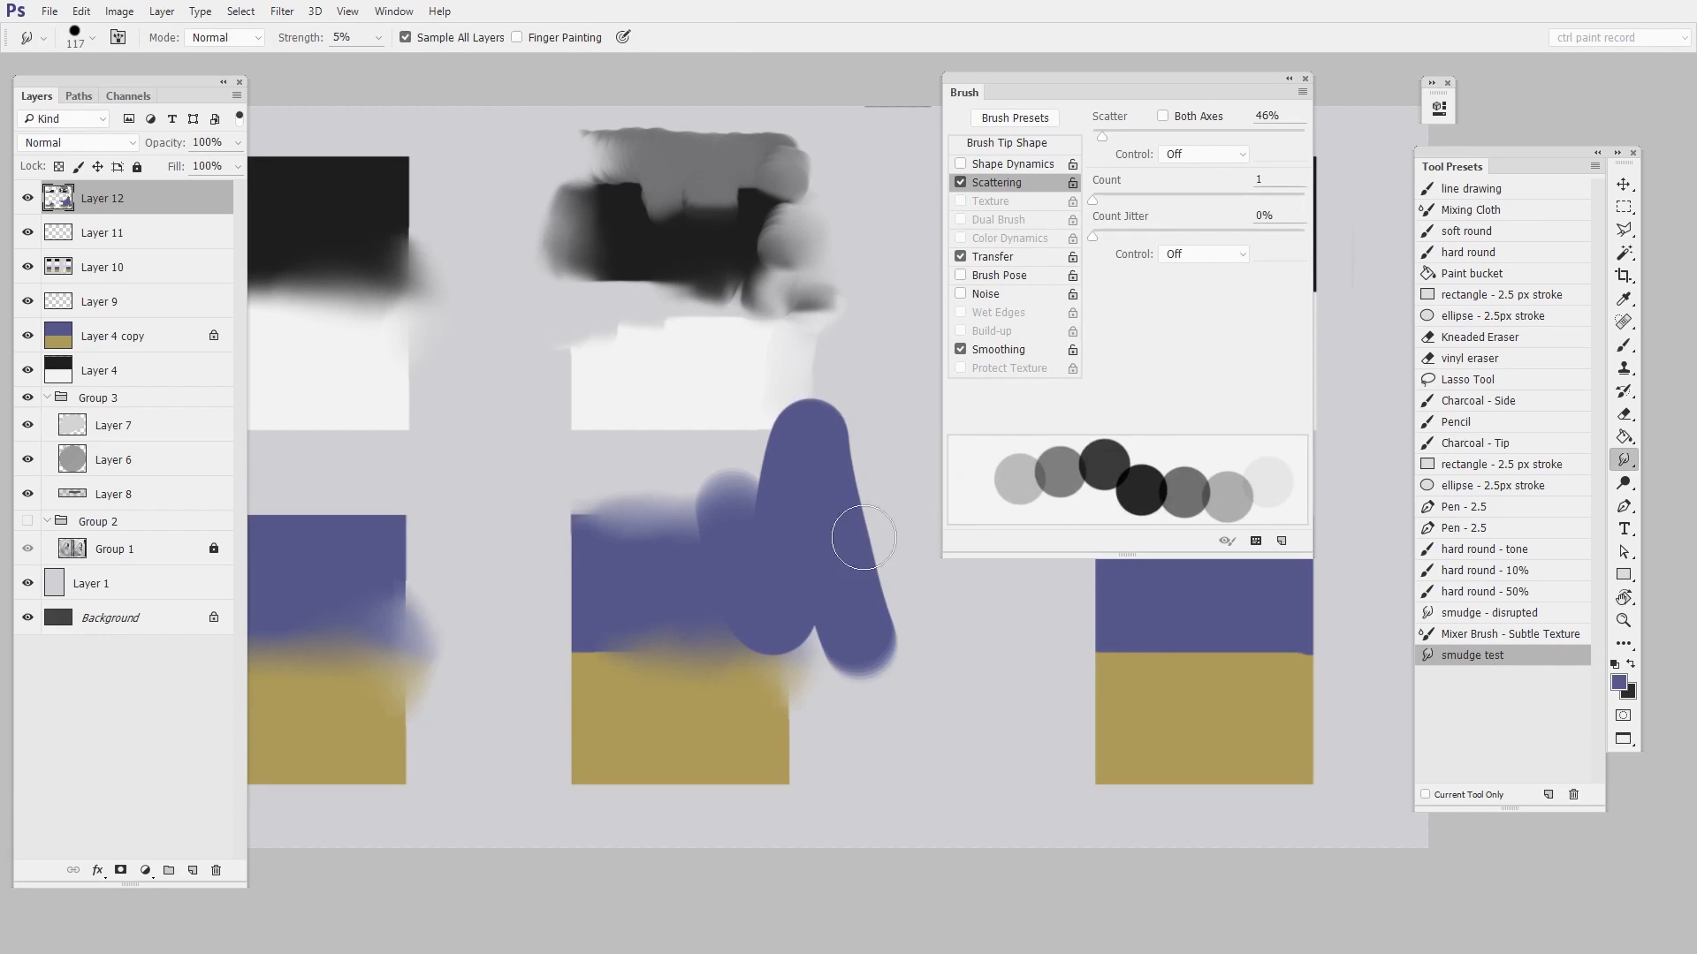
pyautogui.moveTo(863, 538); pyautogui.dragTo(911, 678)
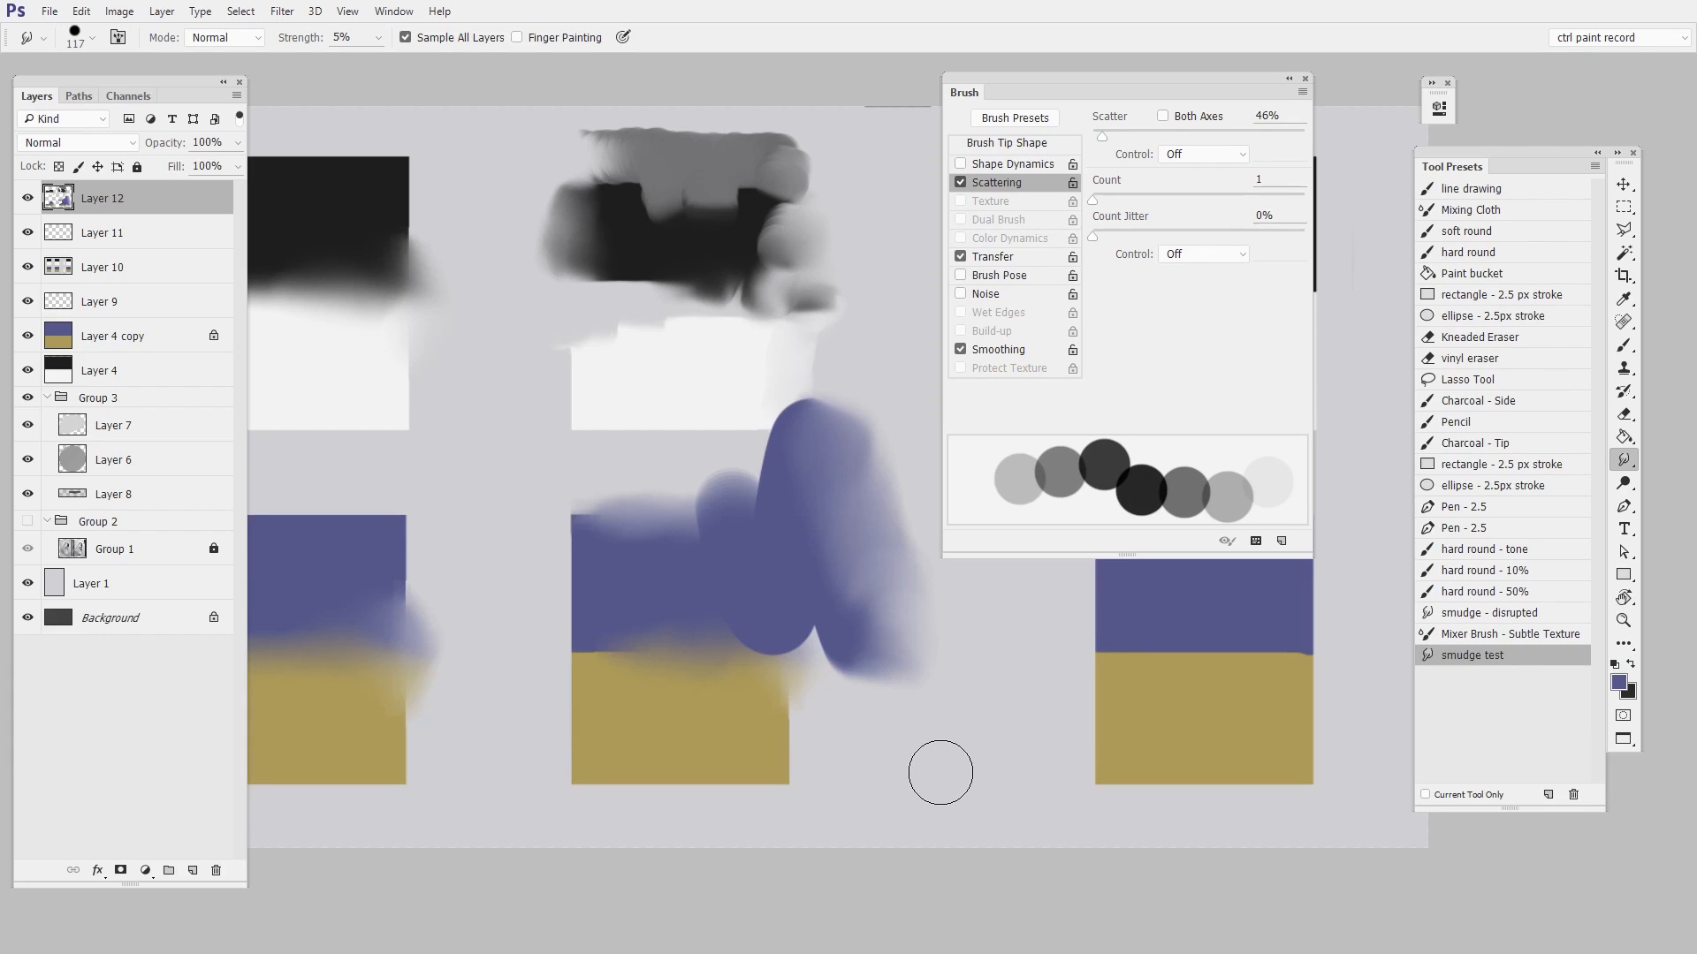
pyautogui.moveTo(931, 786)
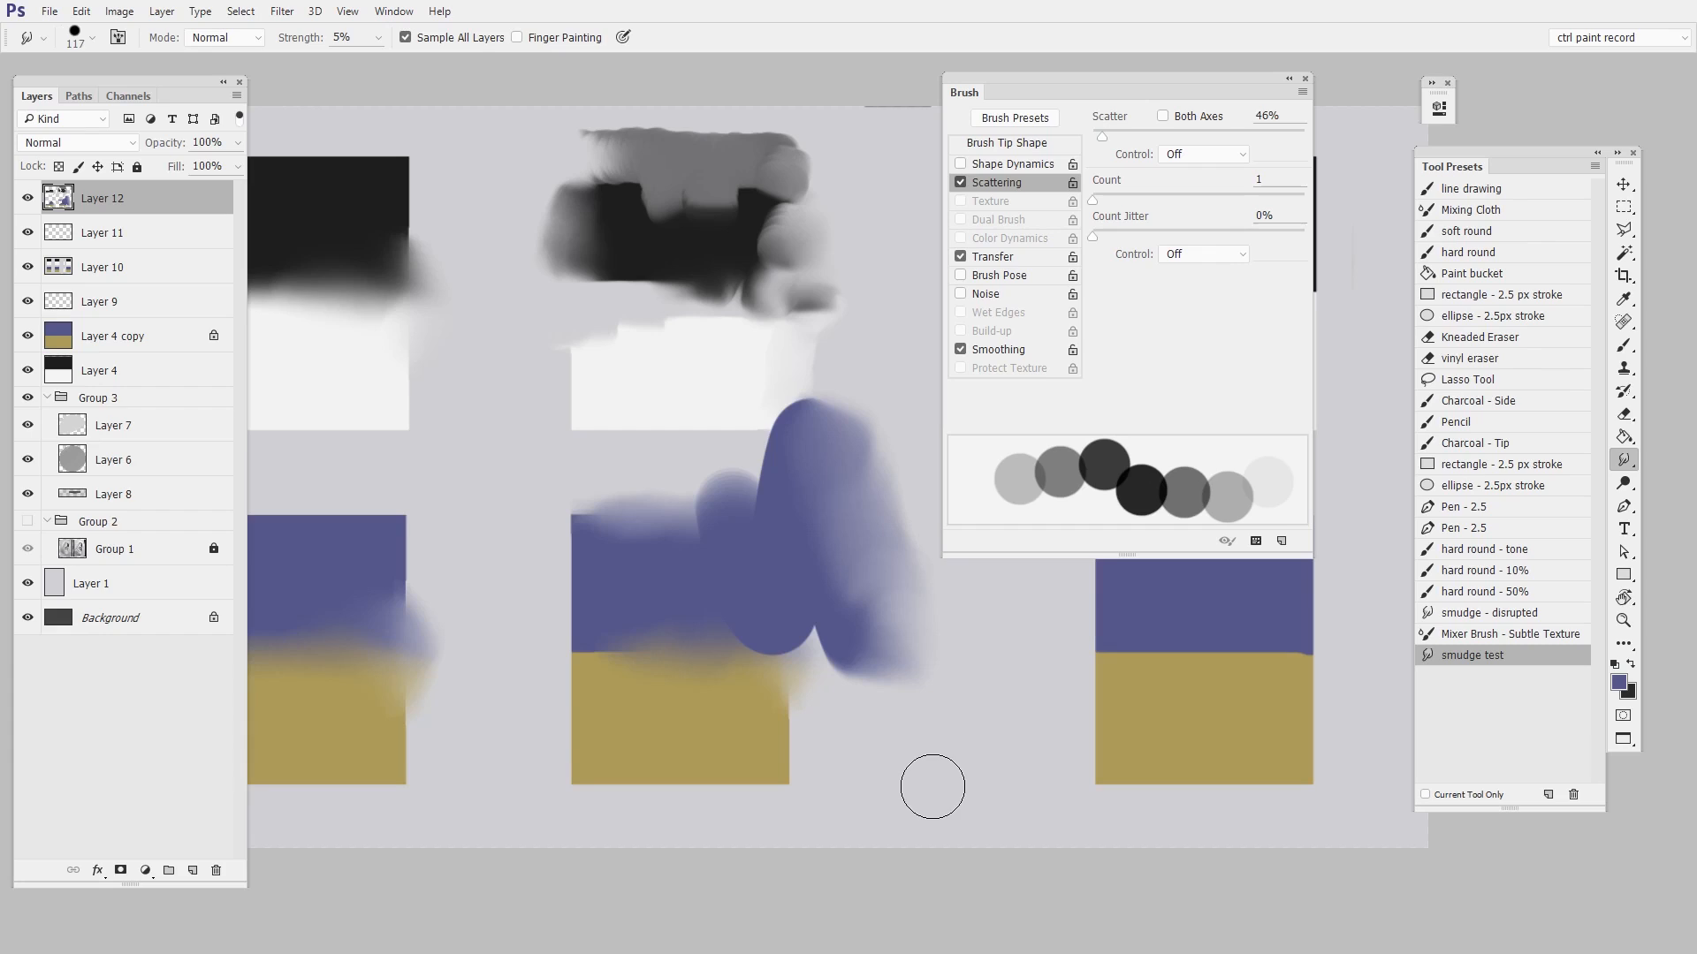
pyautogui.moveTo(938, 788)
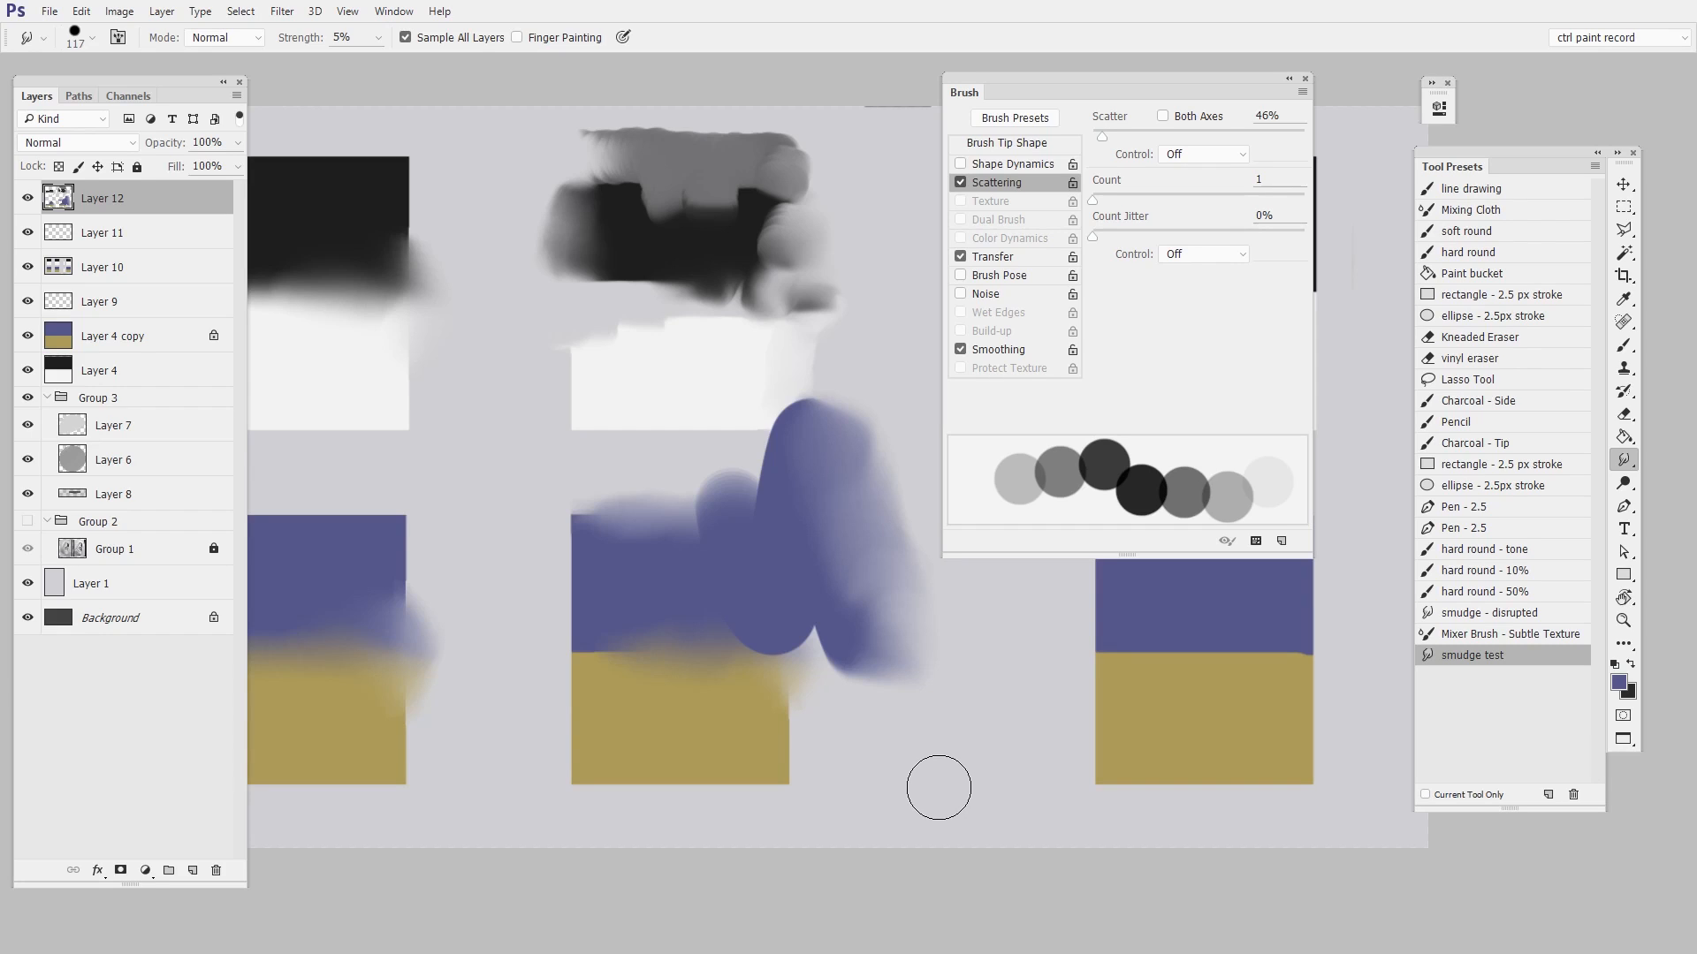
pyautogui.moveTo(940, 787)
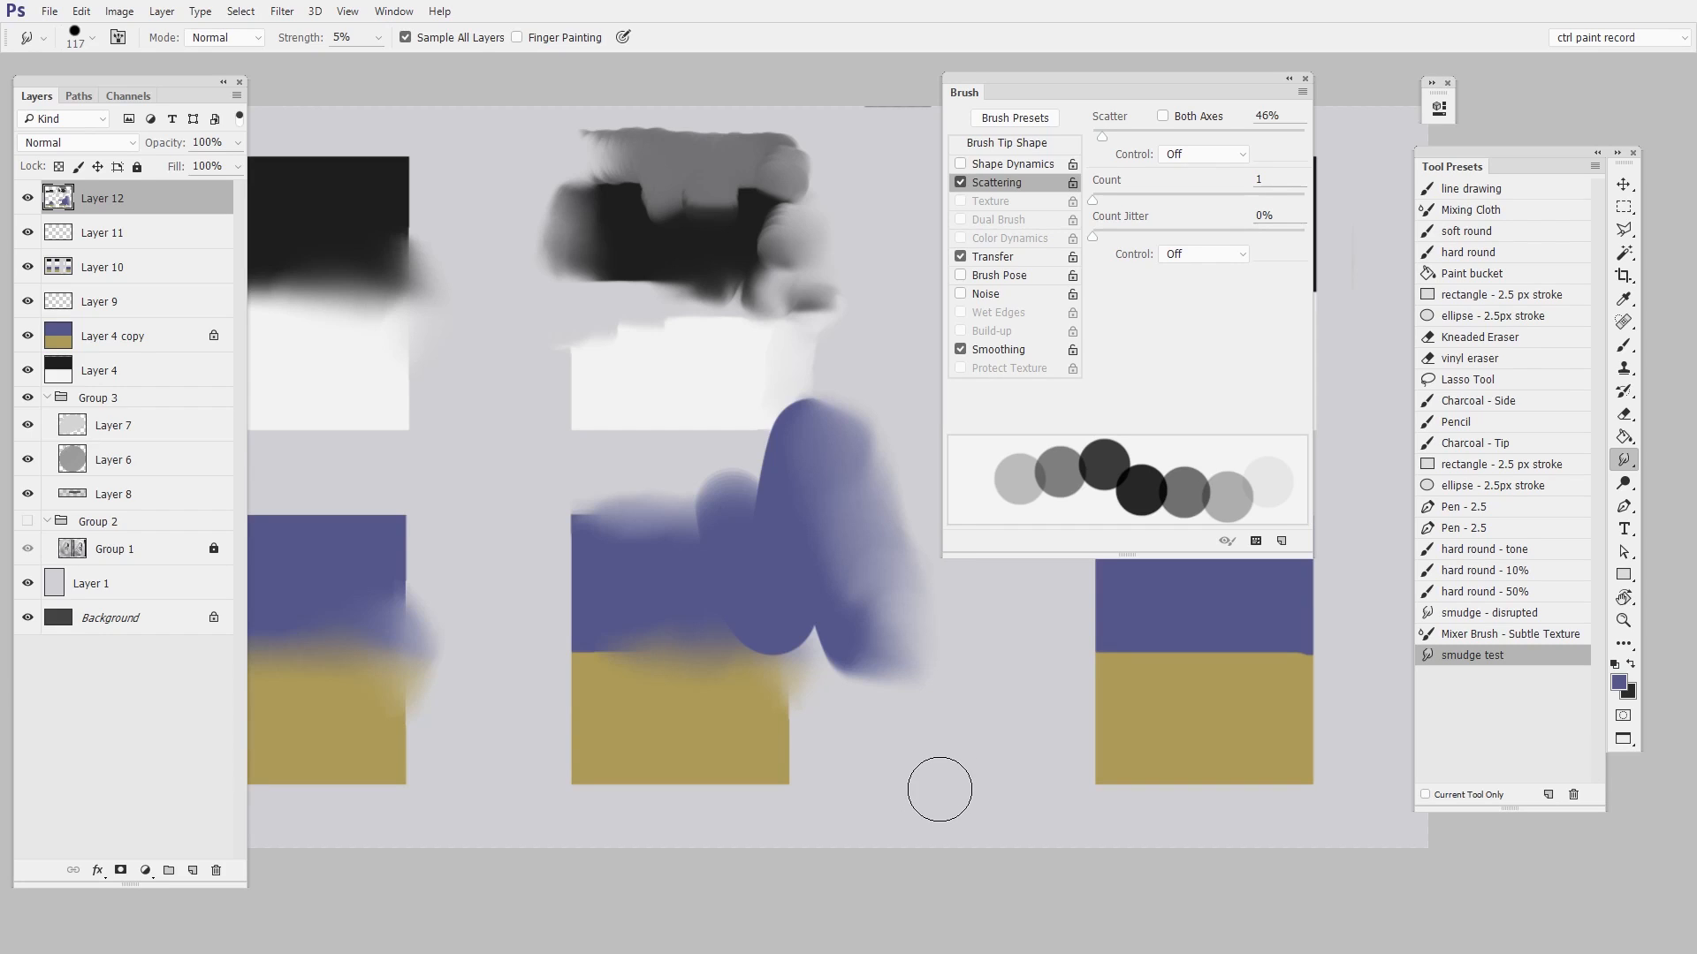
pyautogui.moveTo(955, 782)
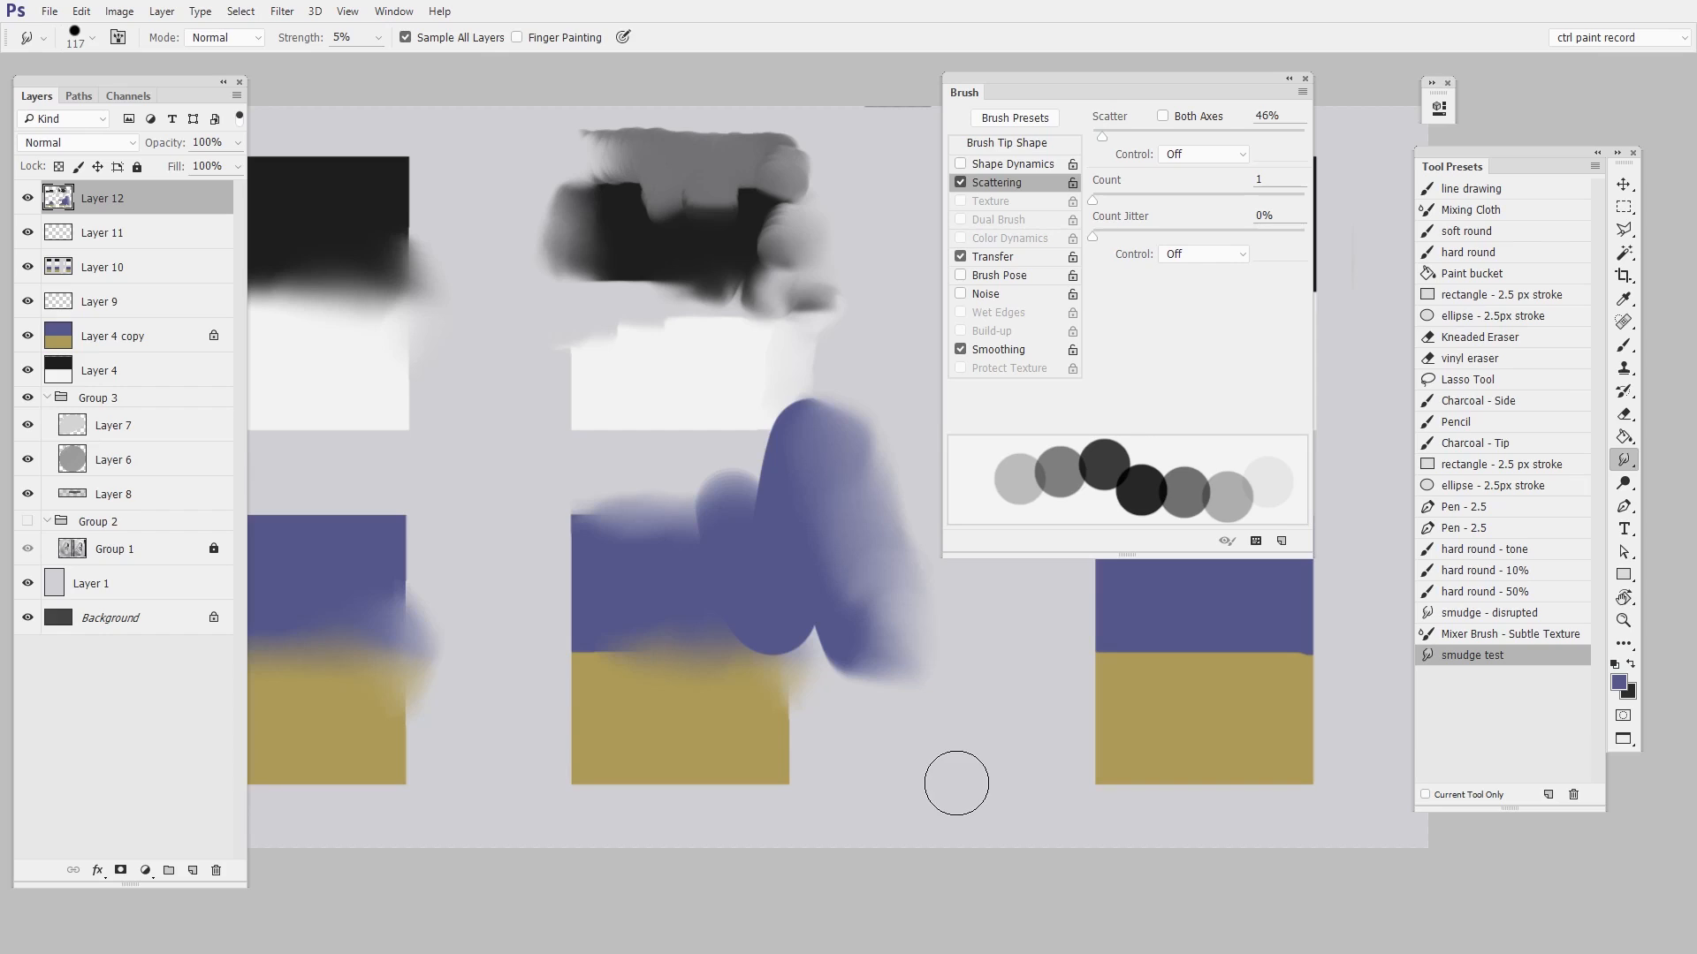